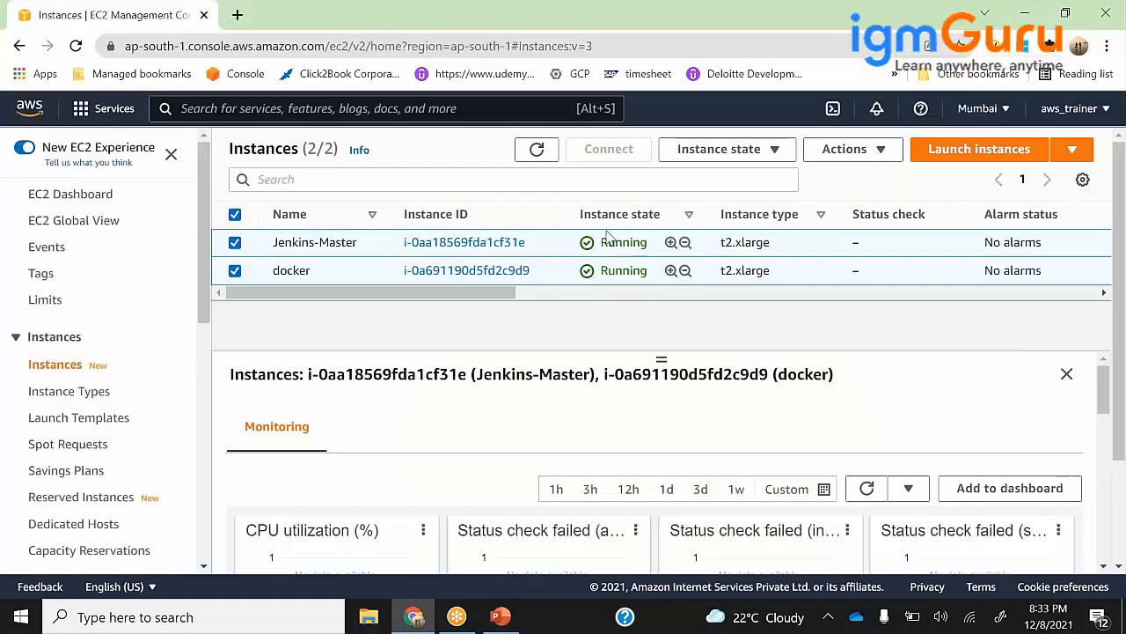
mouse_move(682, 264)
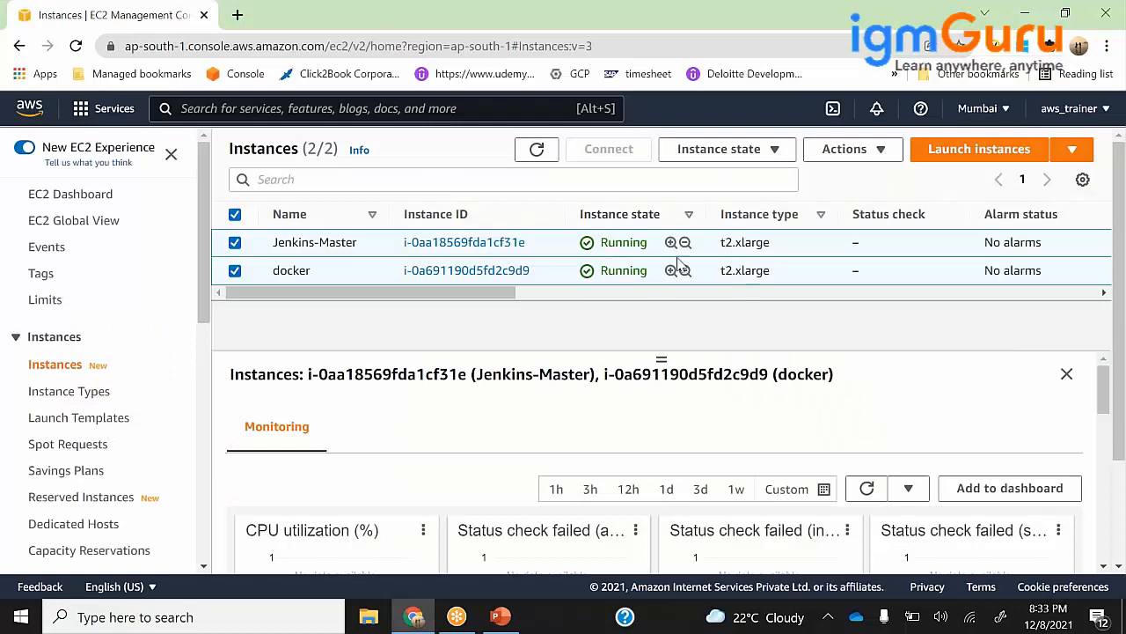
mouse_move(315, 242)
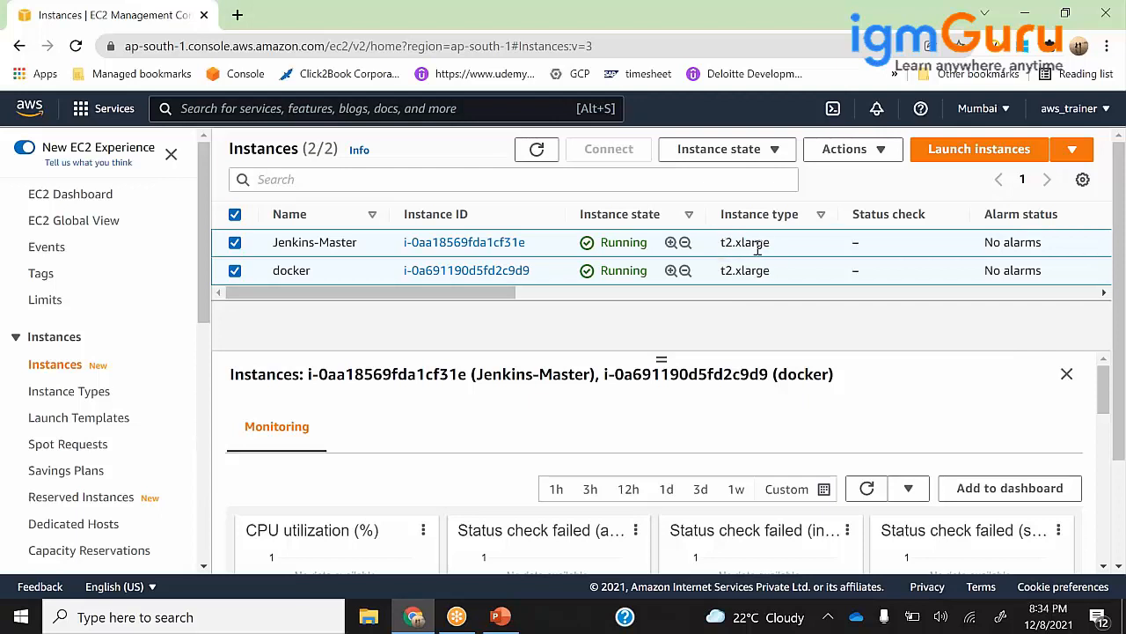
mouse_move(744, 246)
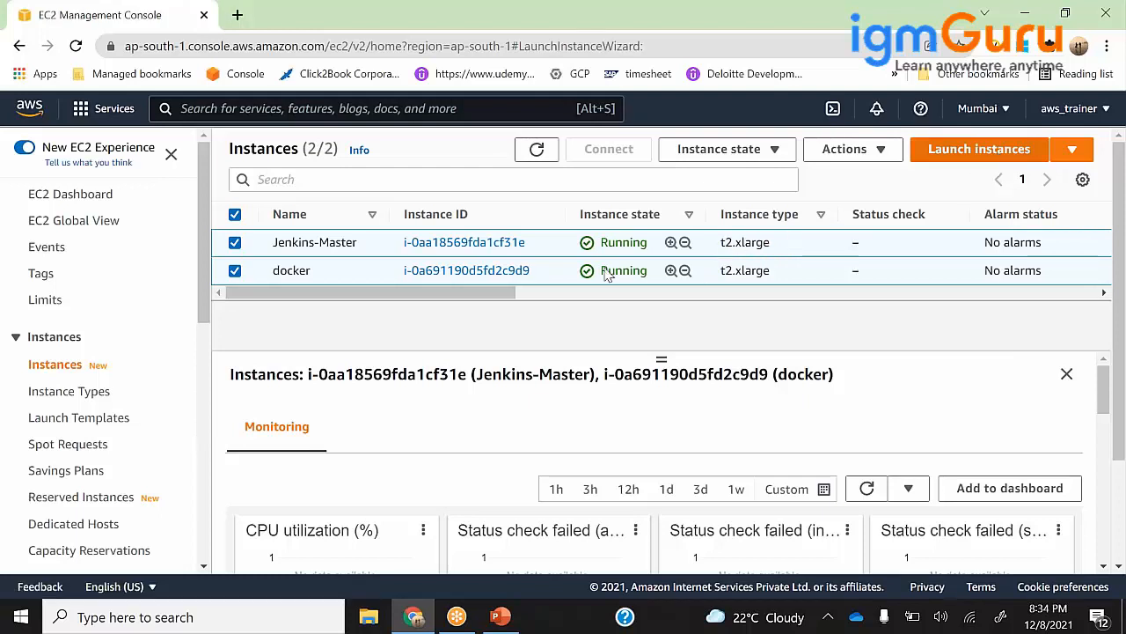
Scroll the instance type list to review larger types like t2.xlarge, keeping t2.micro selected.
left_click(978, 149)
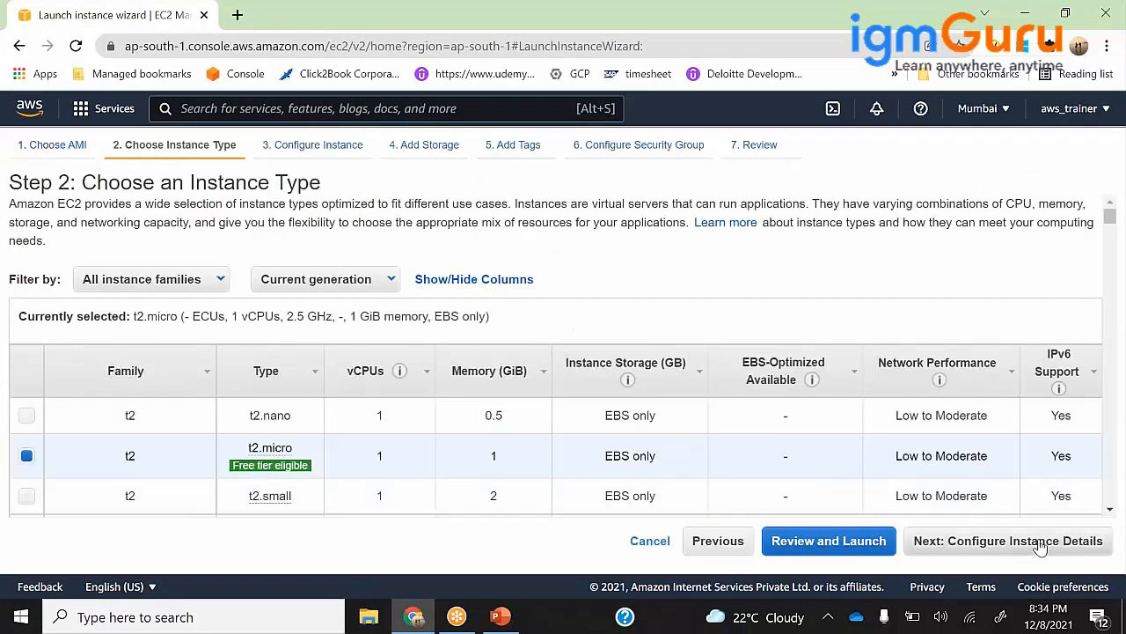
scroll("down", 3)
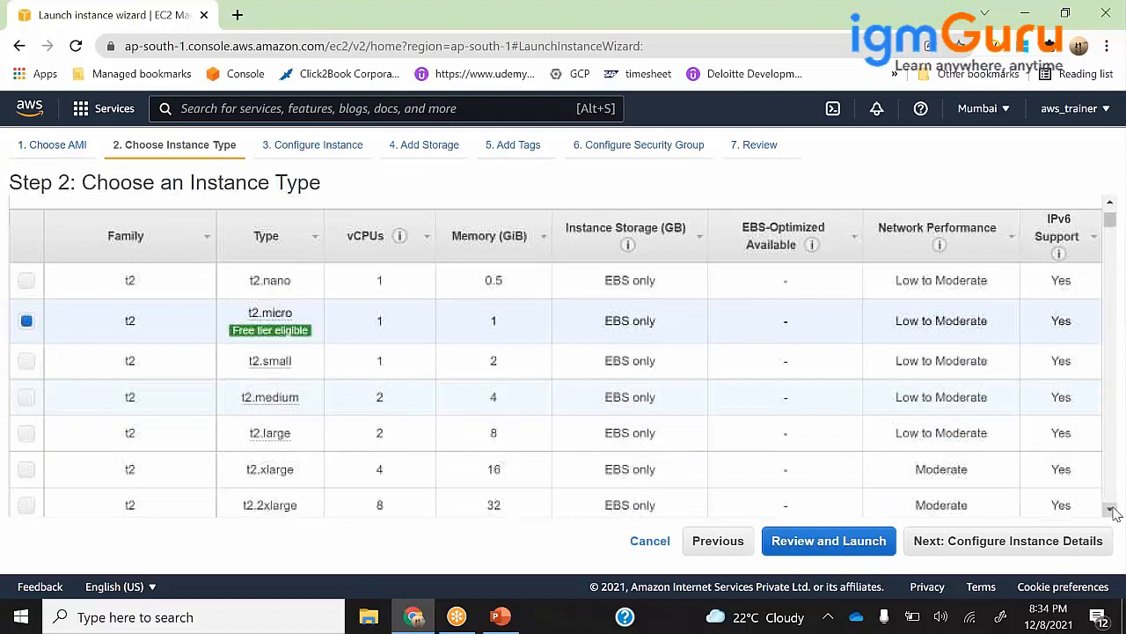
scroll("down", 3)
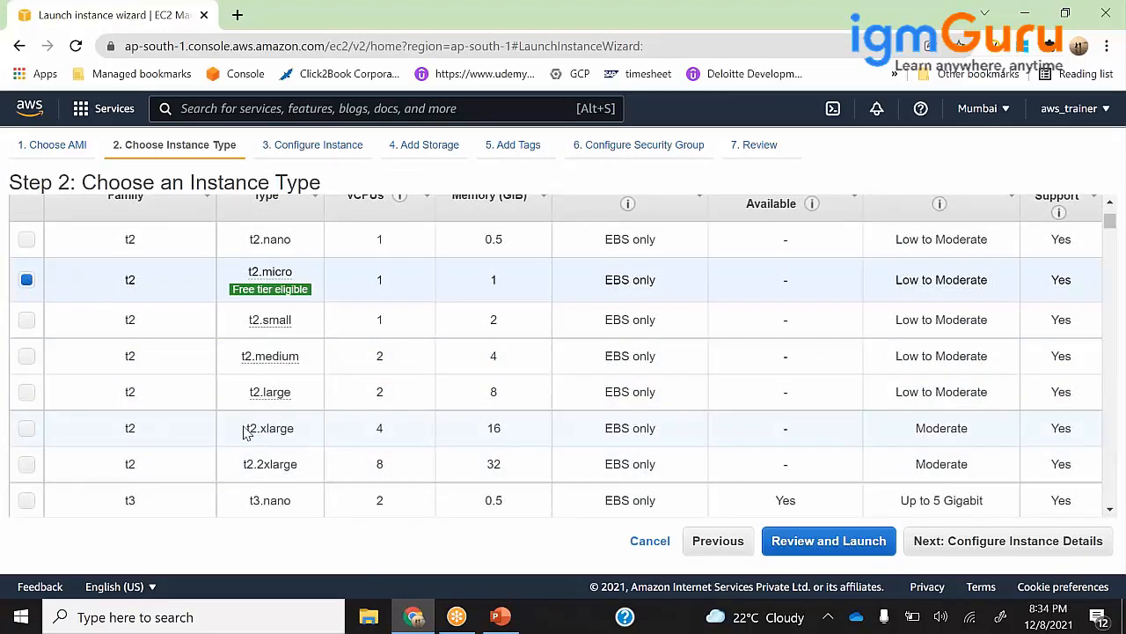
mouse_move(381, 427)
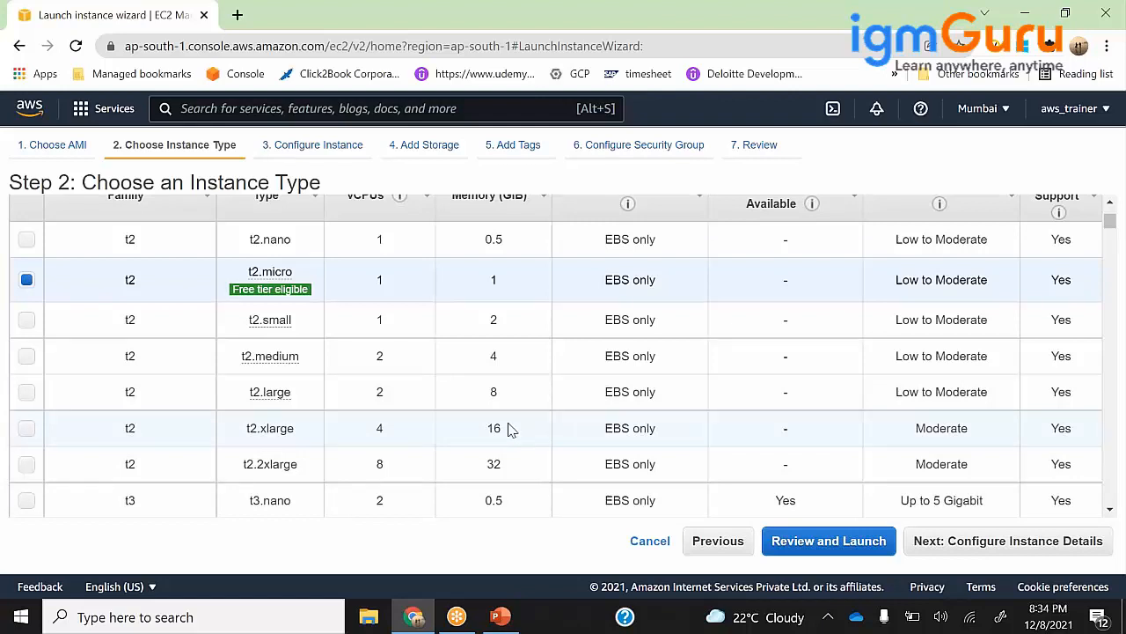
mouse_move(499, 425)
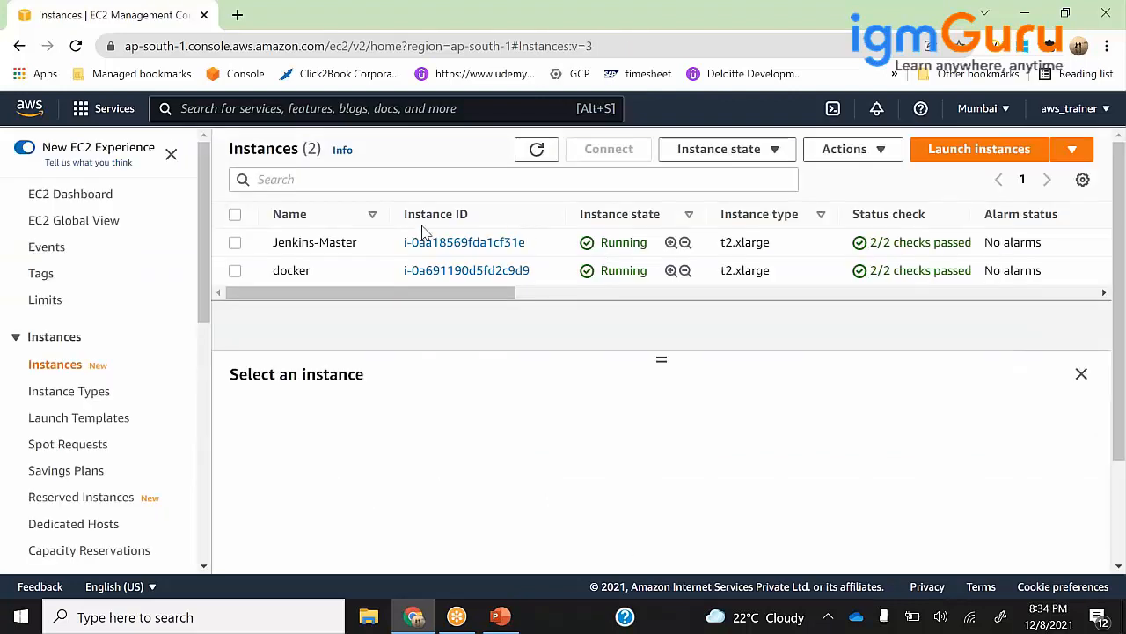
mouse_move(238, 246)
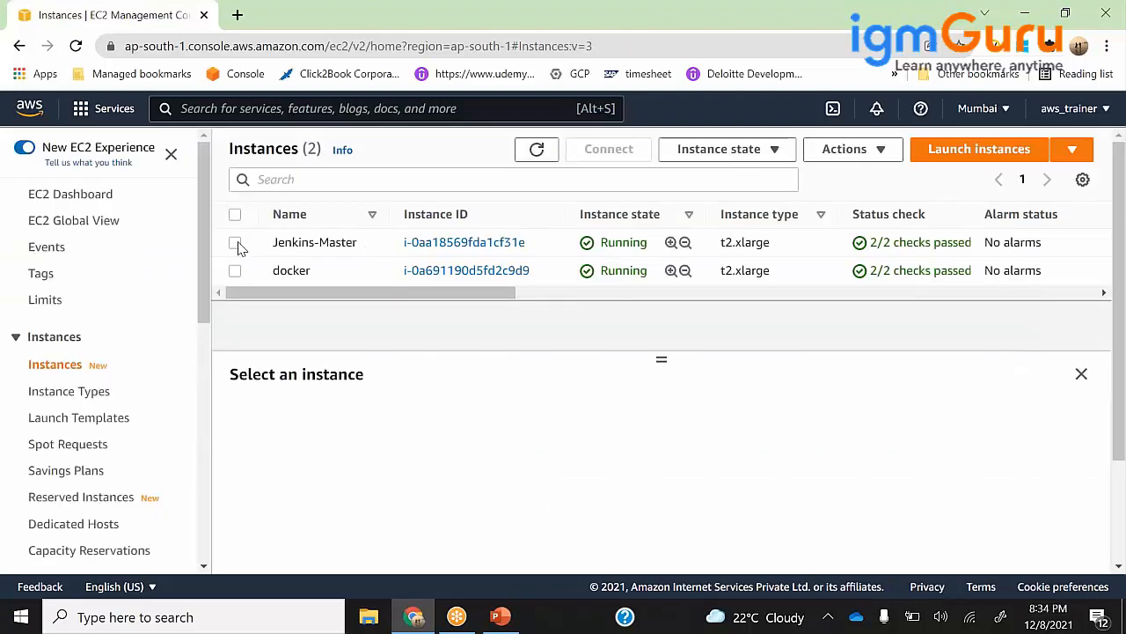
Copy Jenkins-Master's public IPv4 address 13.232.4.76 into a new browser tab.
left_click(235, 242)
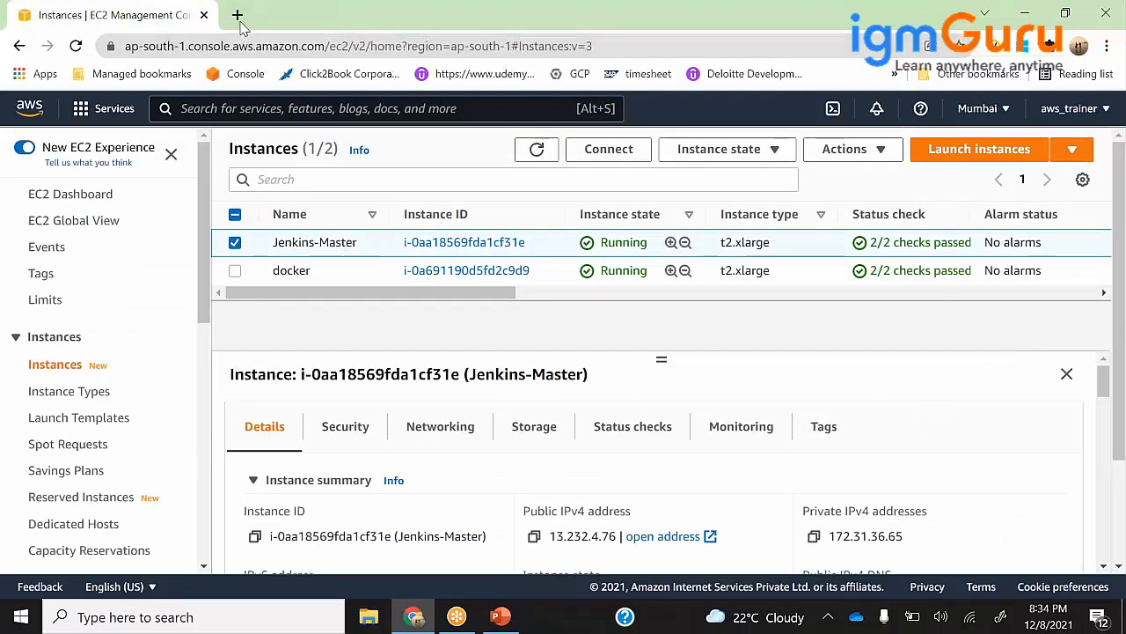
left_click(534, 536)
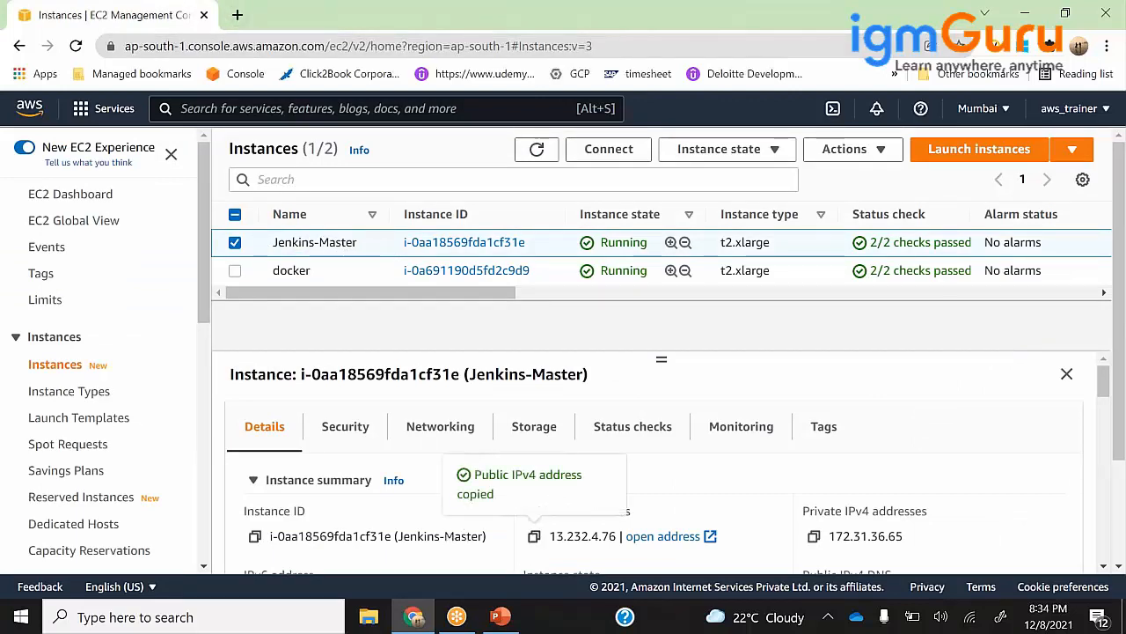
left_click(236, 15)
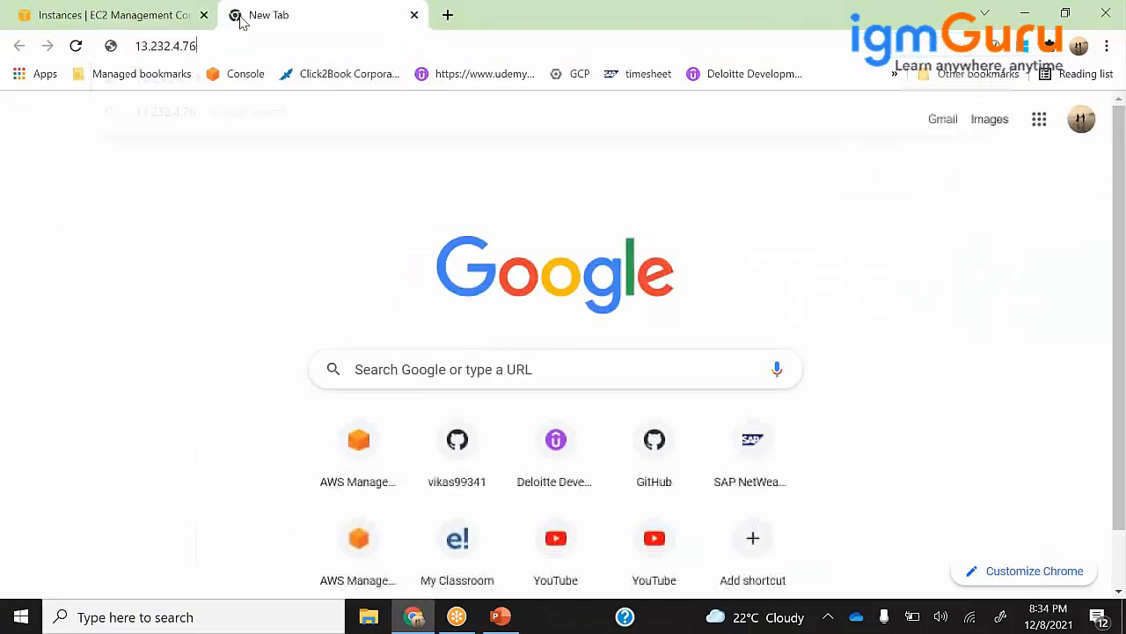
Load Jenkins at the master IP on port 8080 and sign in as admin.
type(":8080/login?from=%2F")
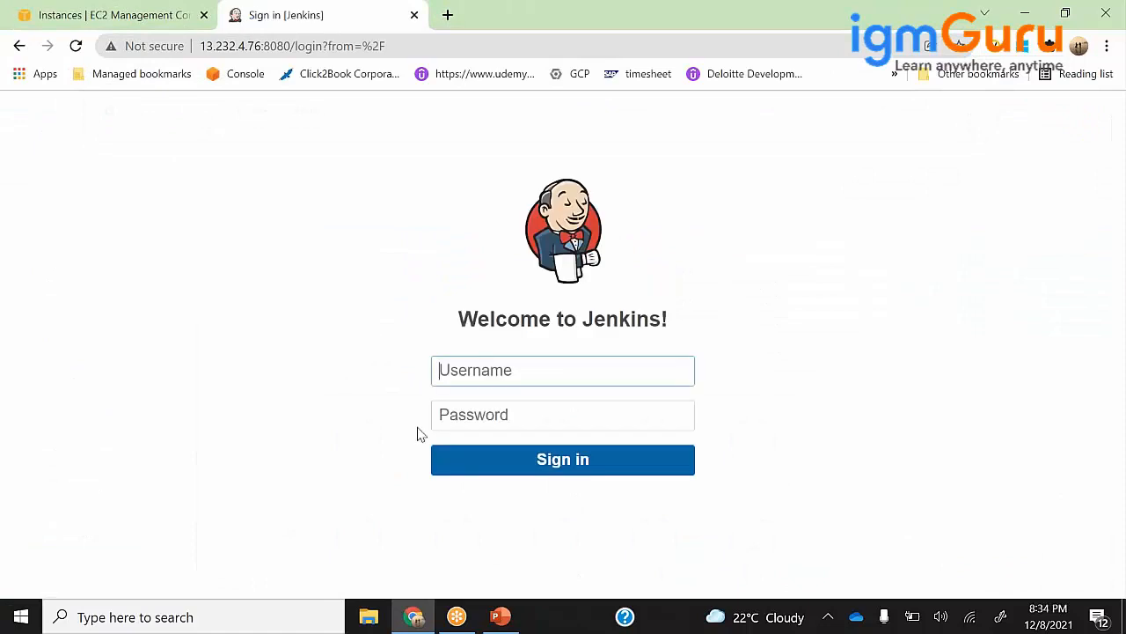
type("admin")
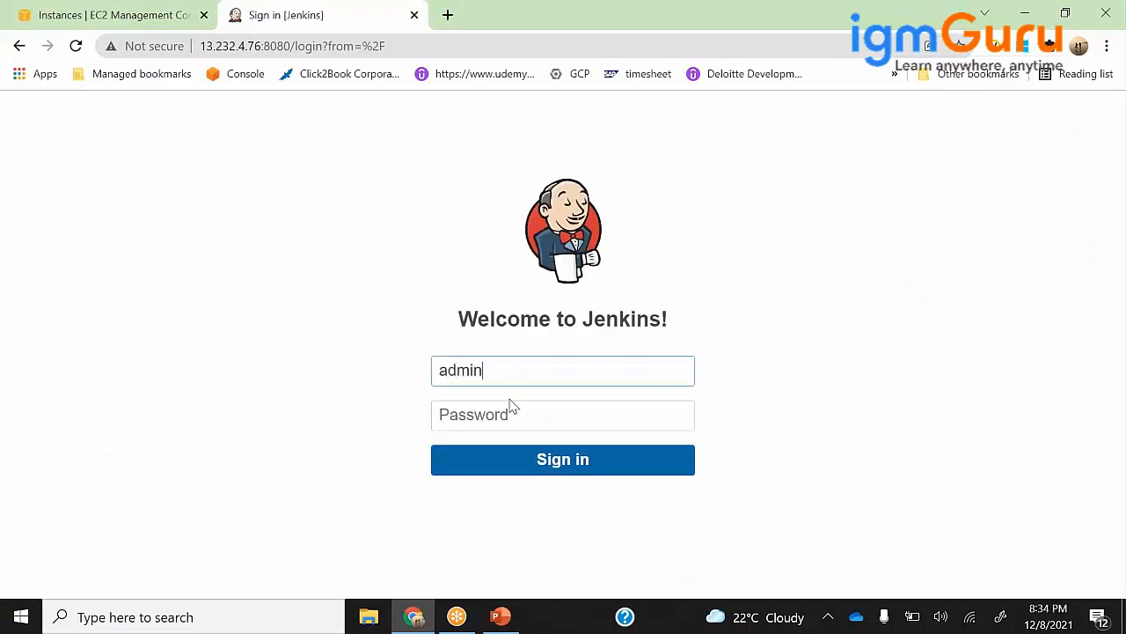
left_click(562, 415)
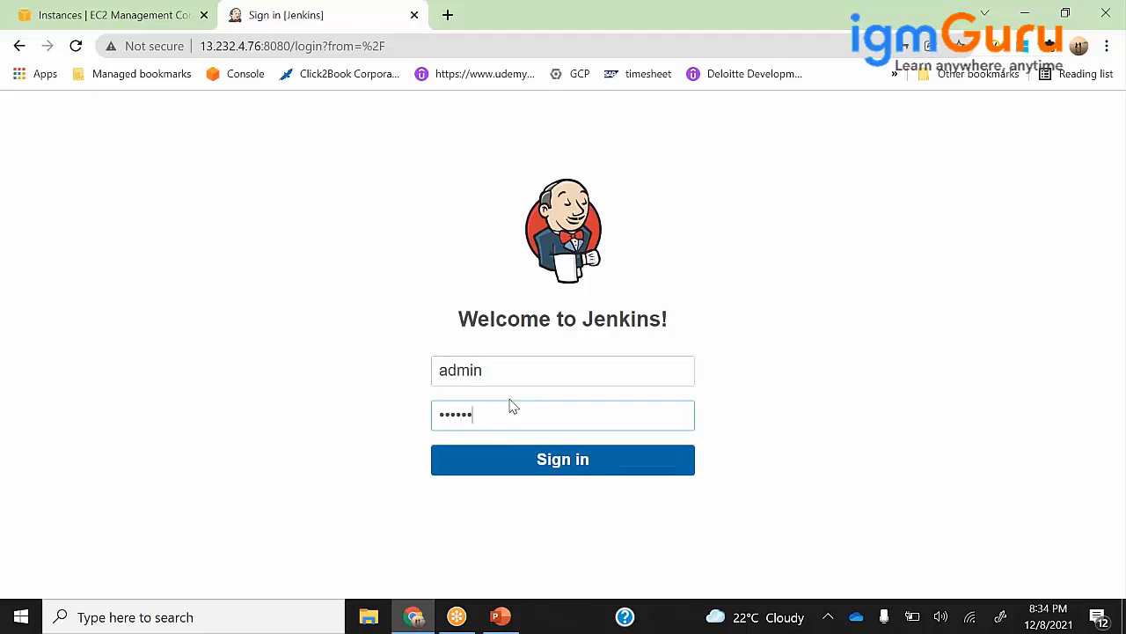
left_click(563, 458)
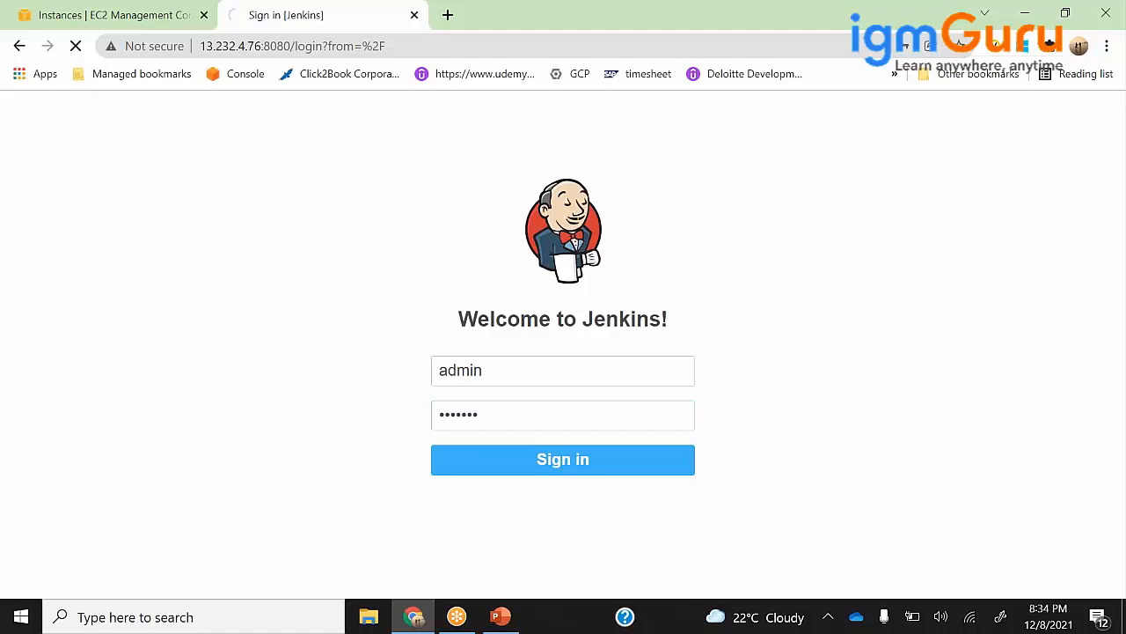
left_click(563, 458)
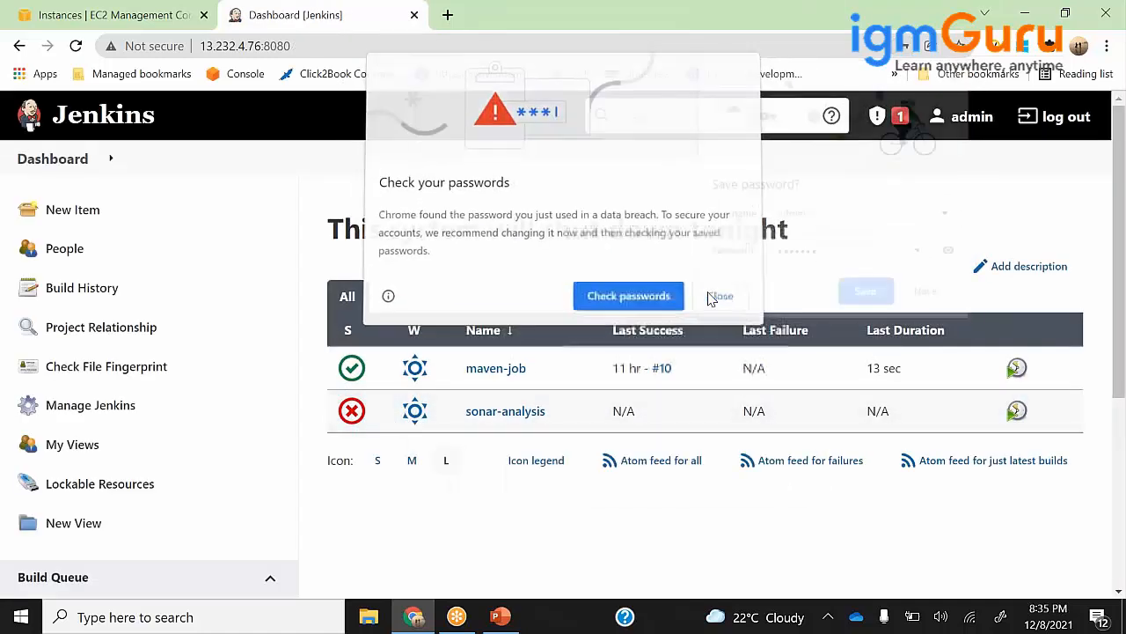
Dismiss the password warning, delete the sonar-analysis job, and decline saving the password.
left_click(552, 411)
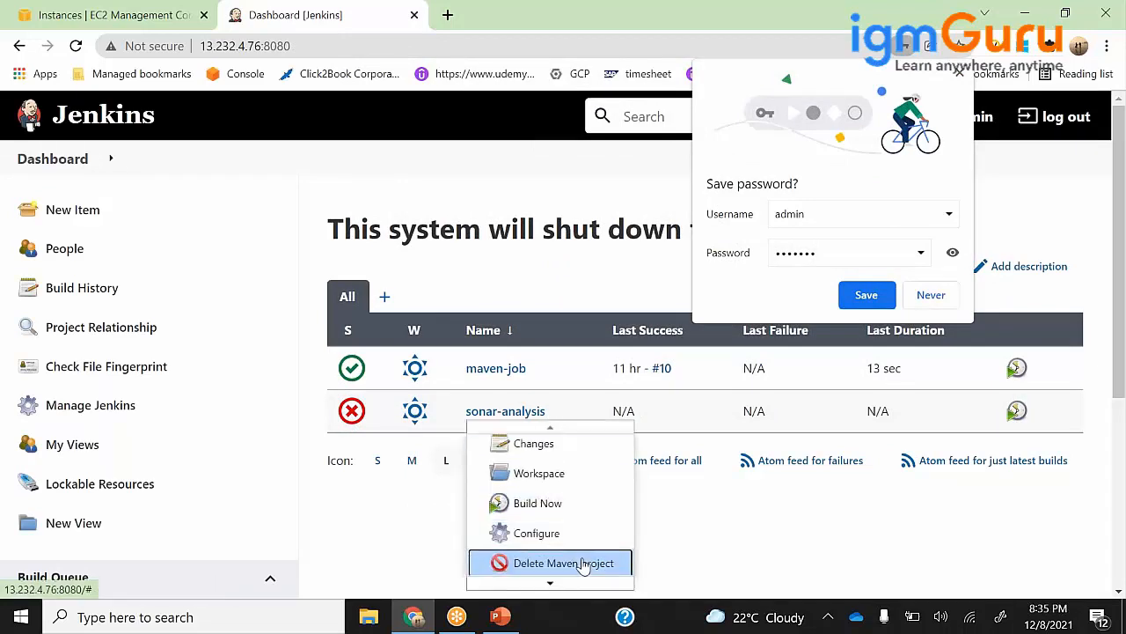
left_click(563, 562)
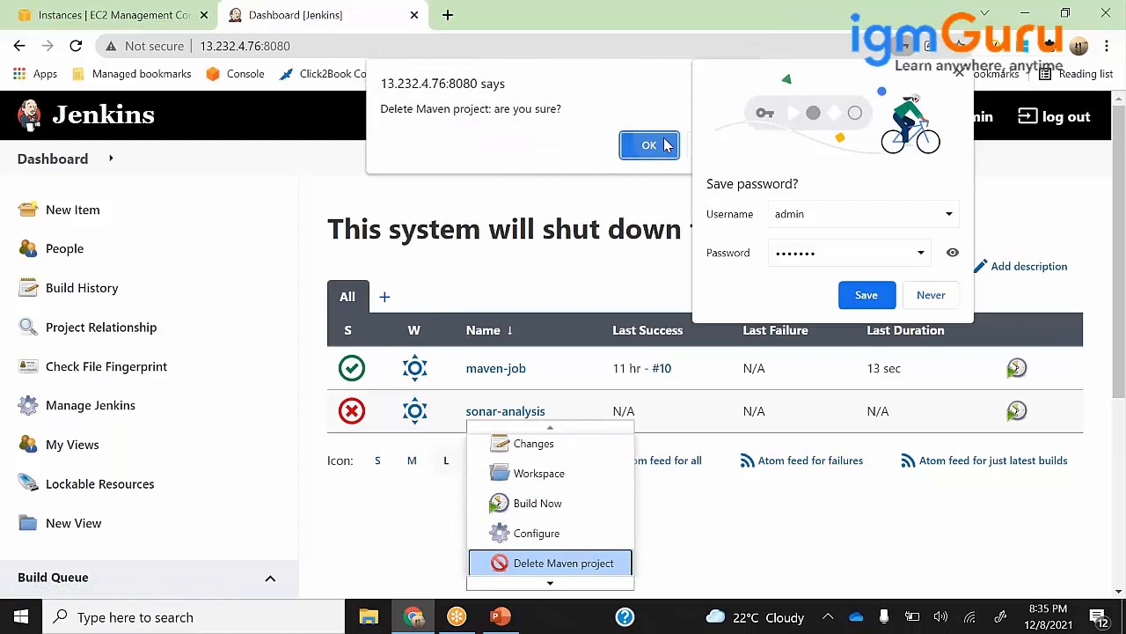
left_click(649, 145)
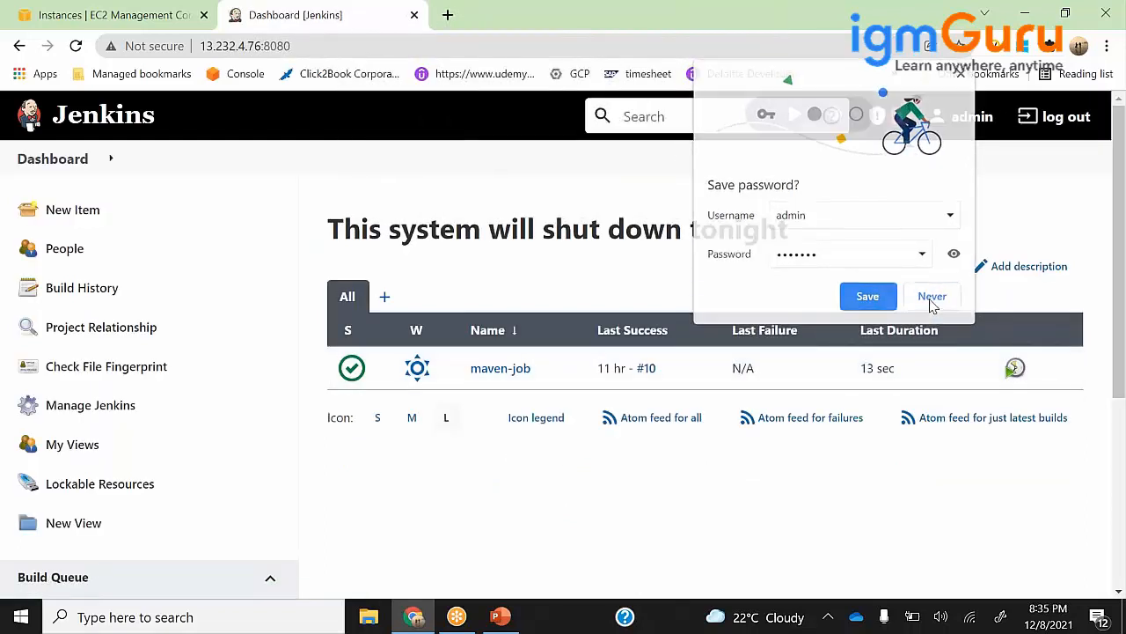
left_click(932, 296)
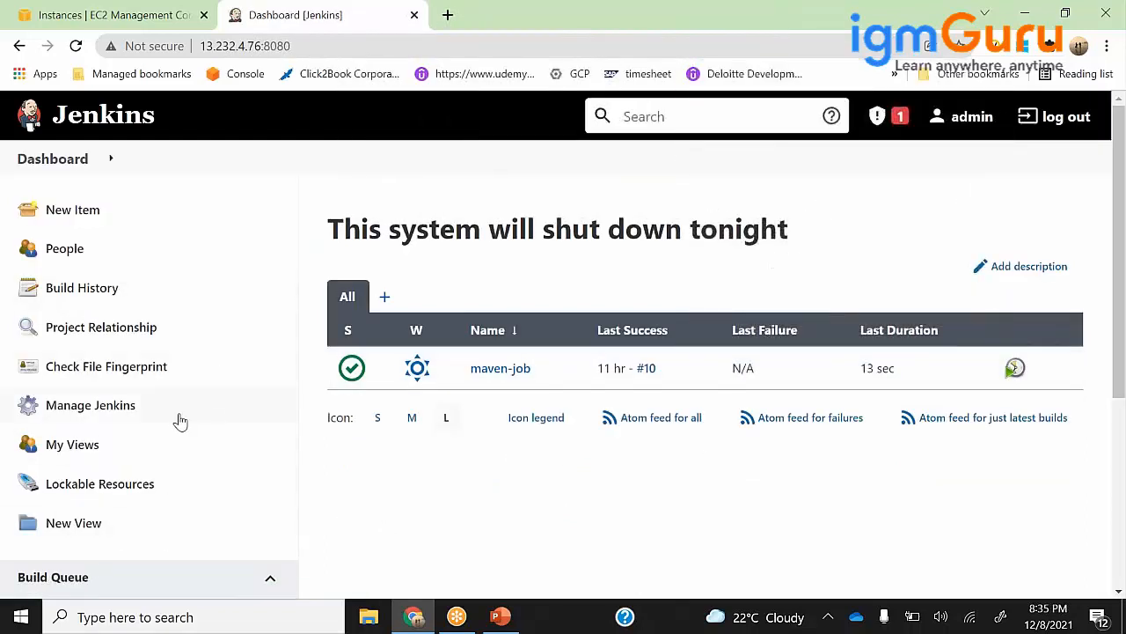
mouse_move(89, 405)
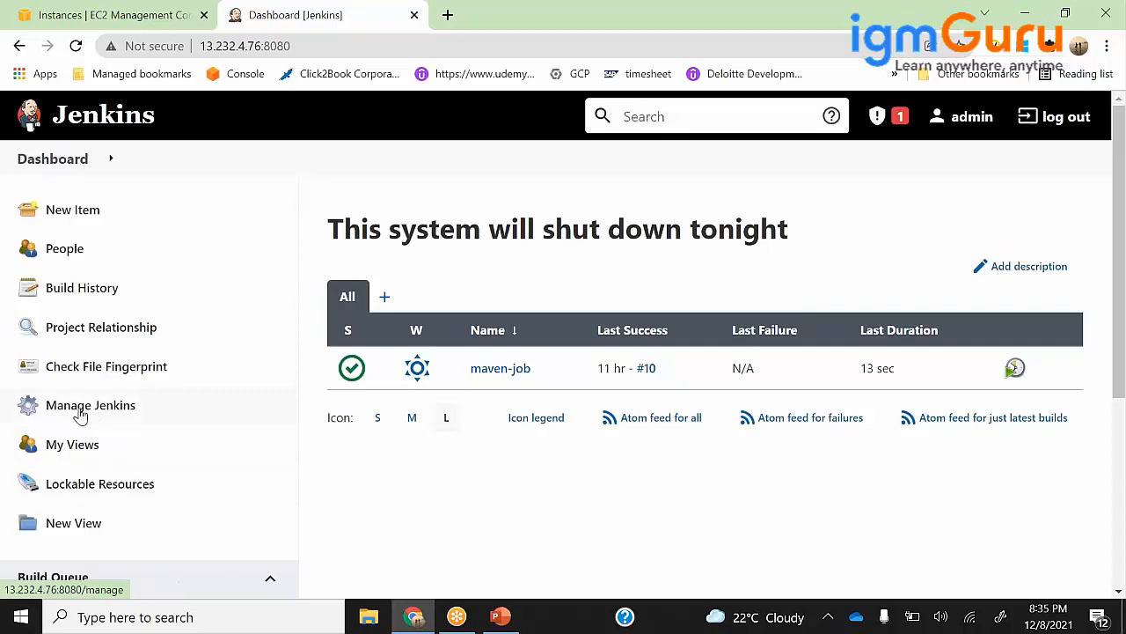
Filter installed plugins for 'sonar' to confirm SonarQube Scanner for Jenkins 2.14 is enabled.
left_click(90, 404)
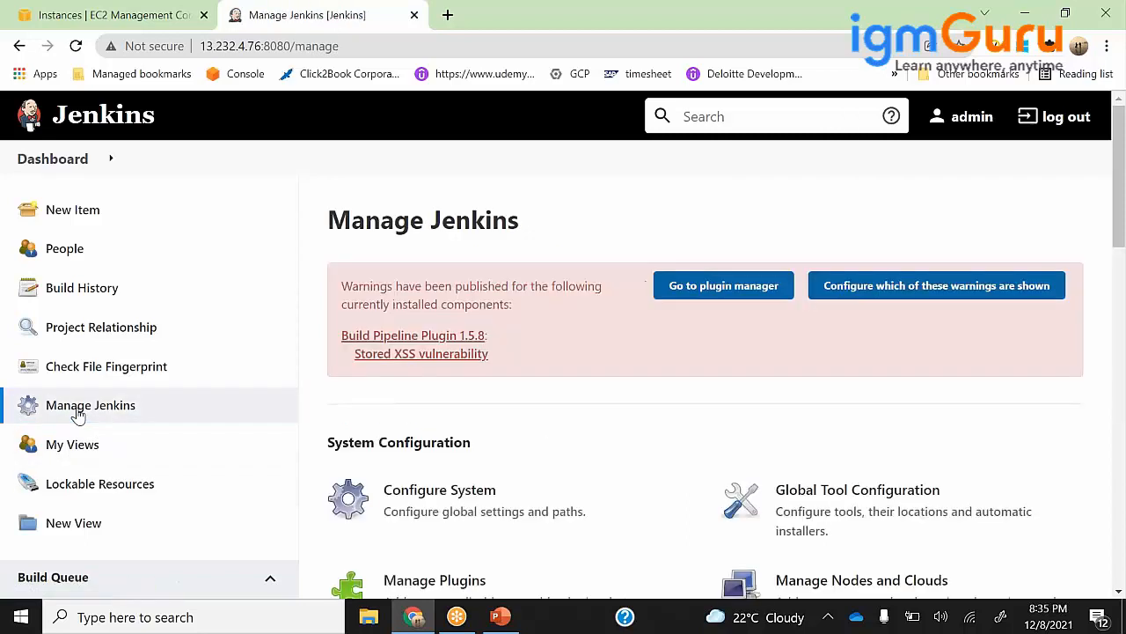
scroll("down", 3)
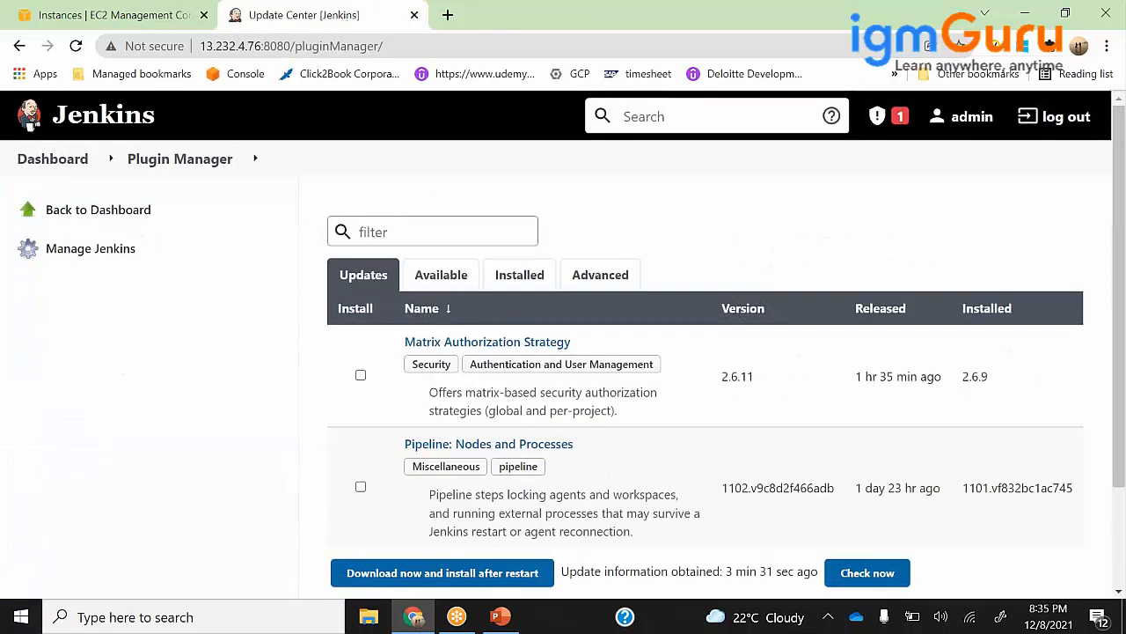
left_click(441, 274)
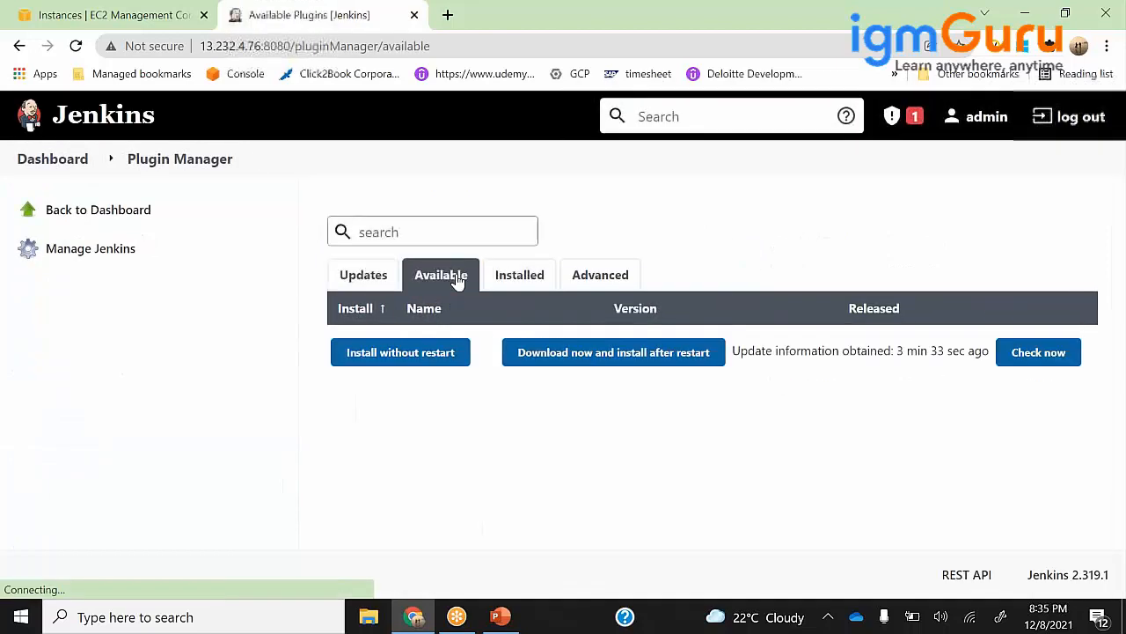
type("sonar")
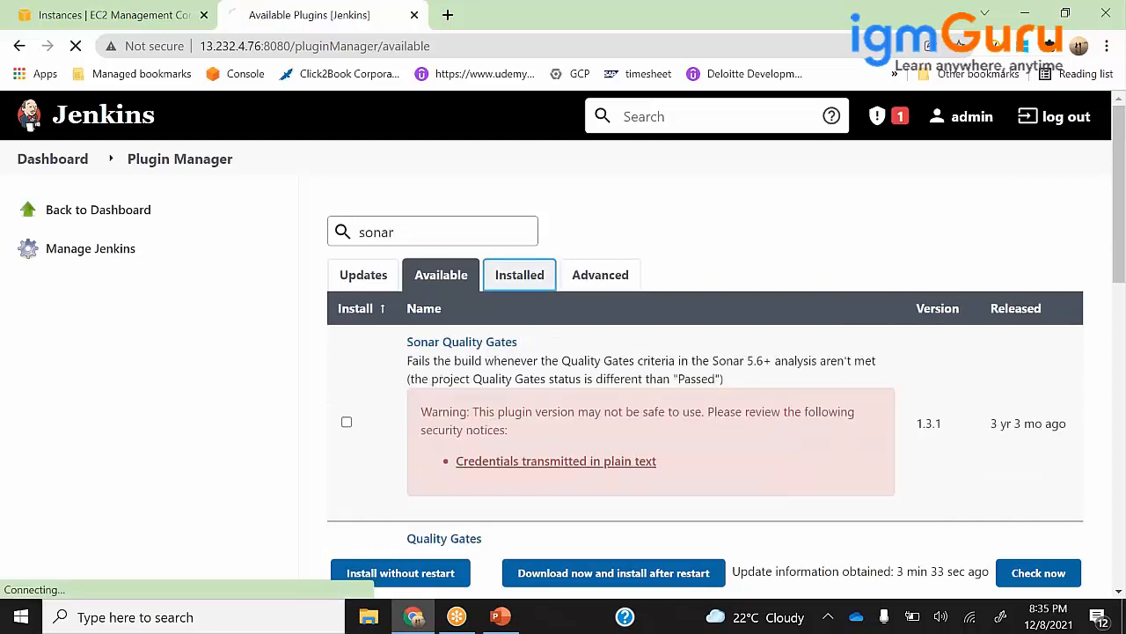
left_click(519, 273)
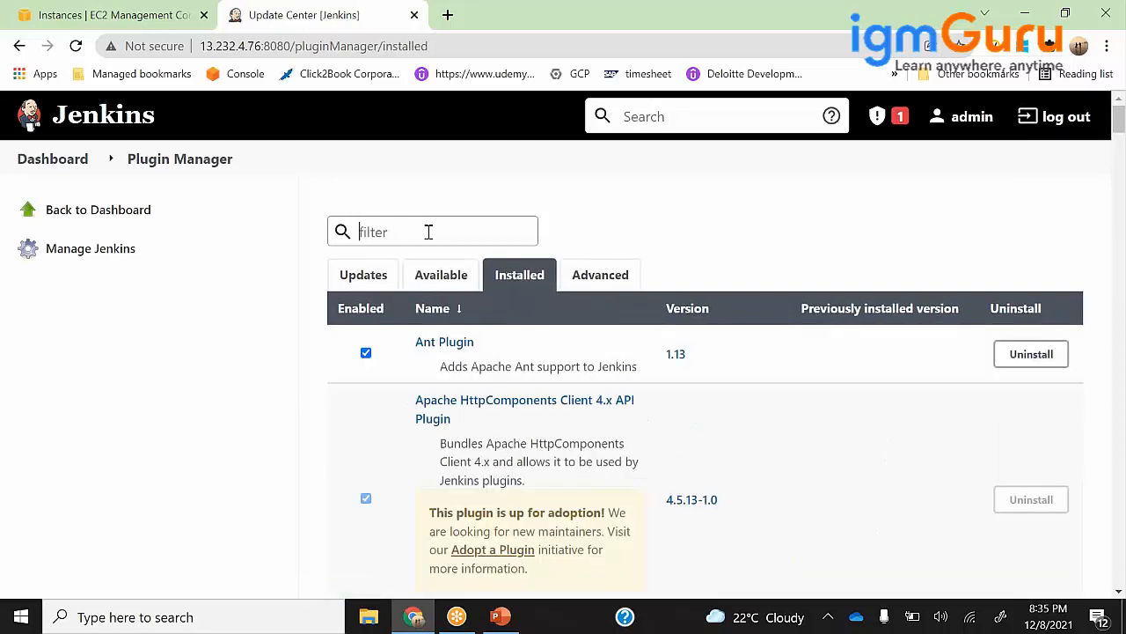
type("sonar")
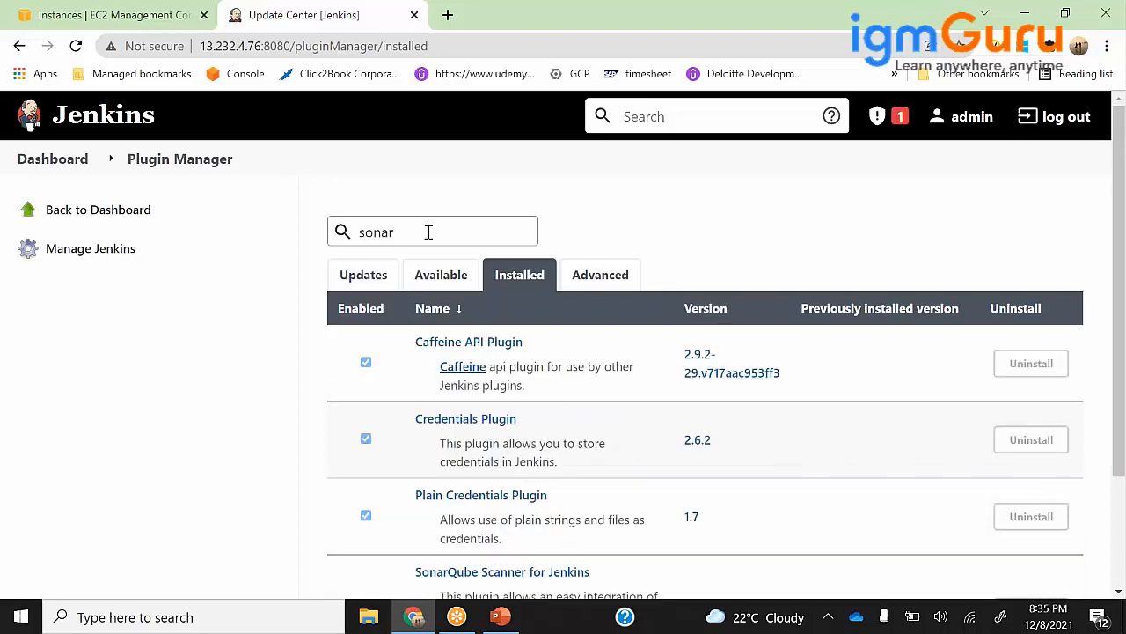
scroll("down", 3)
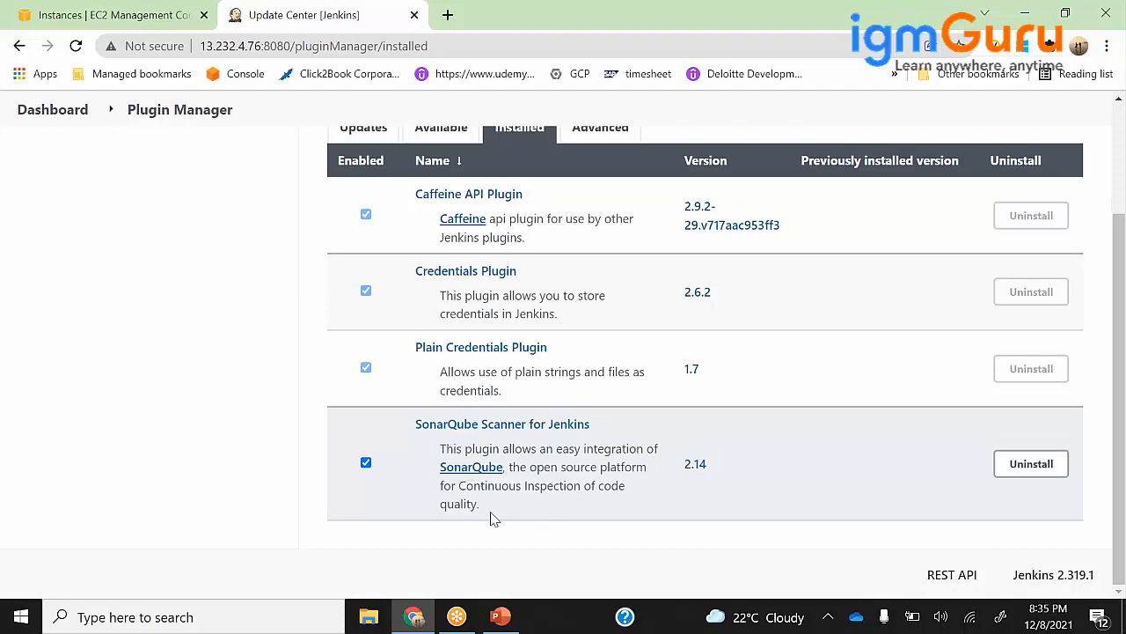
mouse_move(1030, 464)
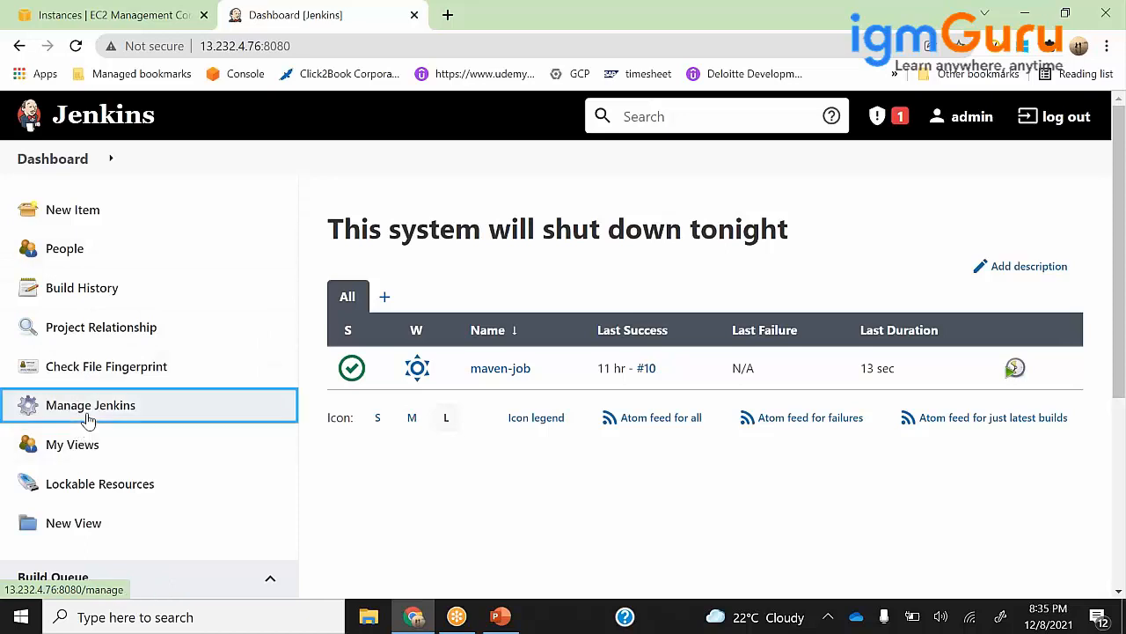
left_click(90, 405)
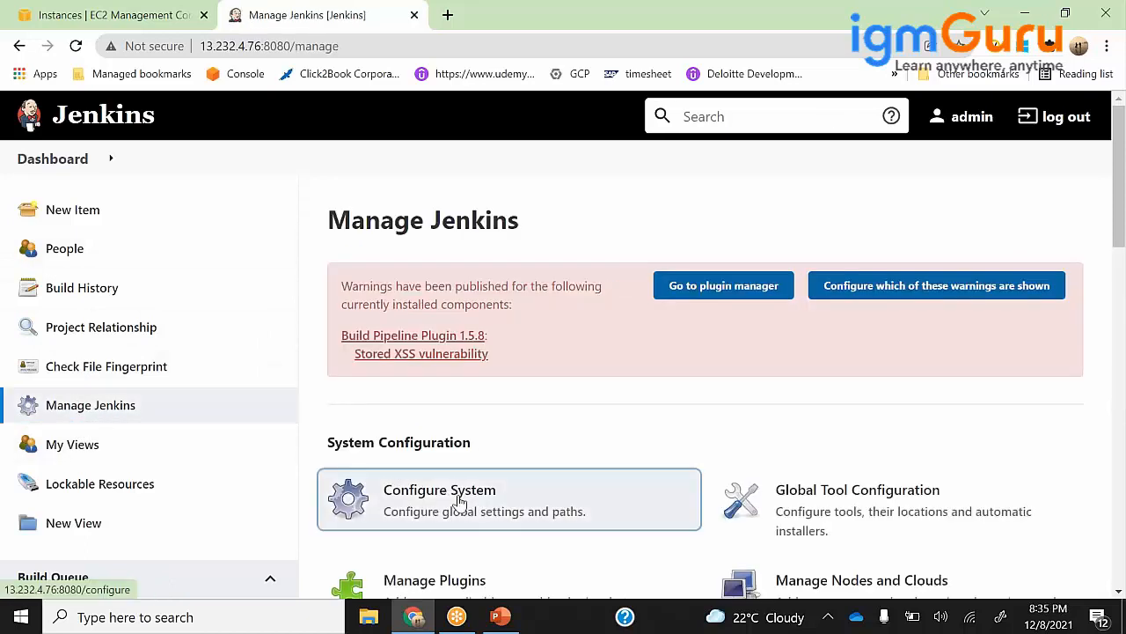
left_click(440, 490)
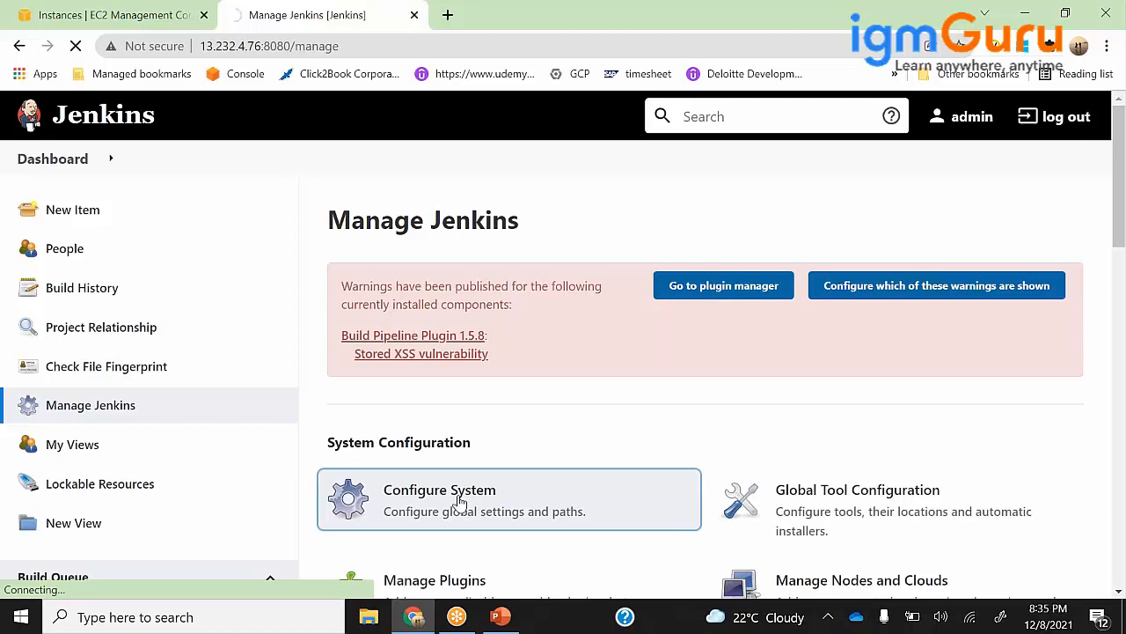
left_click(439, 489)
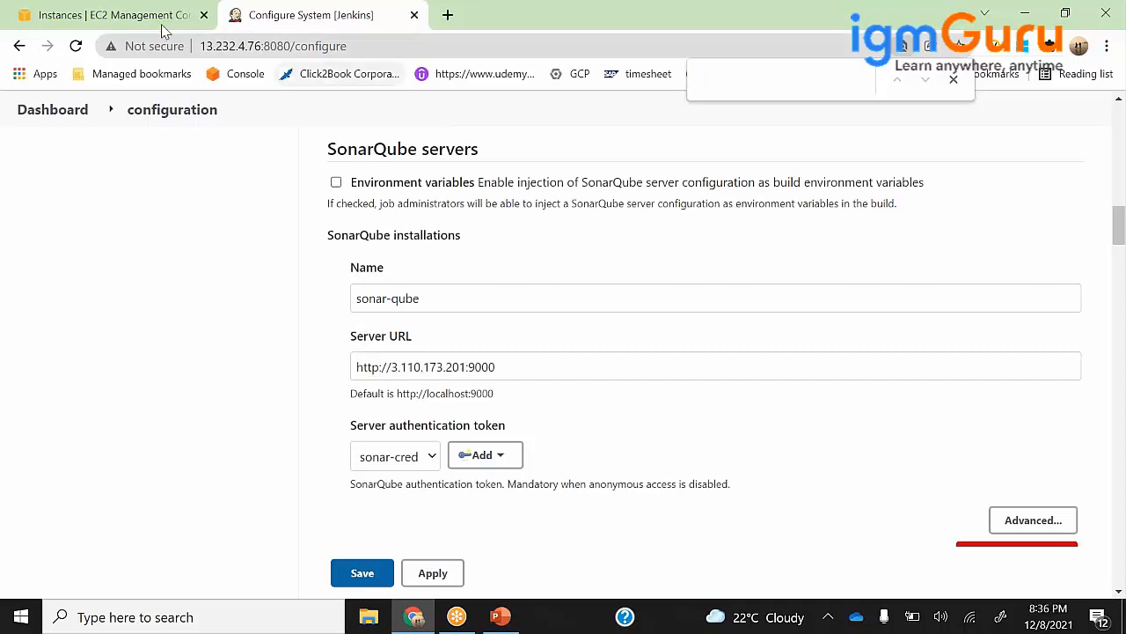
left_click(106, 15)
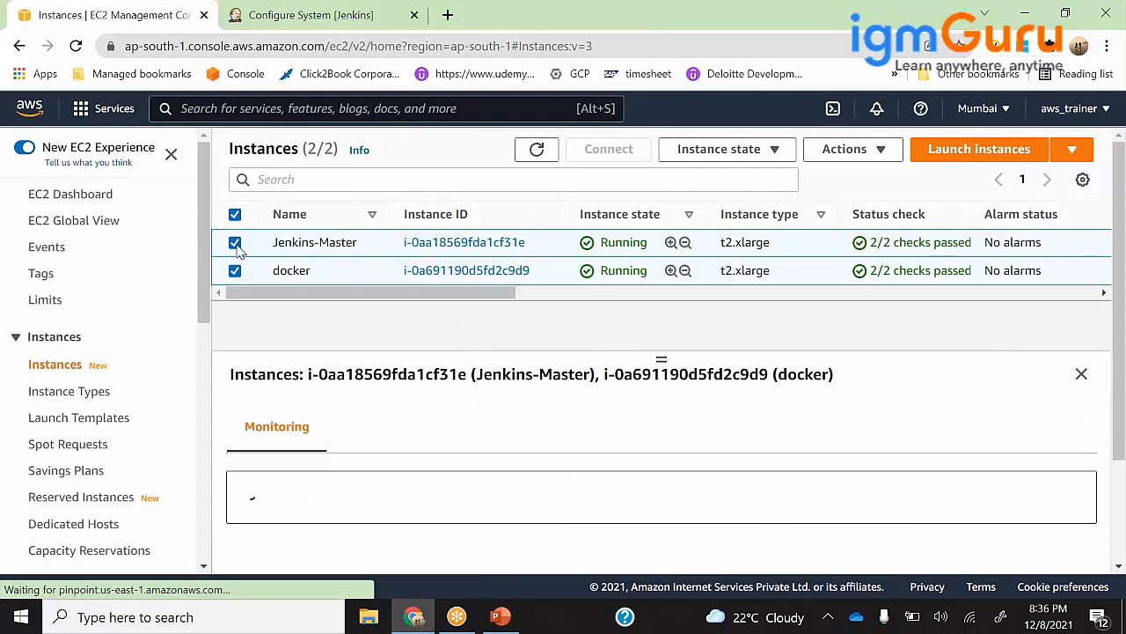
left_click(235, 242)
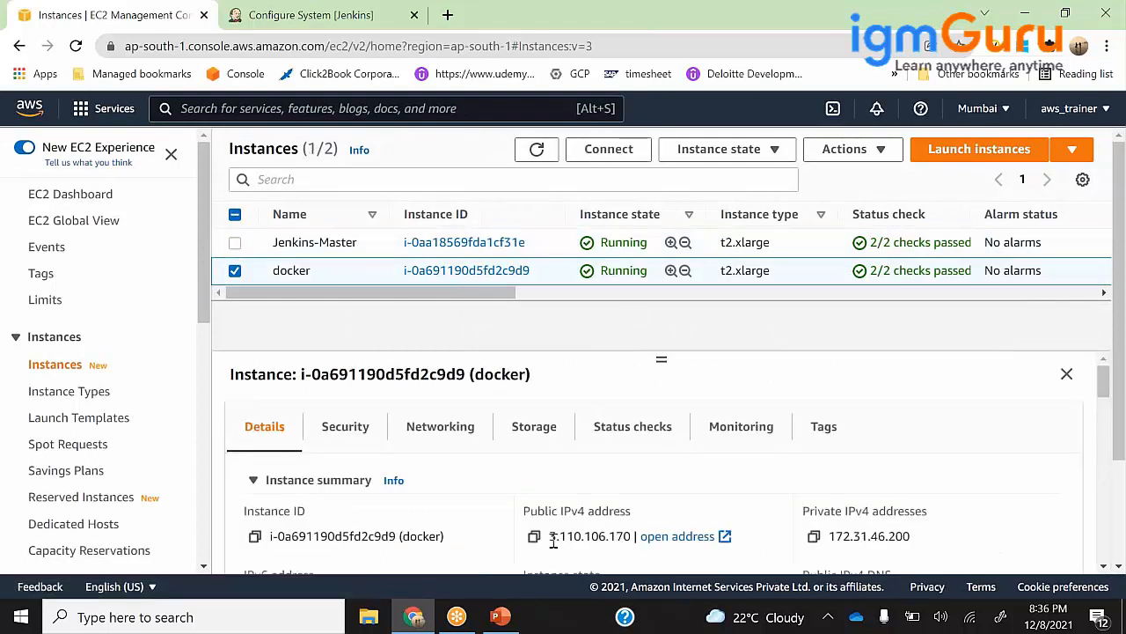
left_click(193, 616)
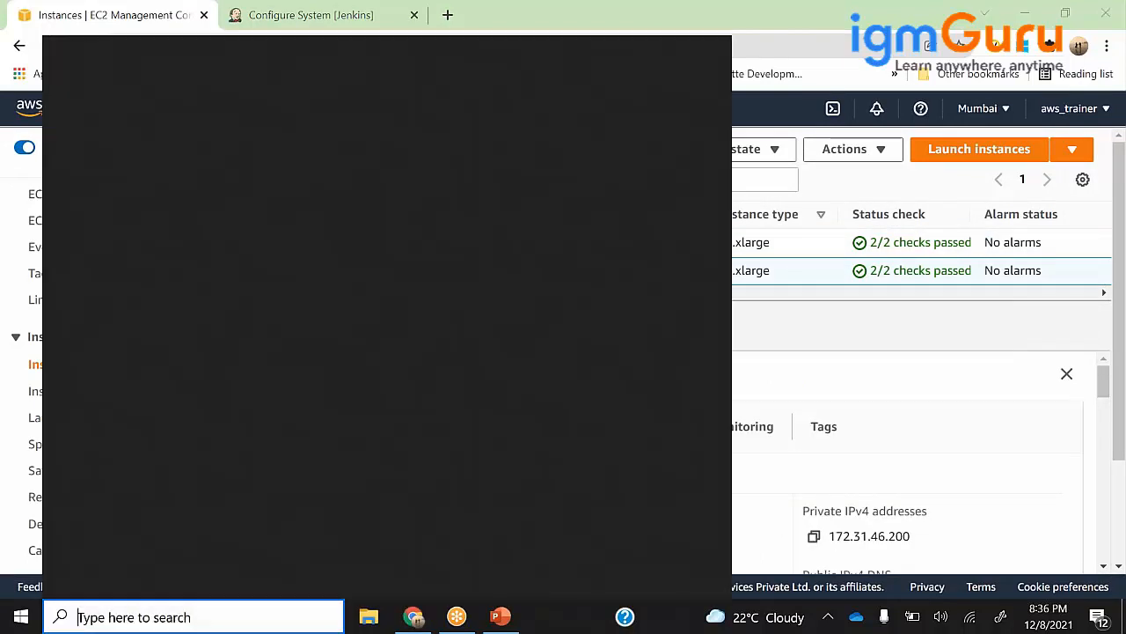
type("putty")
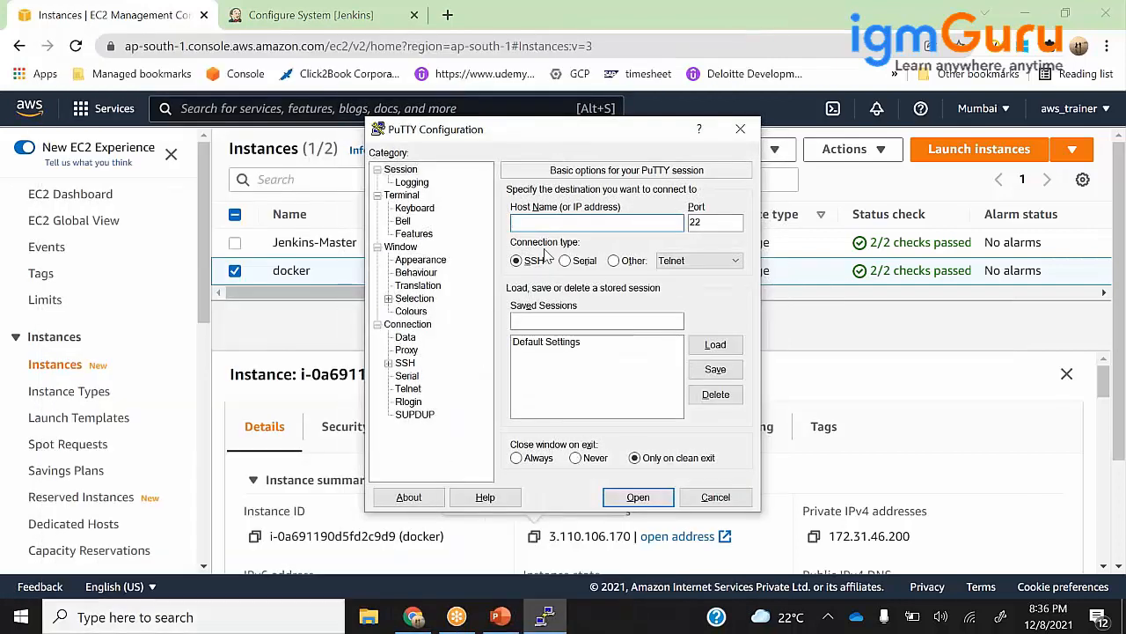
type("ec2-u")
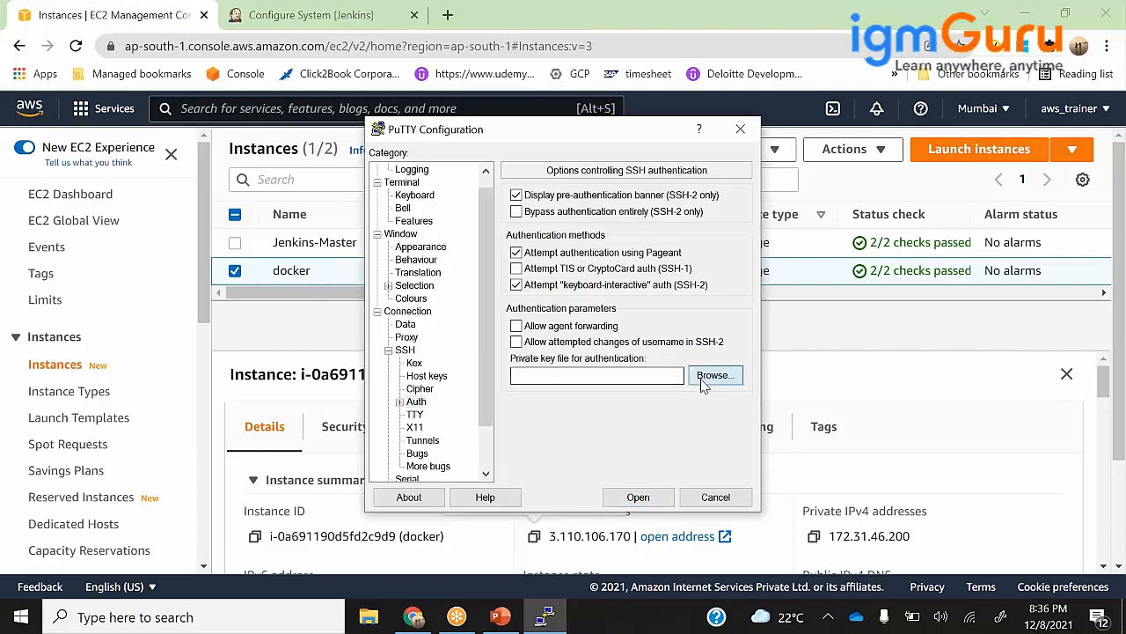
Set the private key and 16-point terminal font, then connect and accept the host key.
left_click(716, 375)
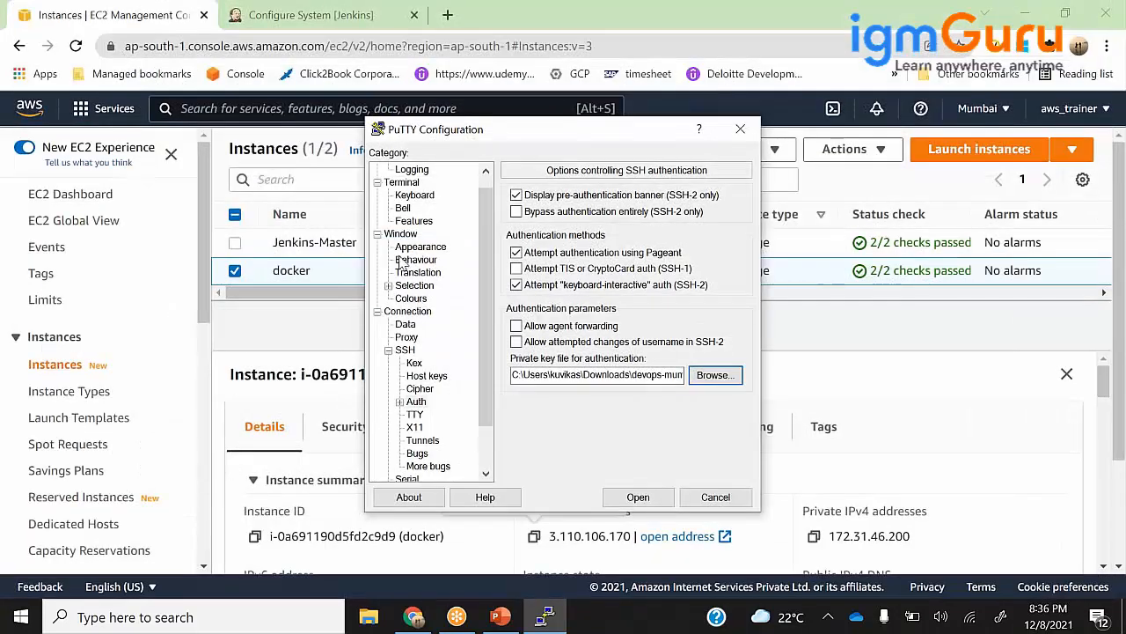
left_click(420, 246)
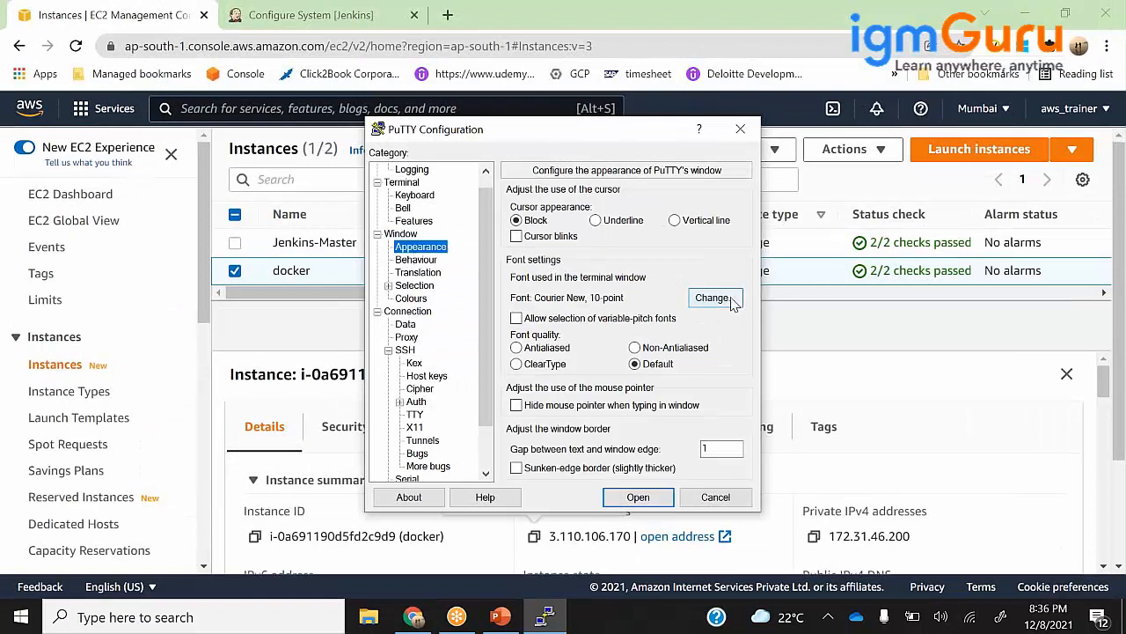
left_click(714, 297)
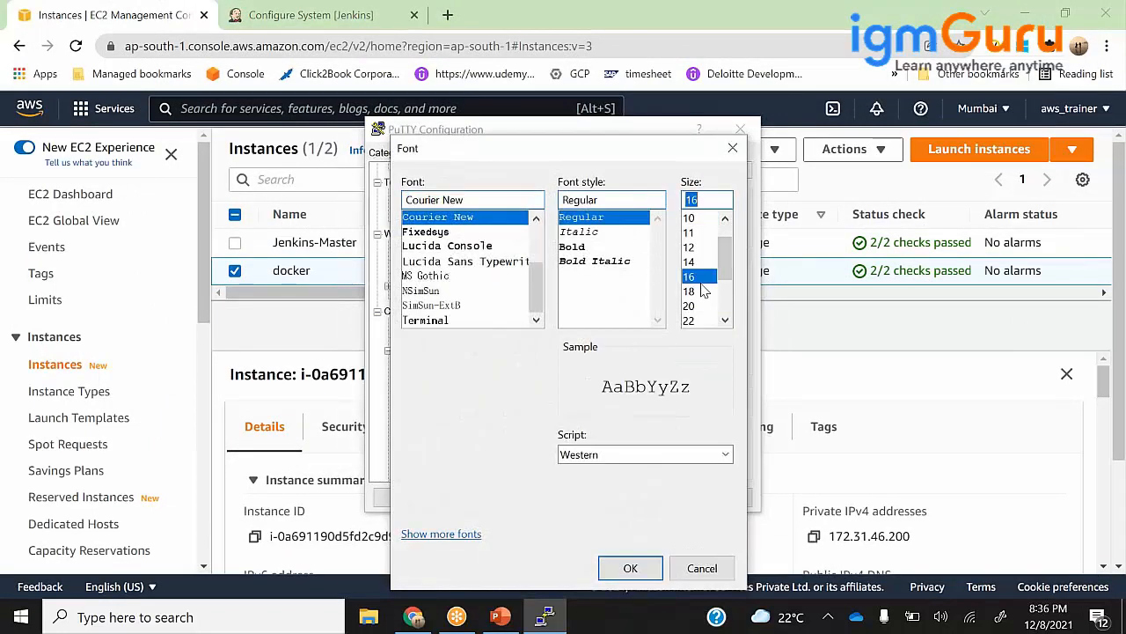
left_click(630, 568)
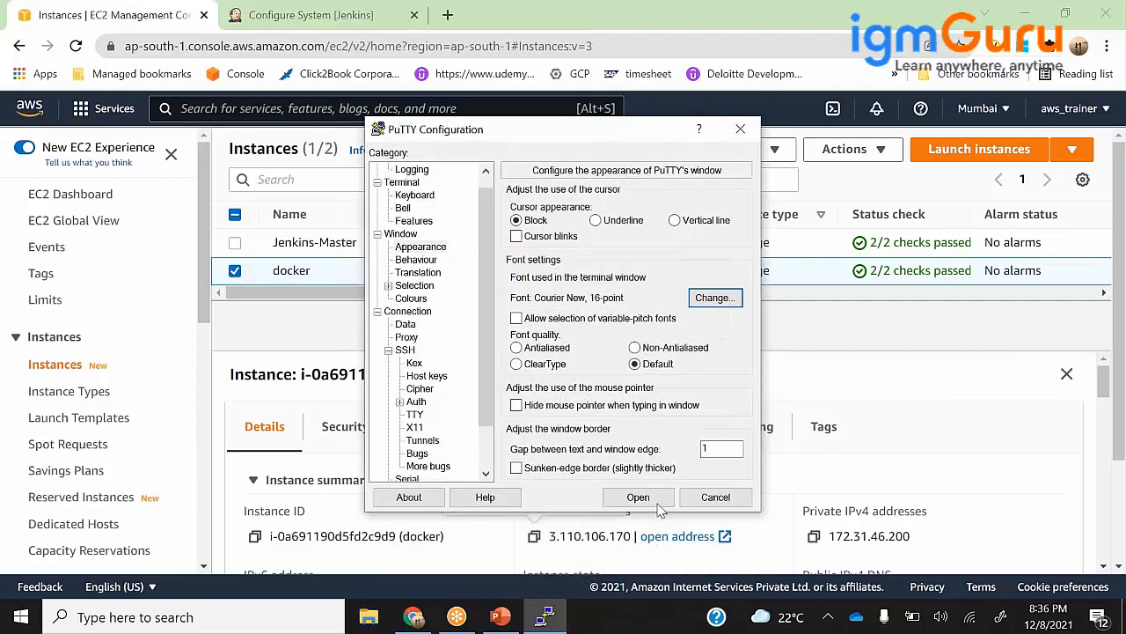
left_click(638, 497)
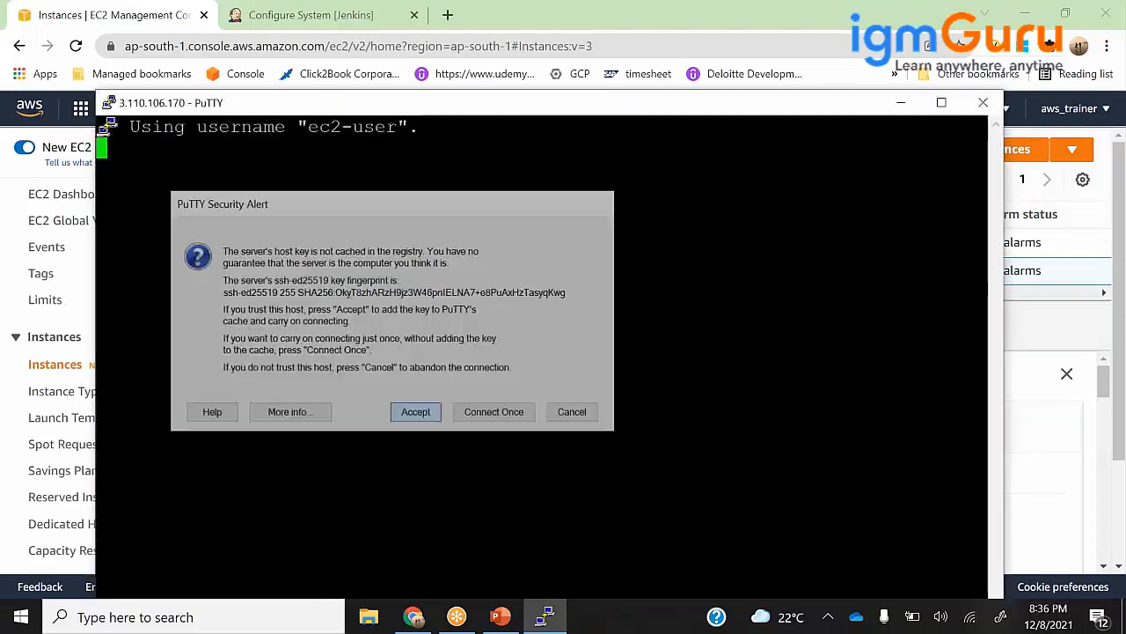
left_click(415, 411)
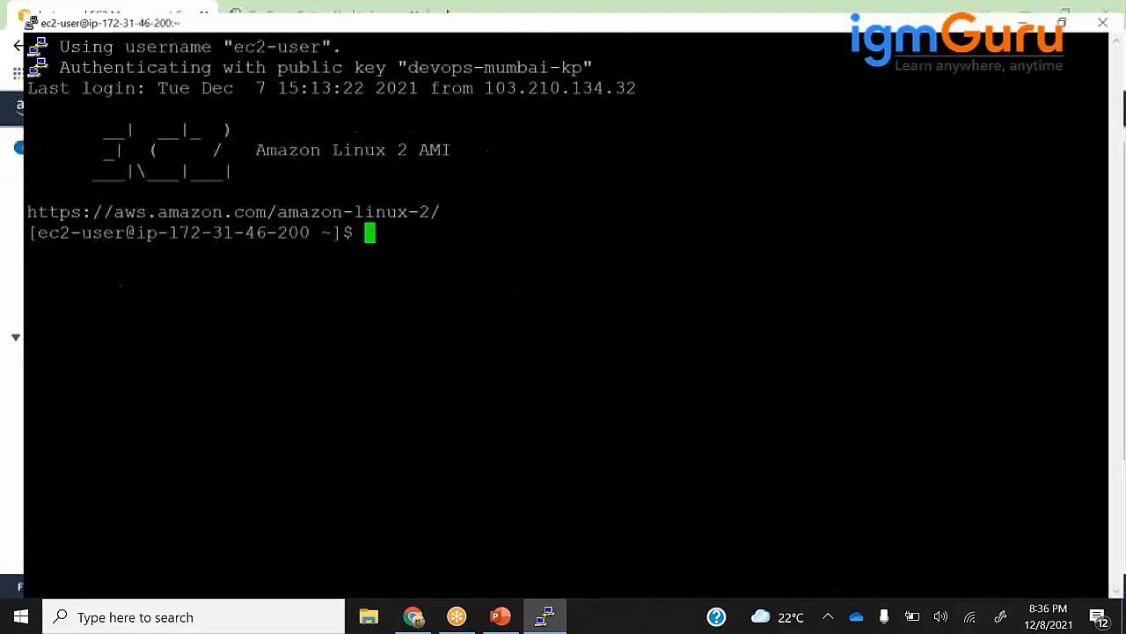
Switch to root with sudo su and set the hostname to sonarqube-server.
type("sudo su")
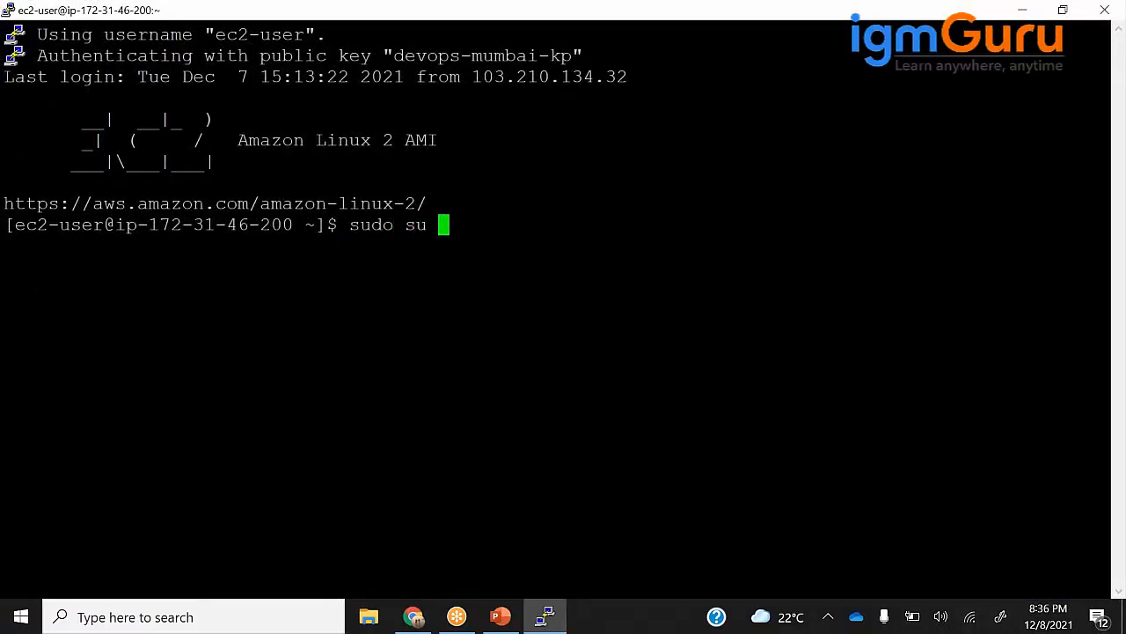
type("-")
type("h")
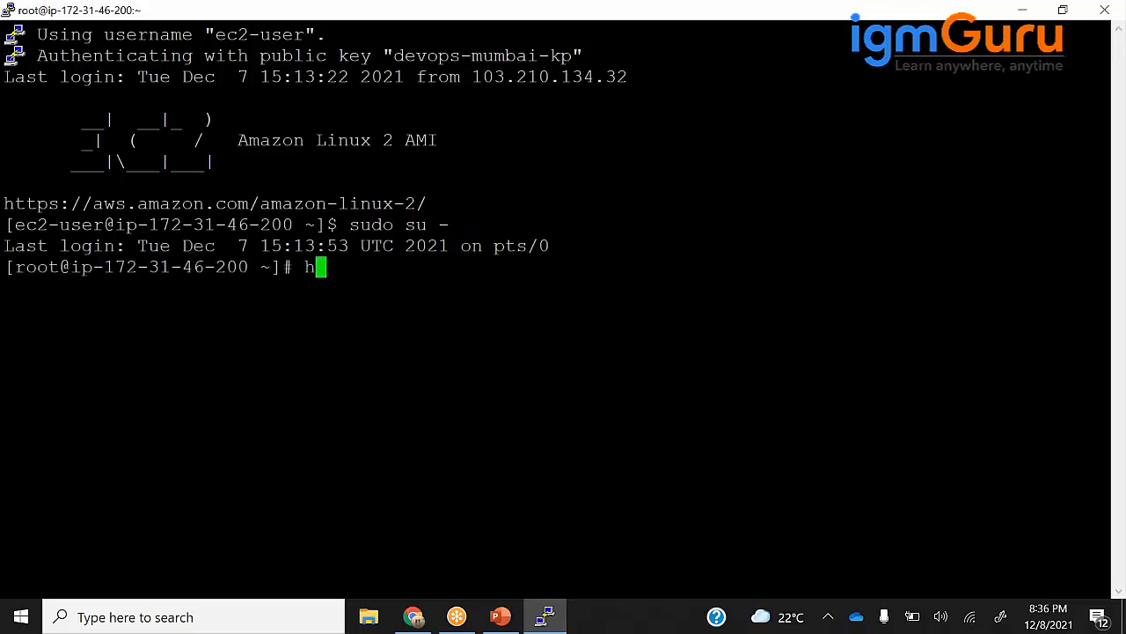
type("ostname")
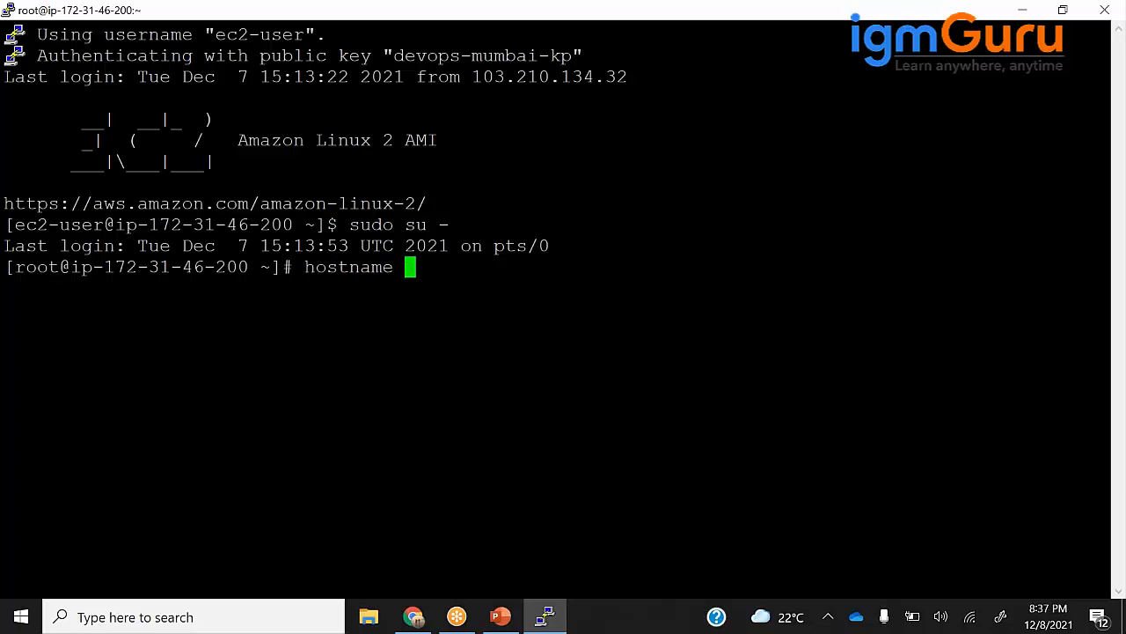
type("sona")
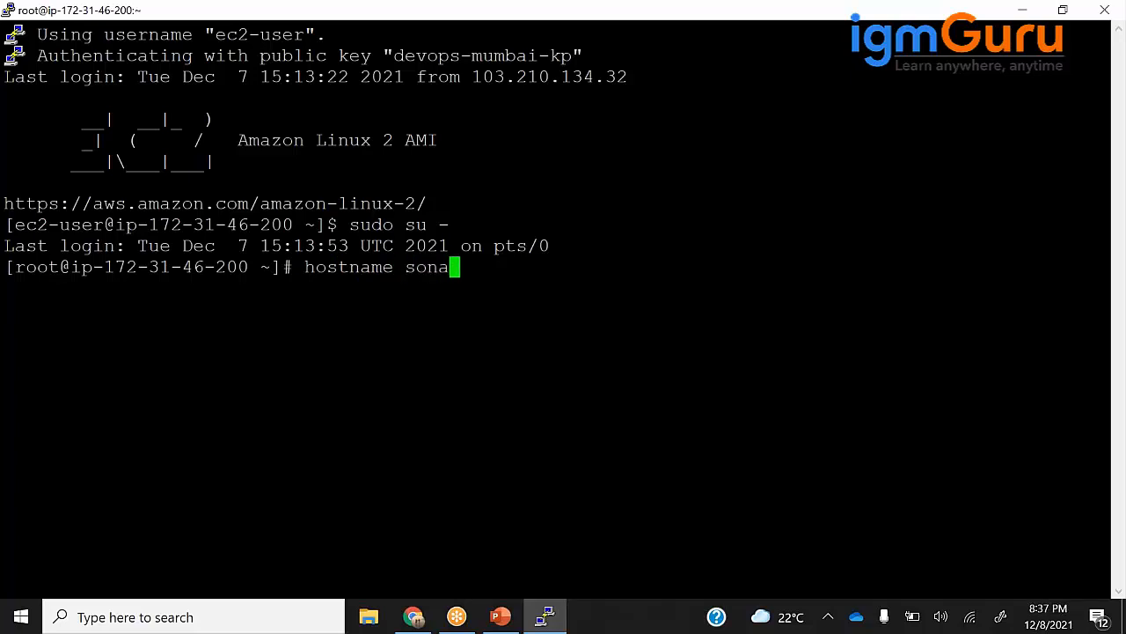
type("rqu")
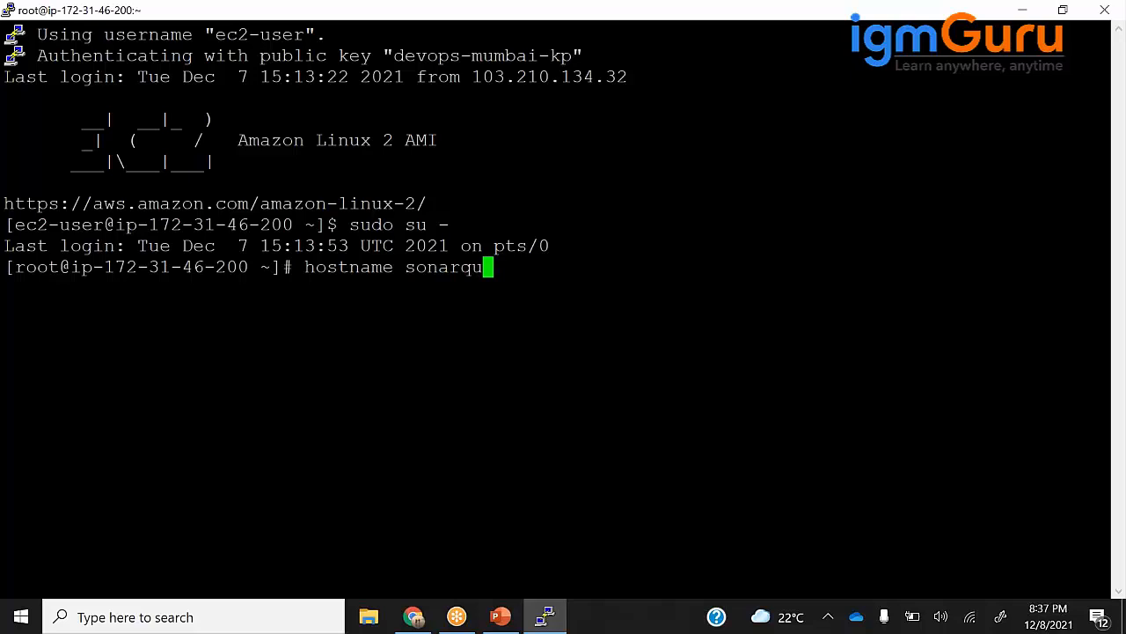
type("be-ser")
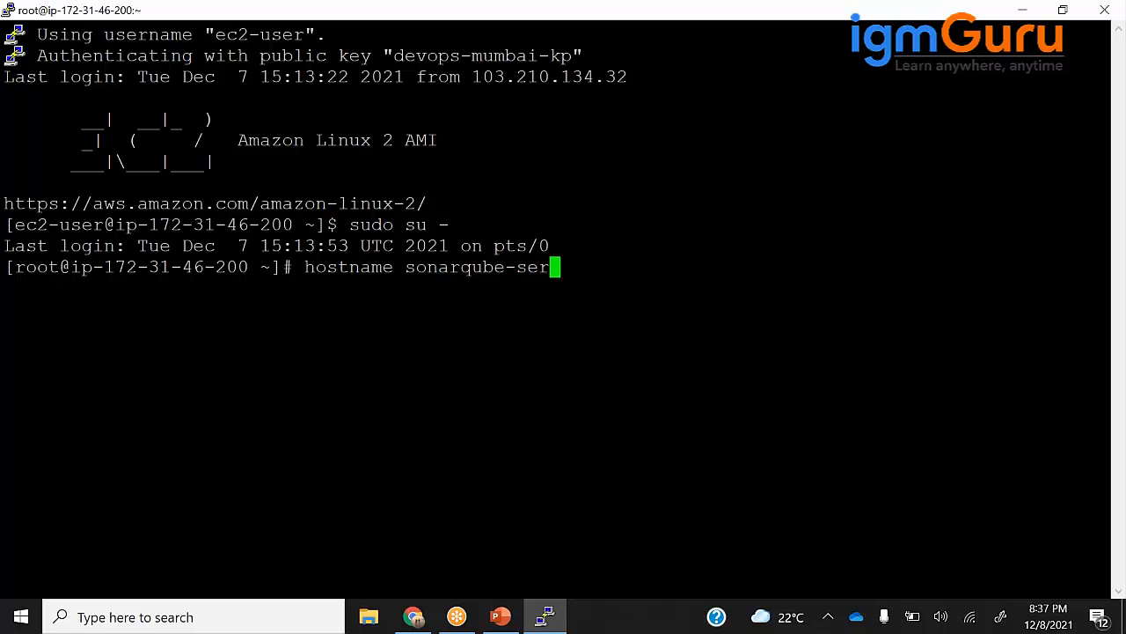
type("sudo su")
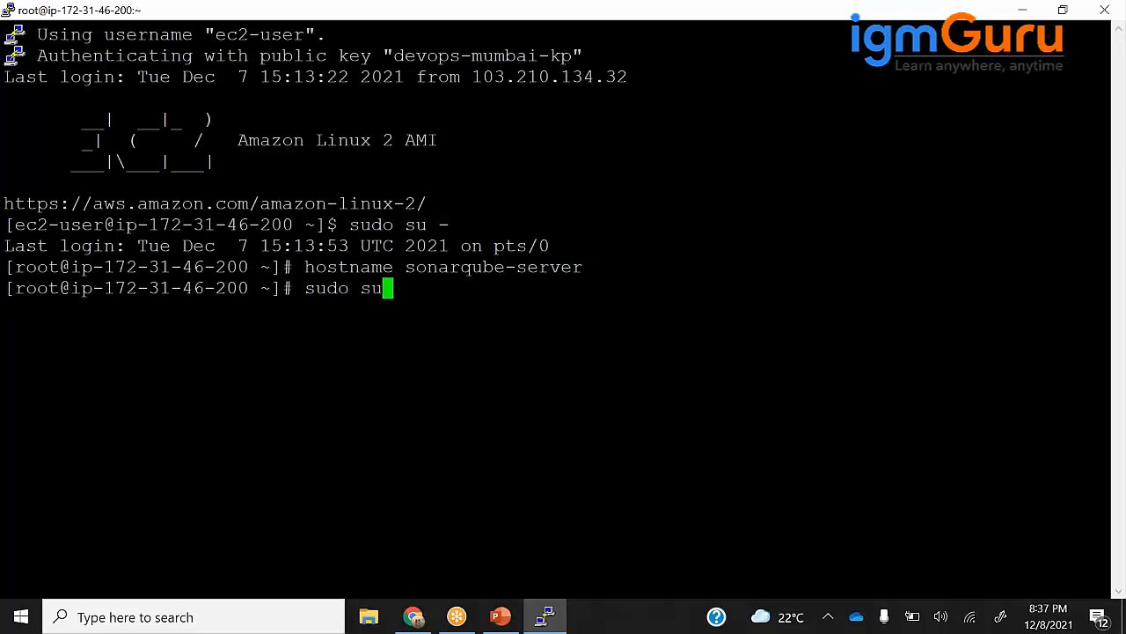
type("-\\")
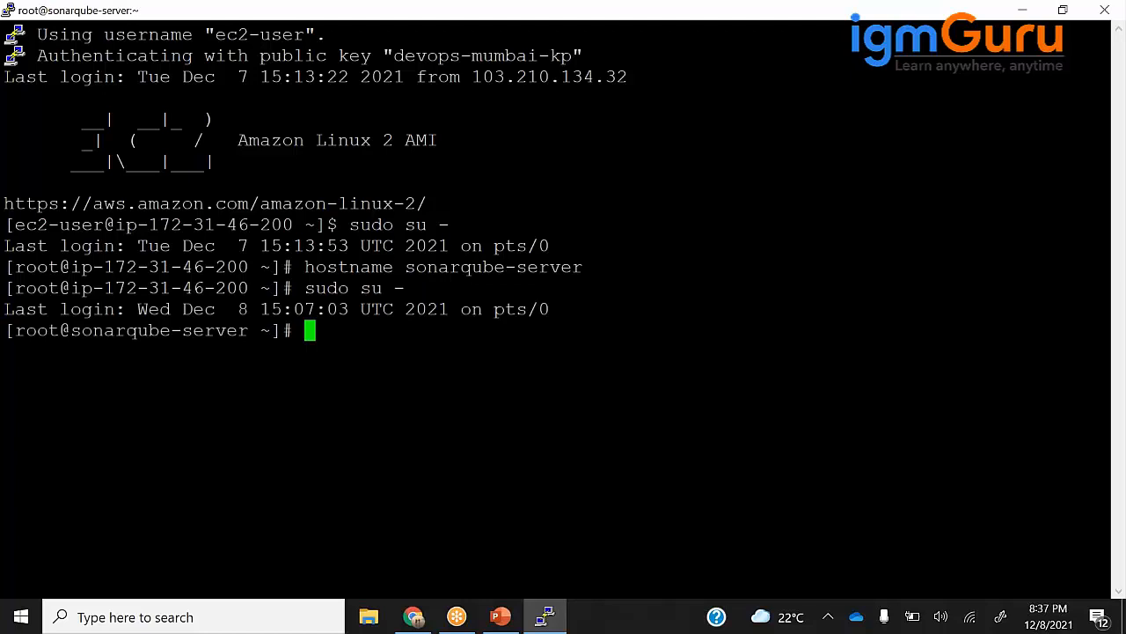
Enter the sonarqube:lts docker run command on ports 9000/9092, cancel it, and check docker images.
type("docker run -d --restart=always --name sonarqube -p 9000:9000 -p 9092:9092 sonarqube:lts")
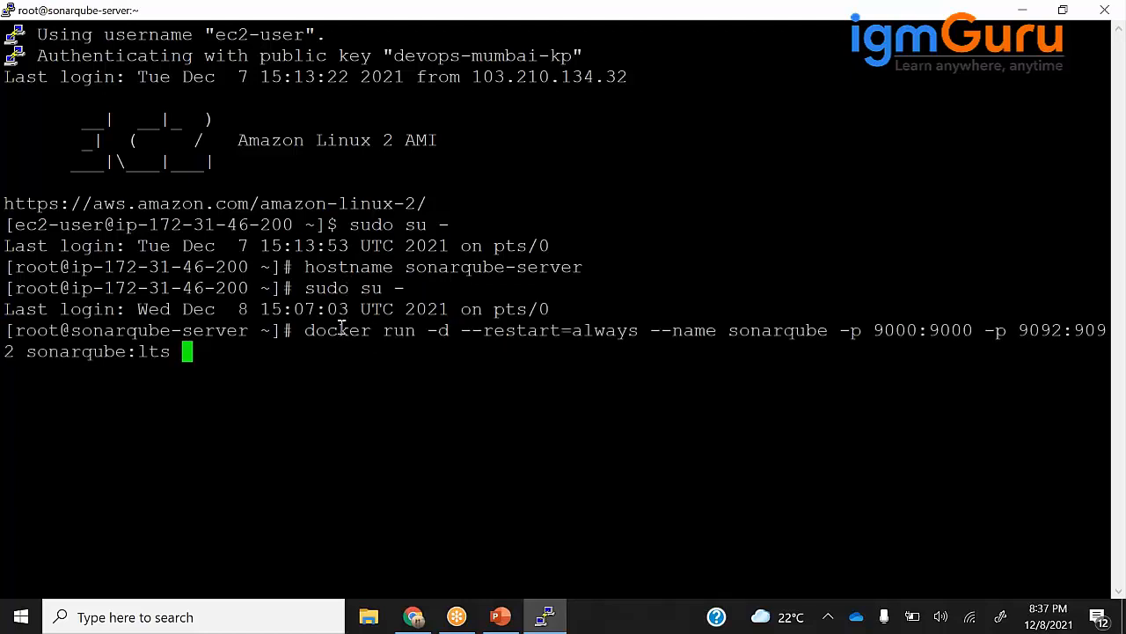
double_click(399, 330)
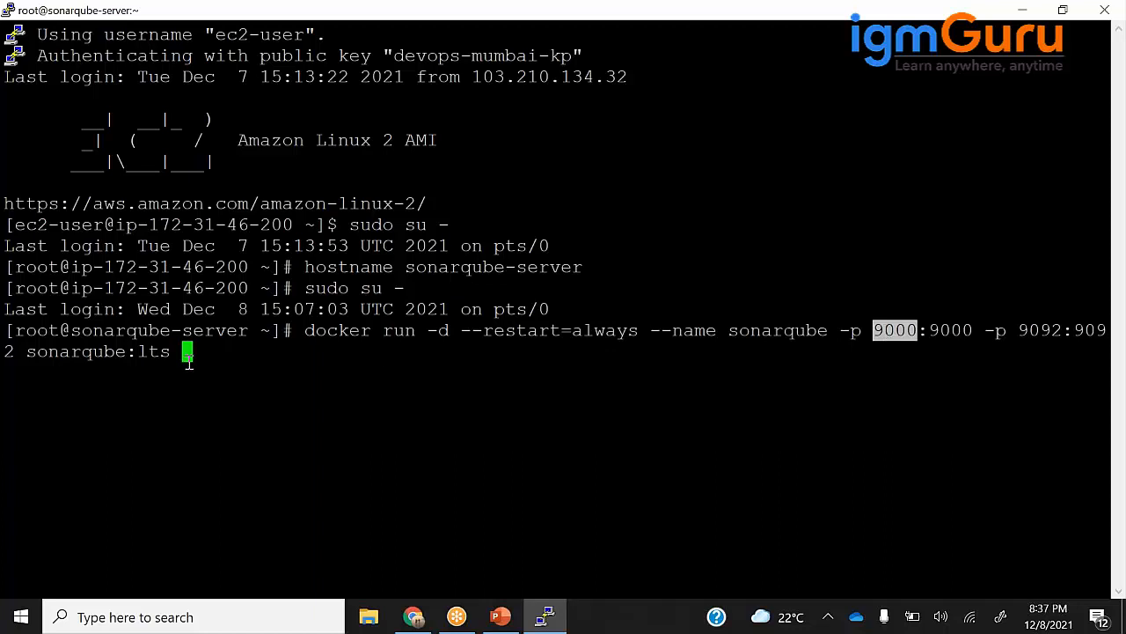
key("ctrl+c")
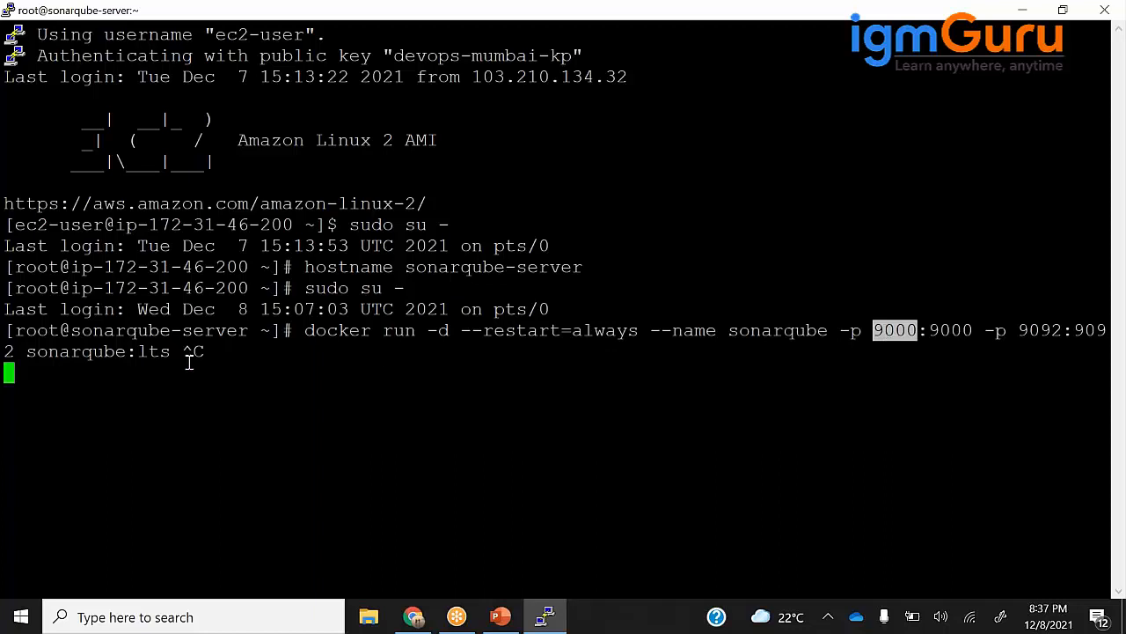
key("Enter")
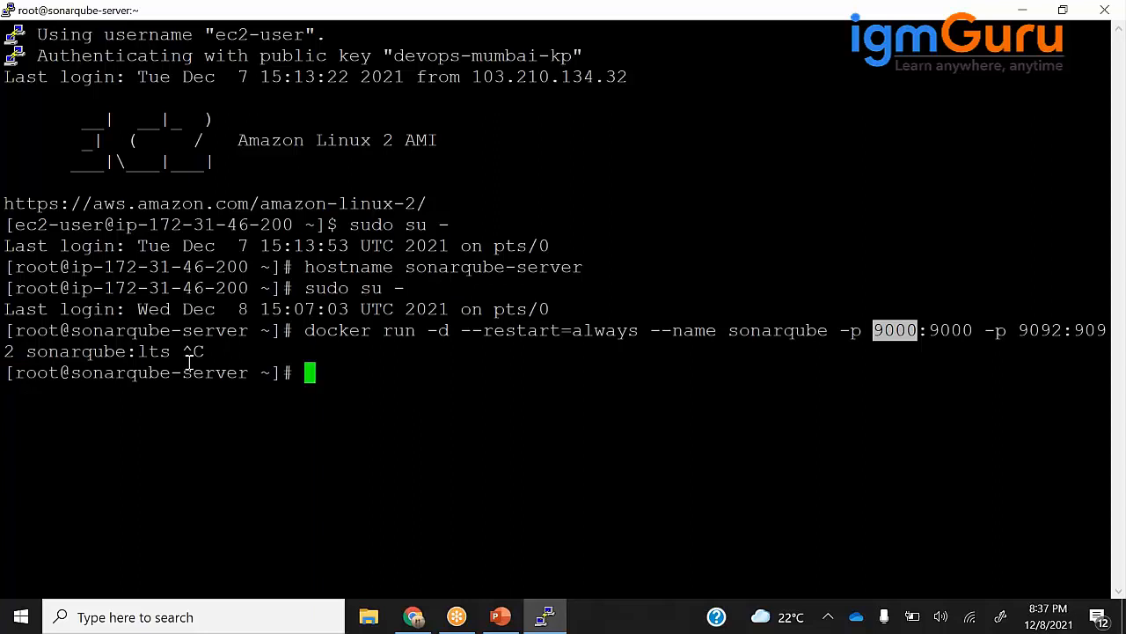
type("docker images")
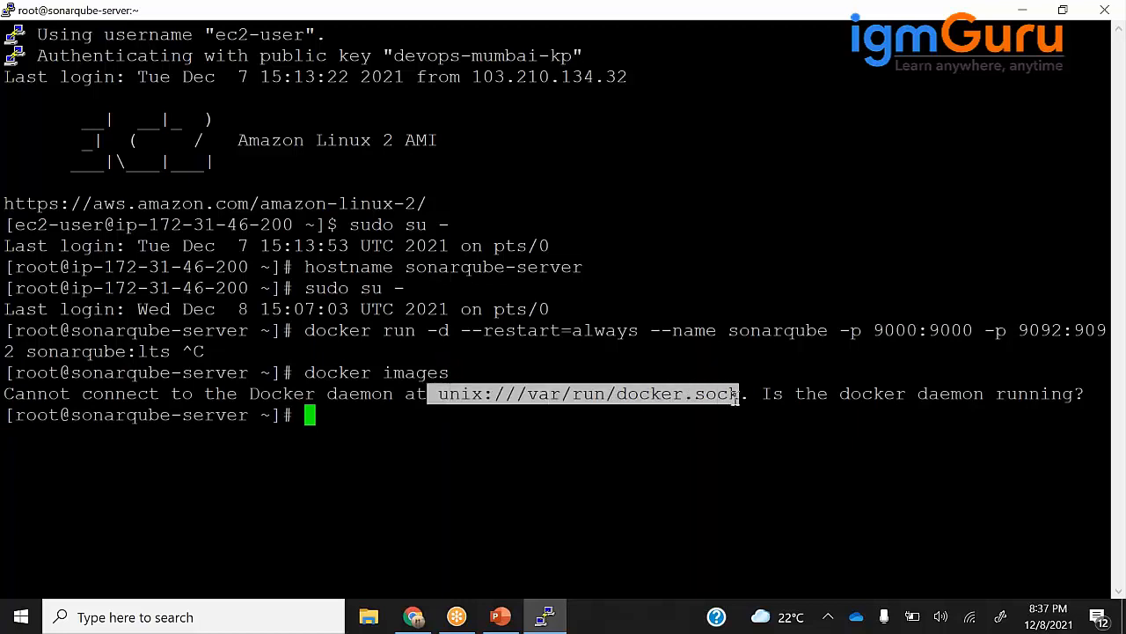
mouse_move(532, 447)
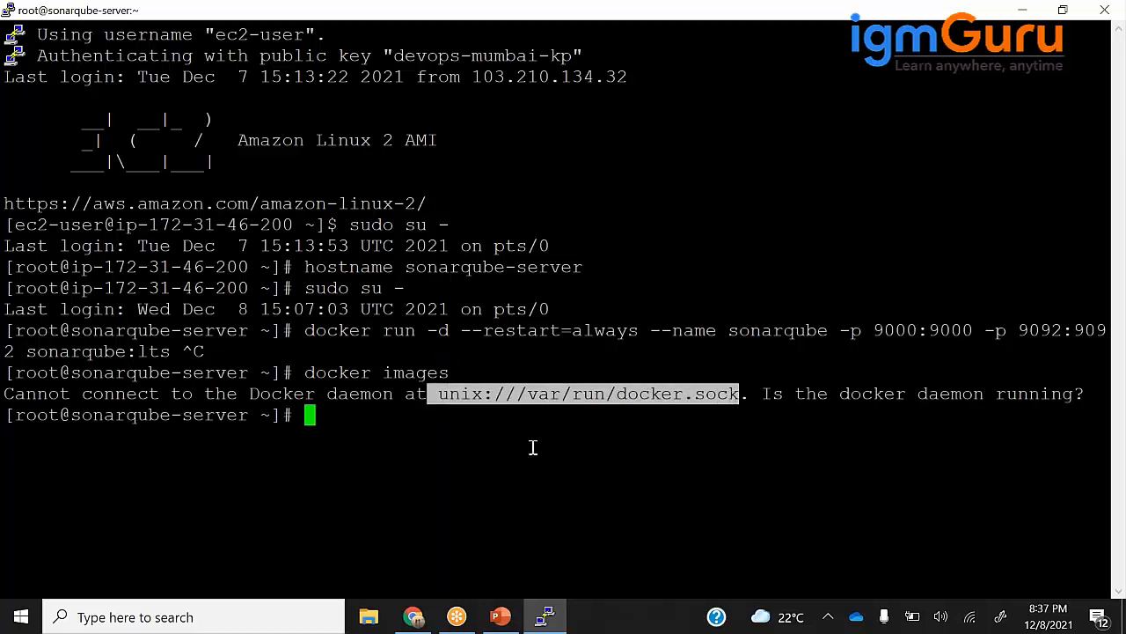
Start Docker, check its systemctl status, enable it at boot, and list images.
type("docker")
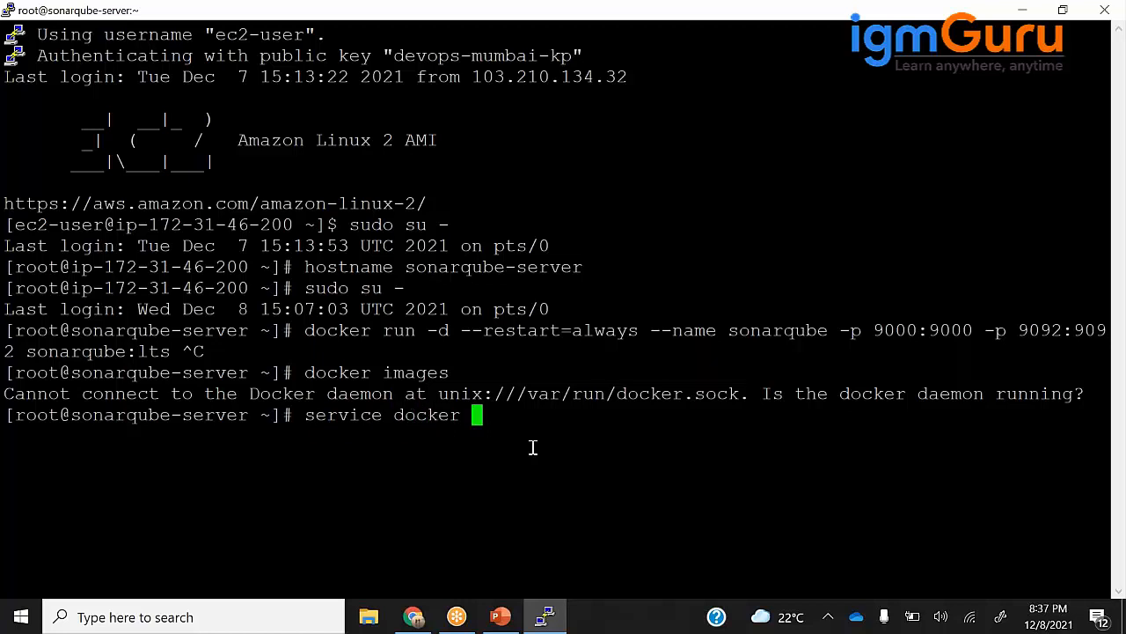
type("start")
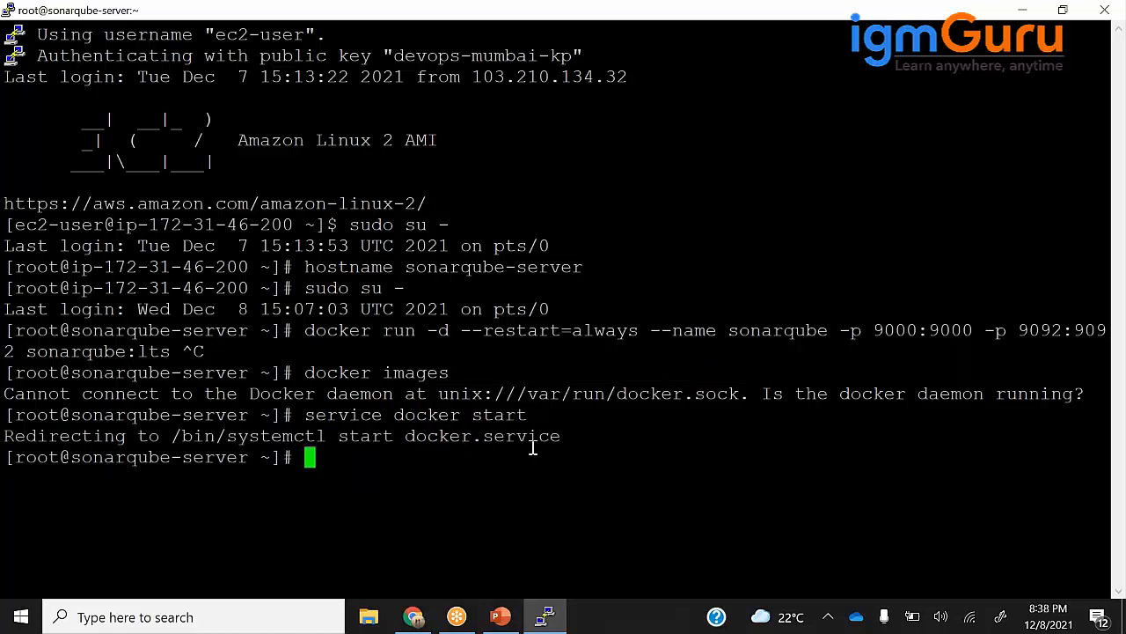
type("service docker sta")
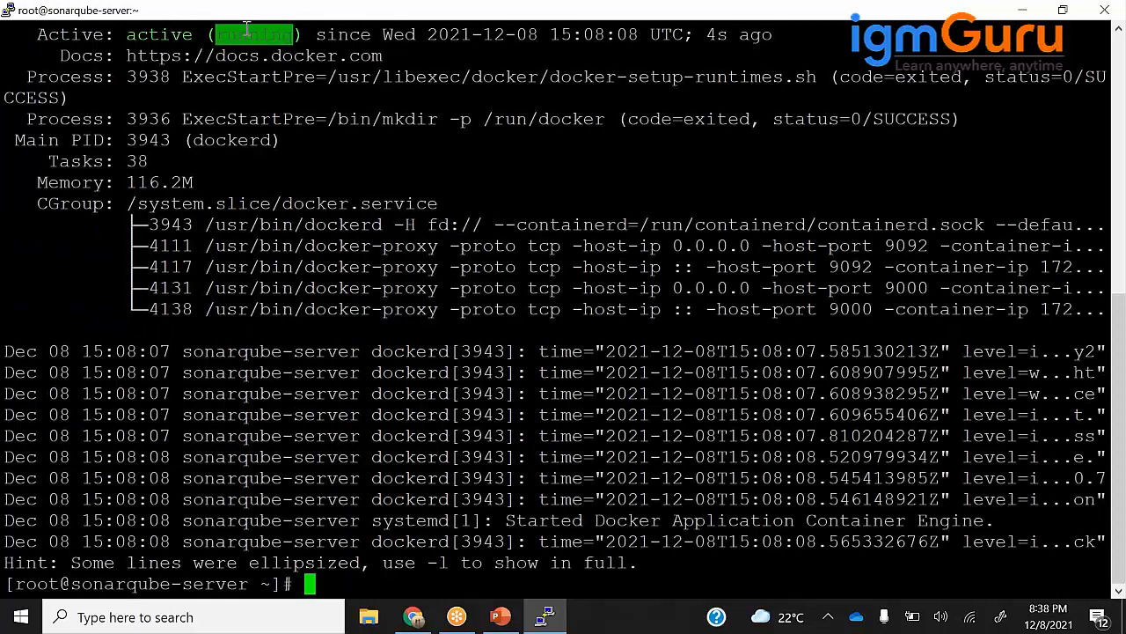
type("sy")
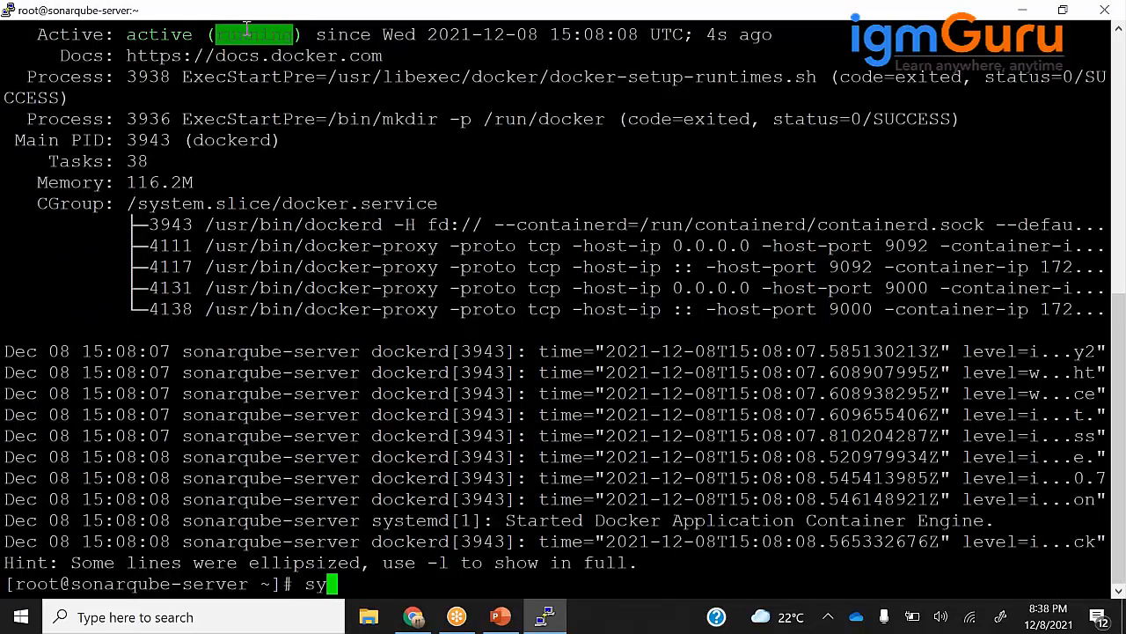
type("stem")
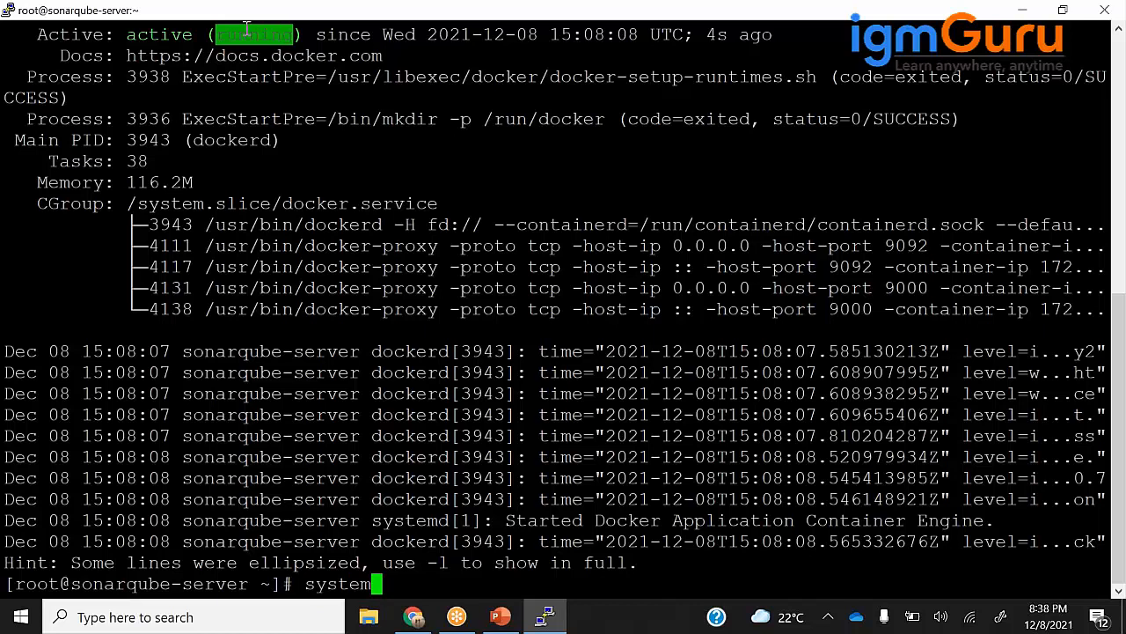
type("ctl")
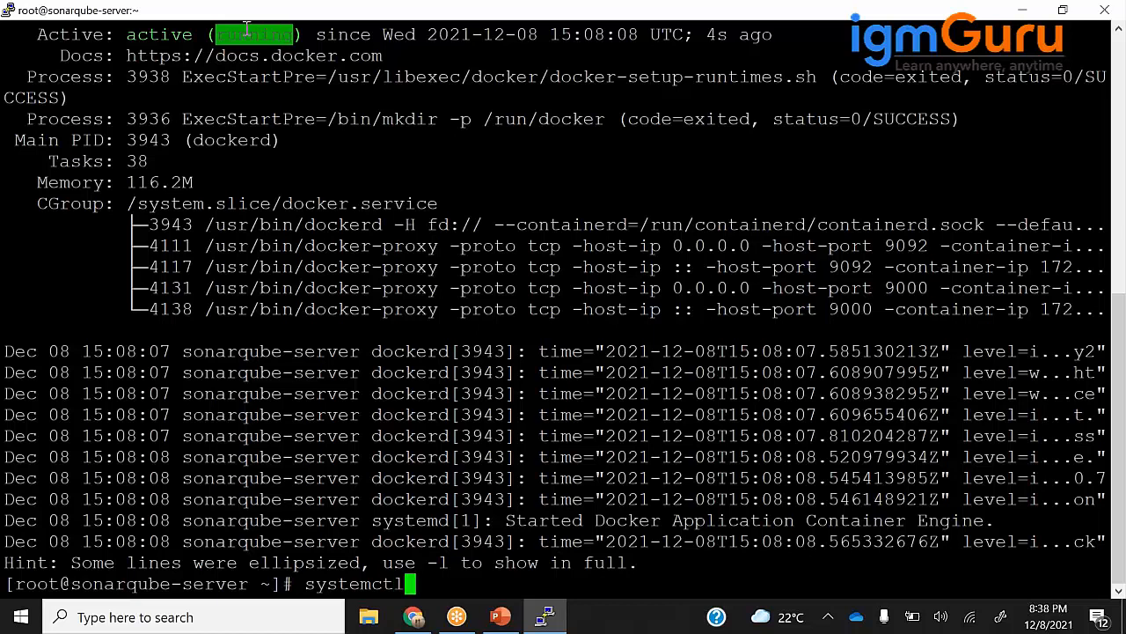
type("enable")
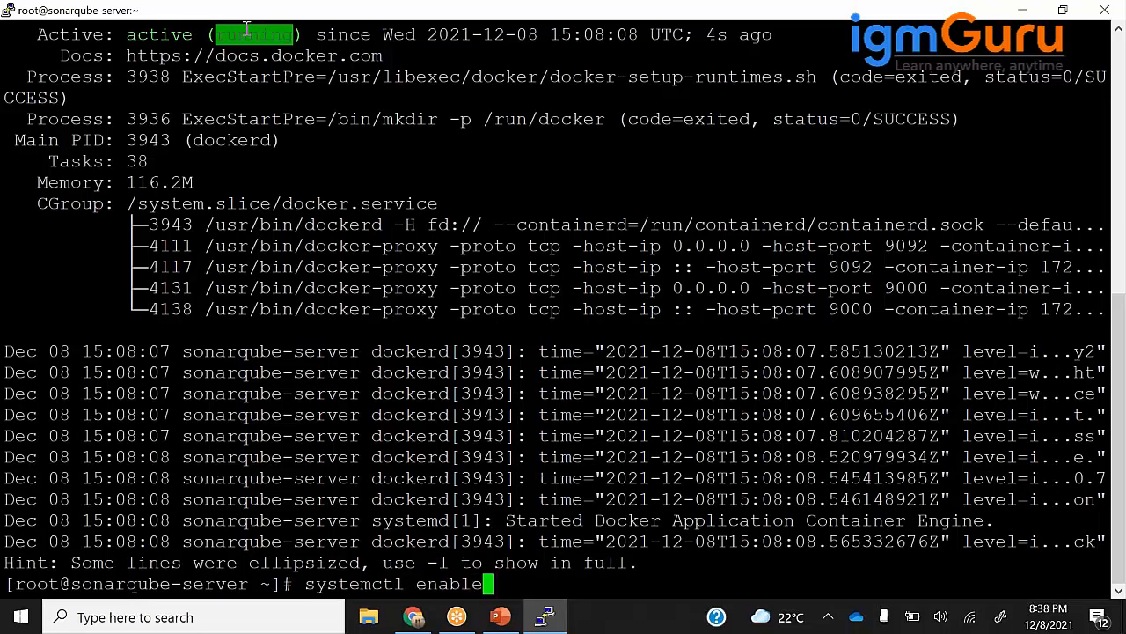
type("docker")
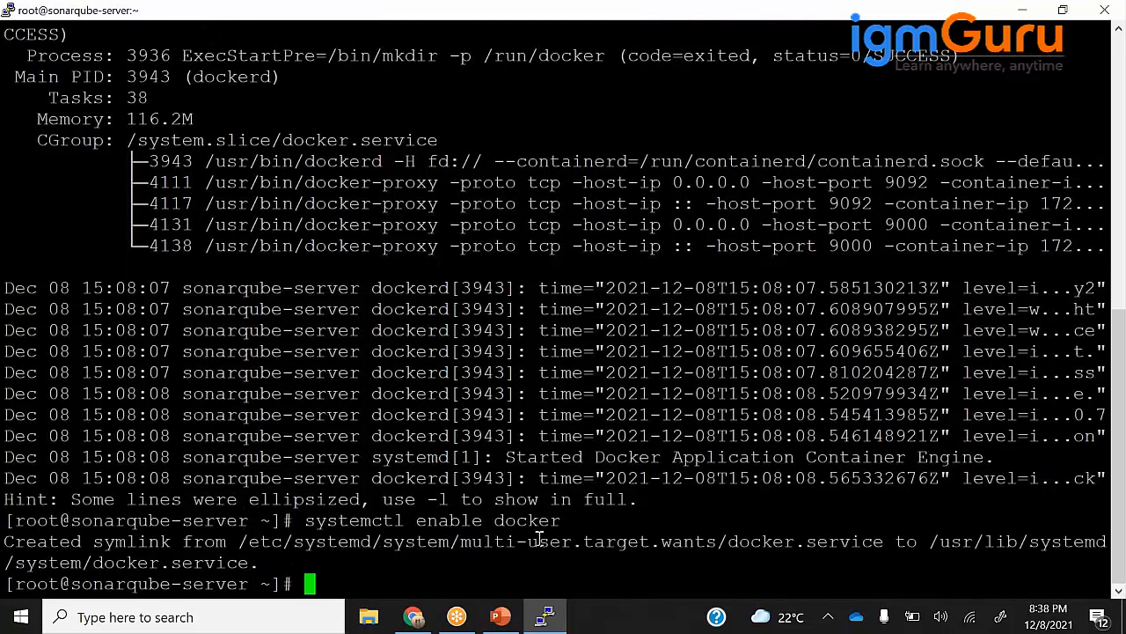
type("docker images")
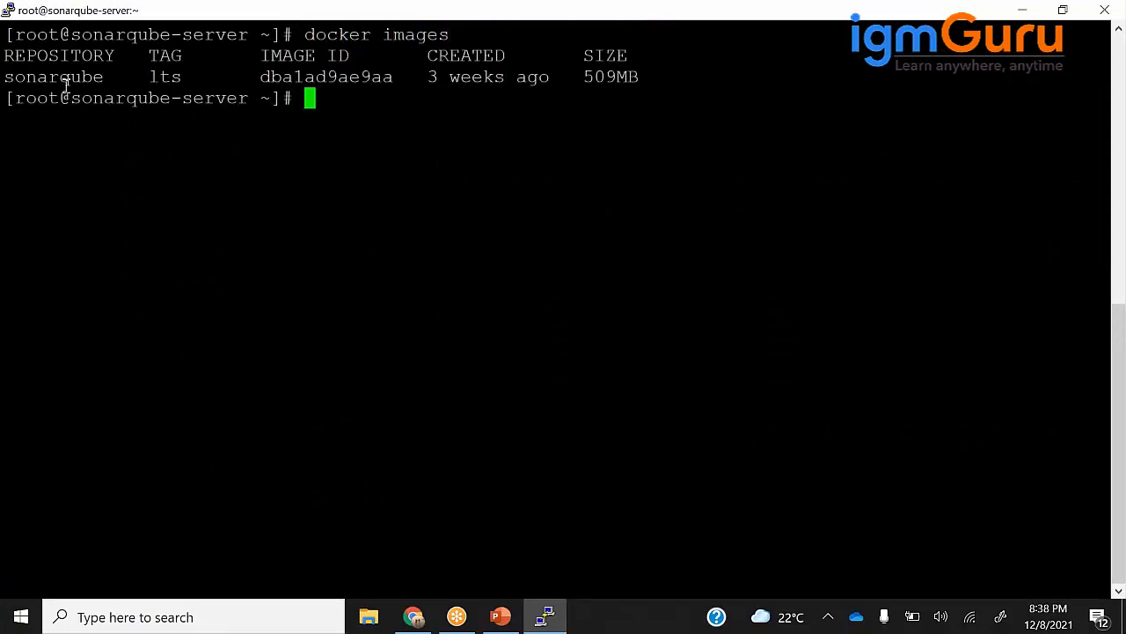
Confirm with docker ps -a that the sonarqube container is up on ports 9000 and 9092.
double_click(53, 77)
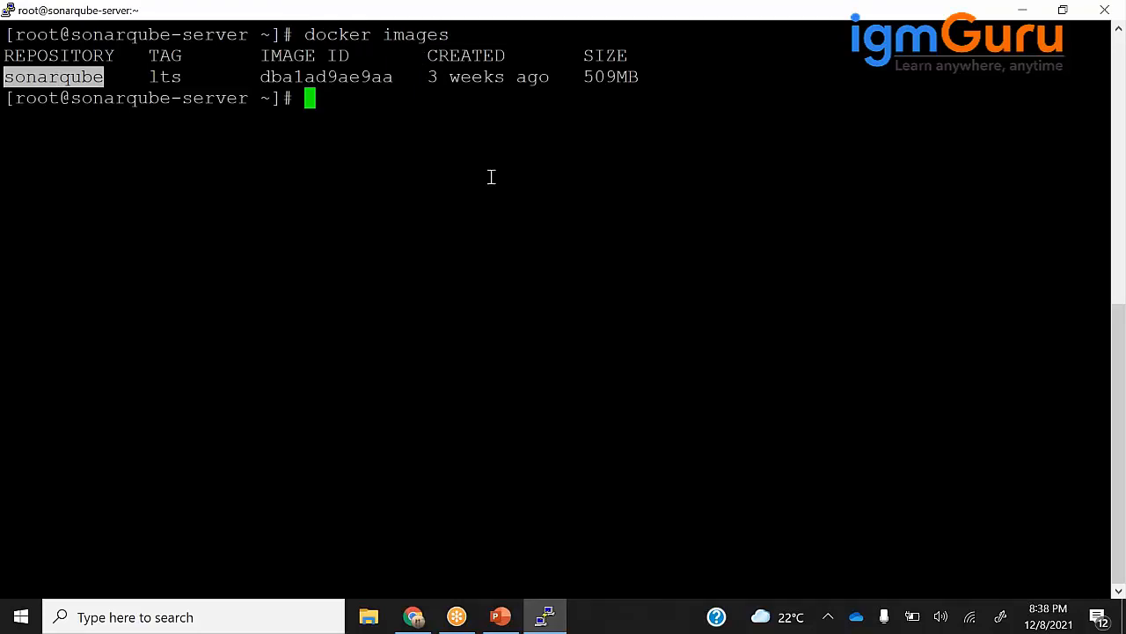
type("docker ps -a")
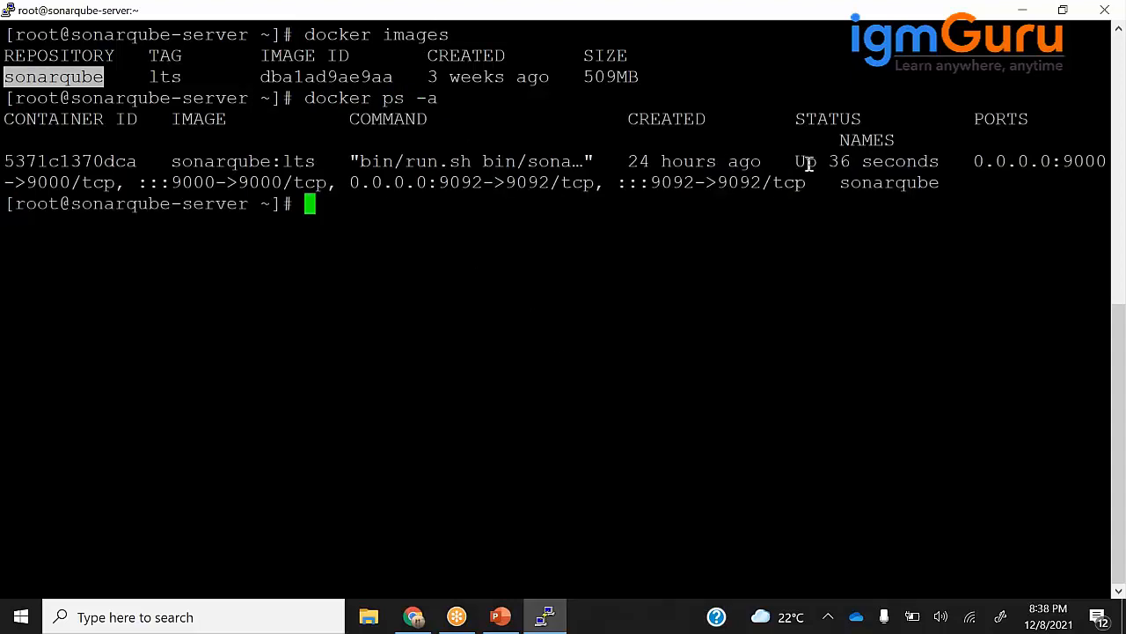
double_click(883, 161)
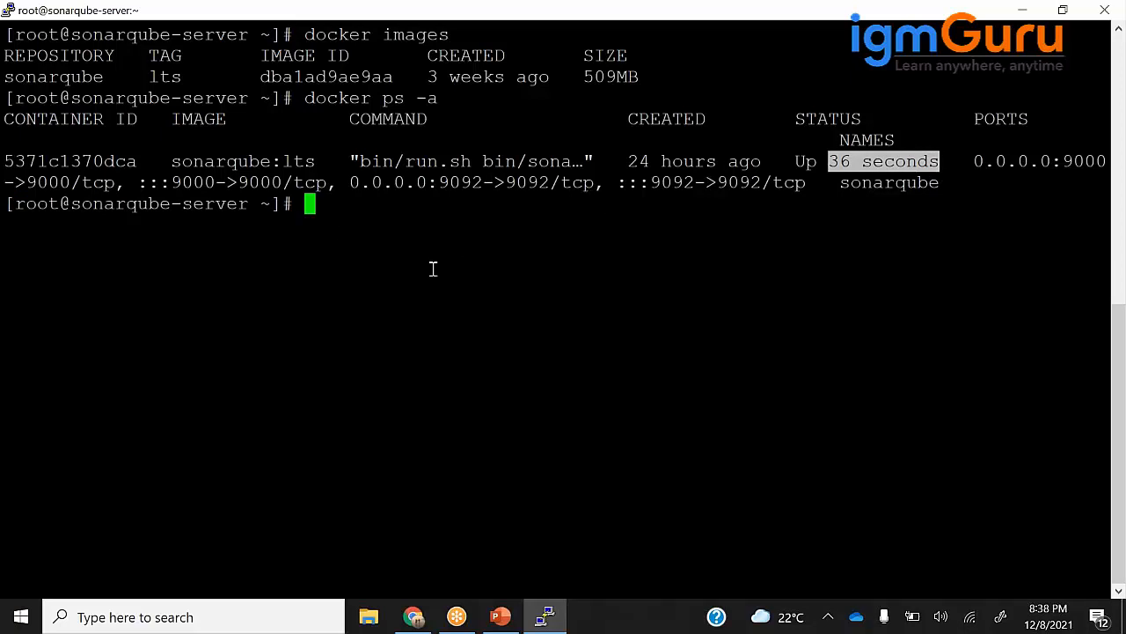
key("alt+tab")
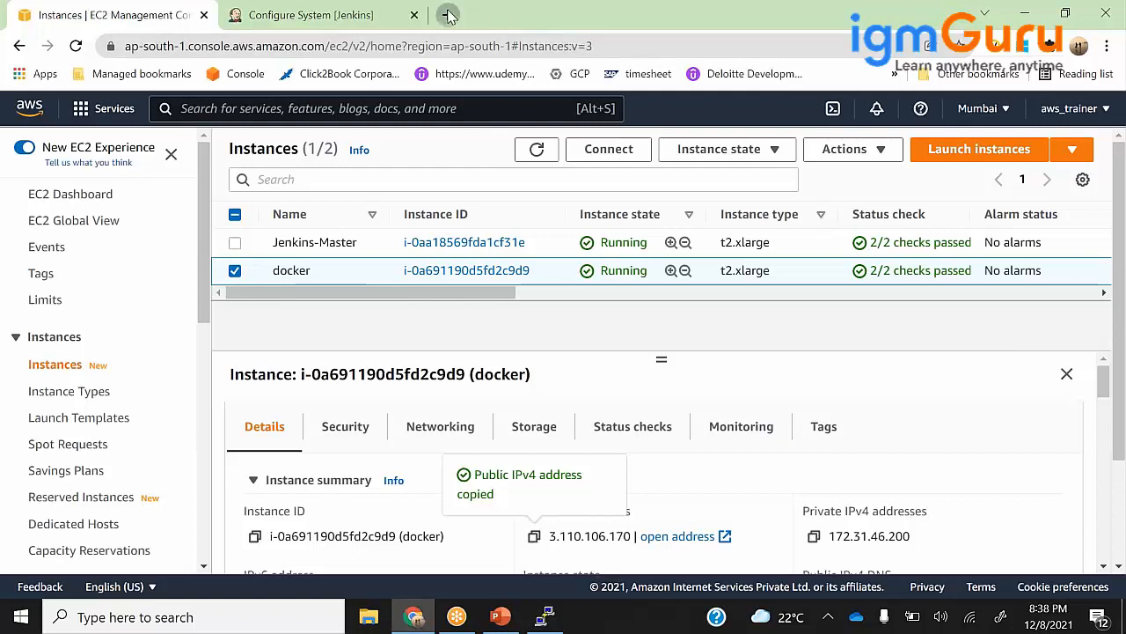
Sign in to SonarQube at the server's port 9000 address as admin, dismissing browser password prompts.
left_click(449, 15)
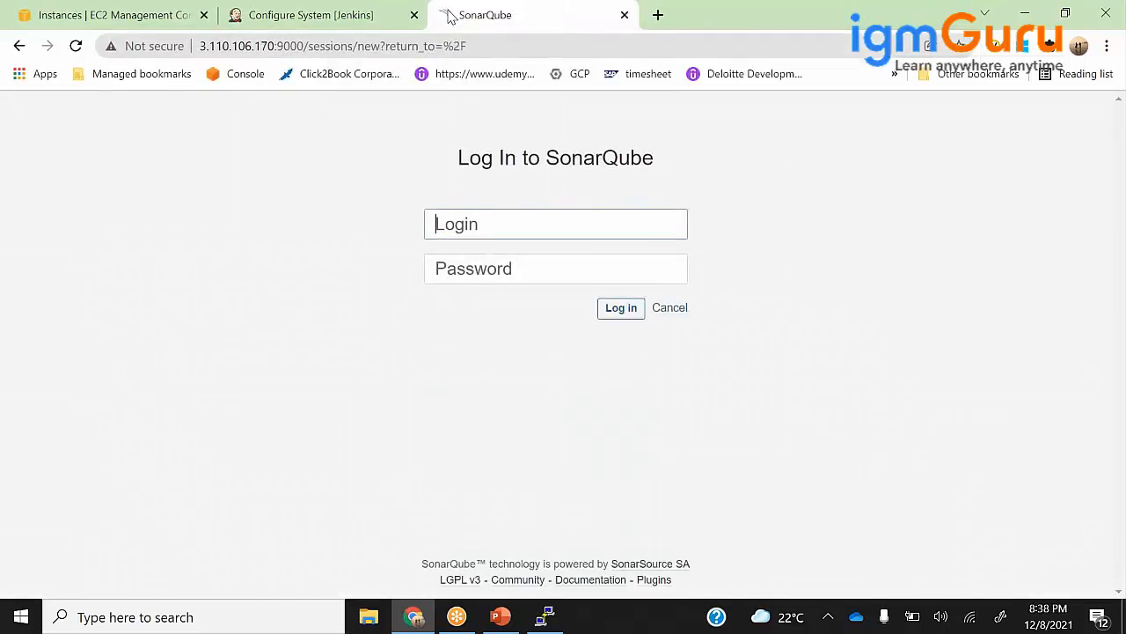
type("admin")
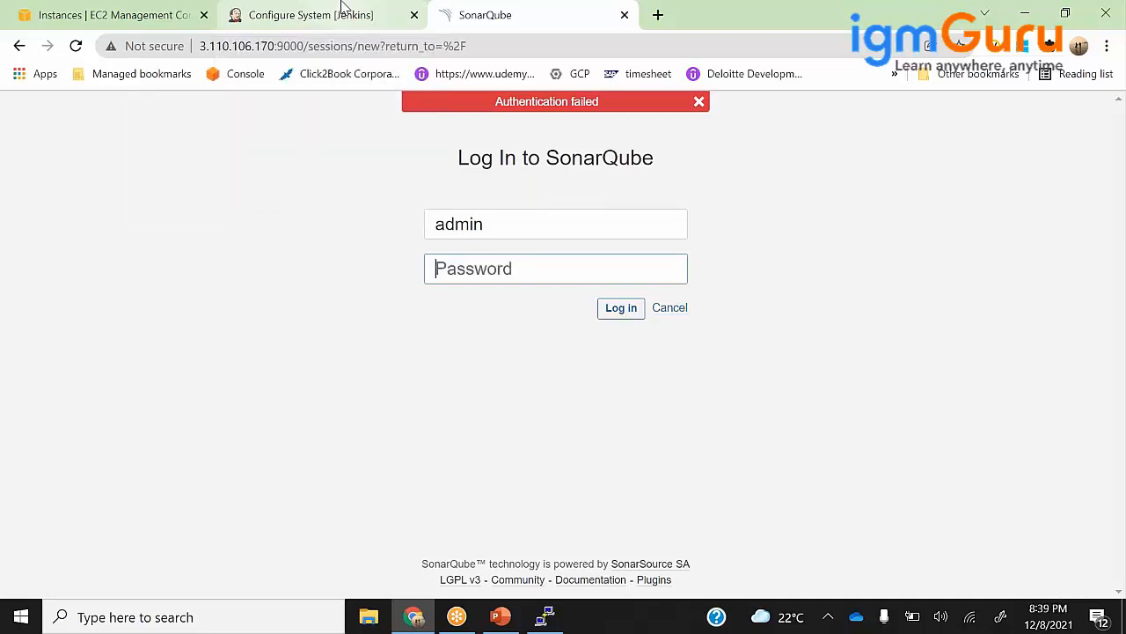
left_click(699, 101)
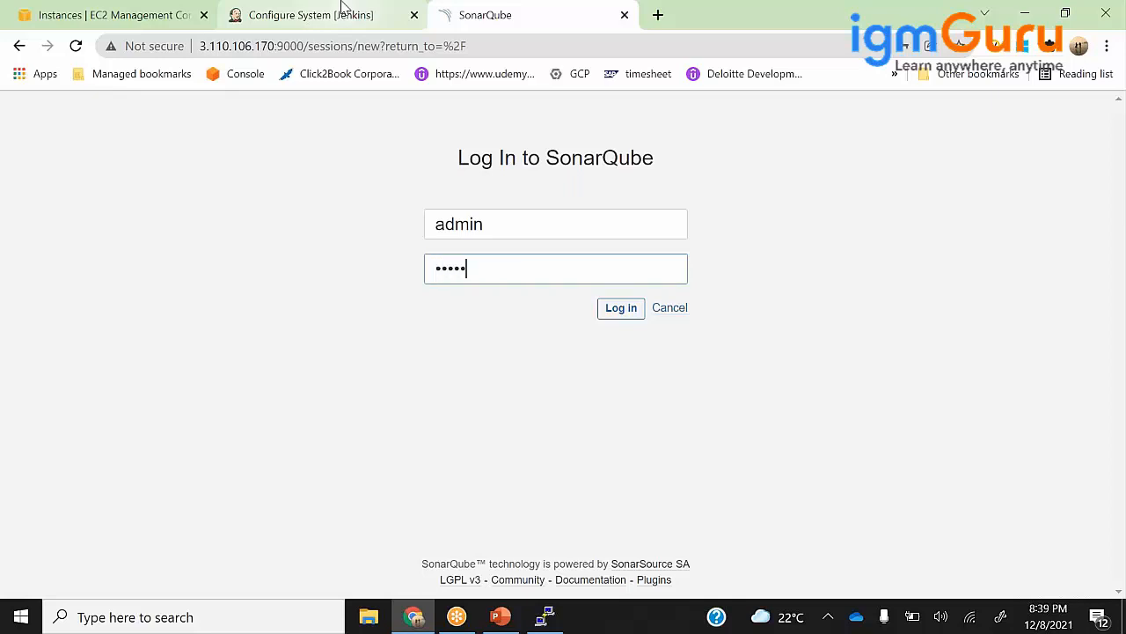
left_click(621, 308)
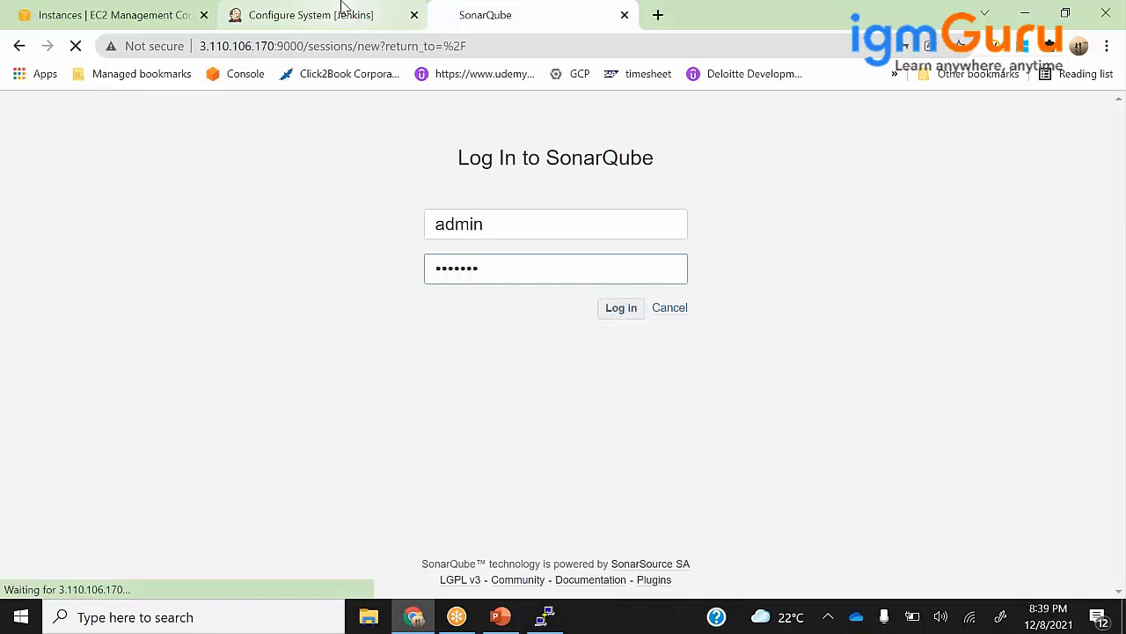
left_click(620, 307)
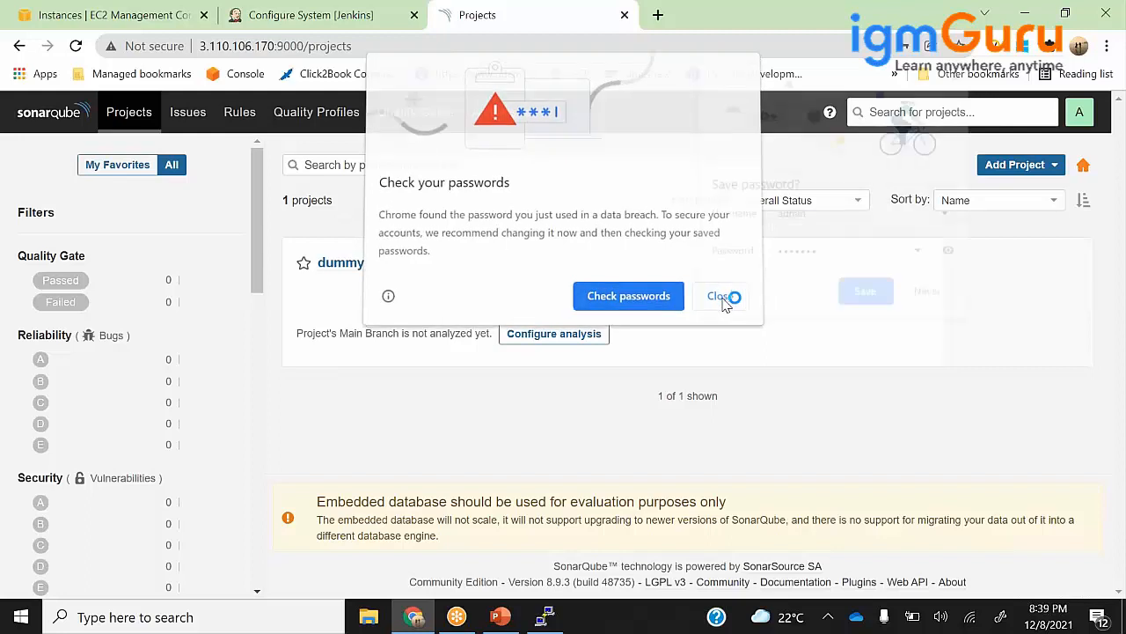
left_click(719, 296)
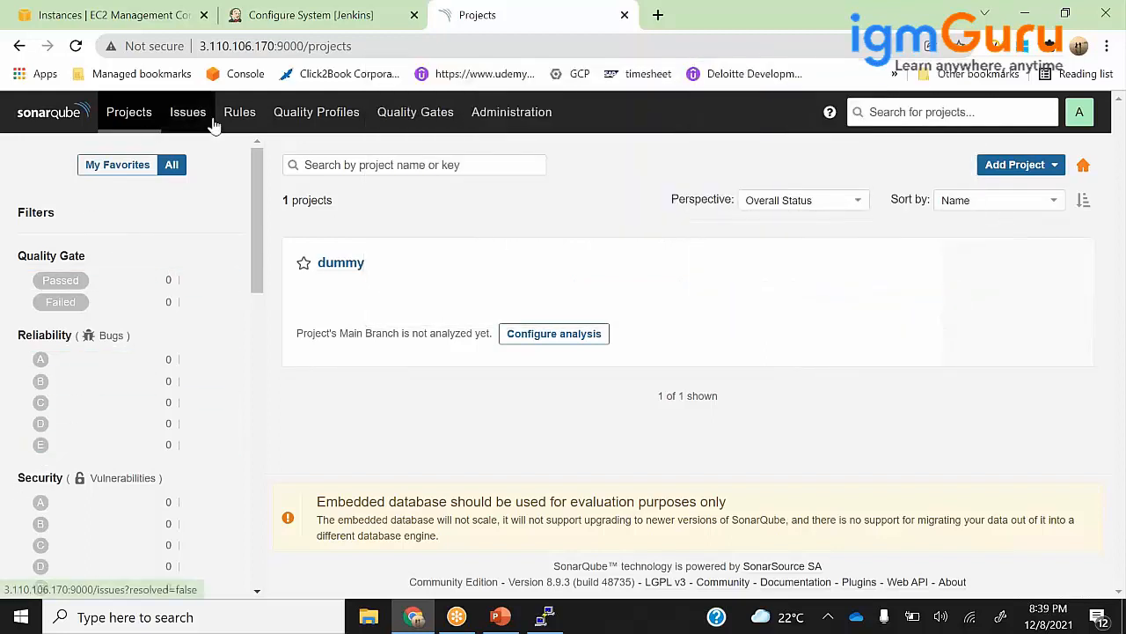
Browse SonarQube's Quality Gates and Quality Profiles, then the admin account menu.
left_click(414, 112)
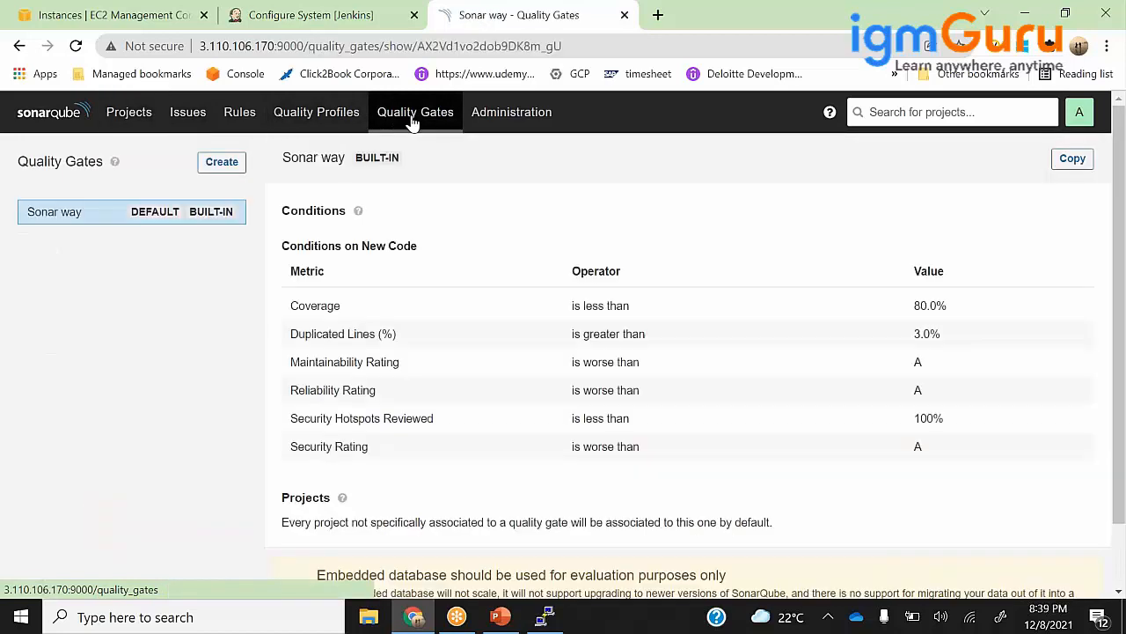
left_click(316, 112)
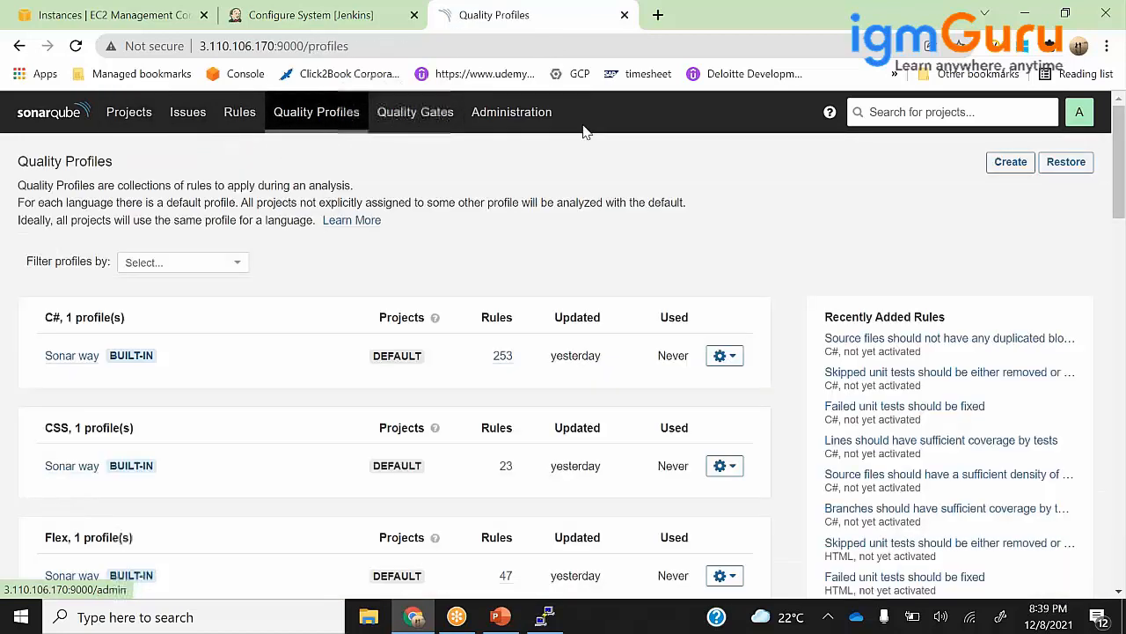
left_click(1078, 112)
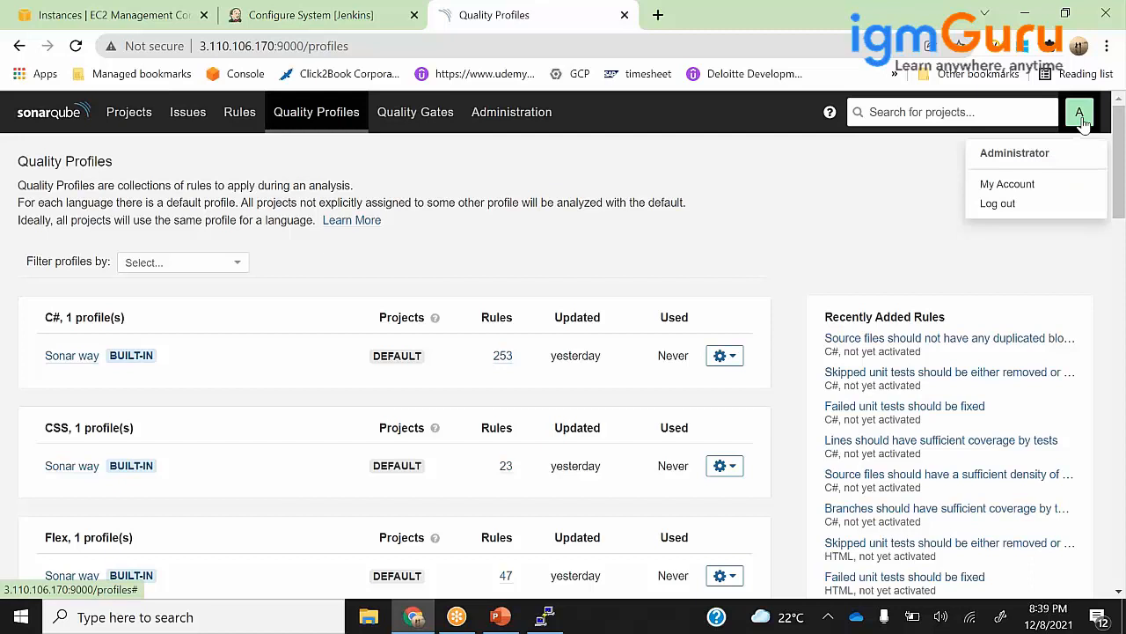
mouse_move(1006, 183)
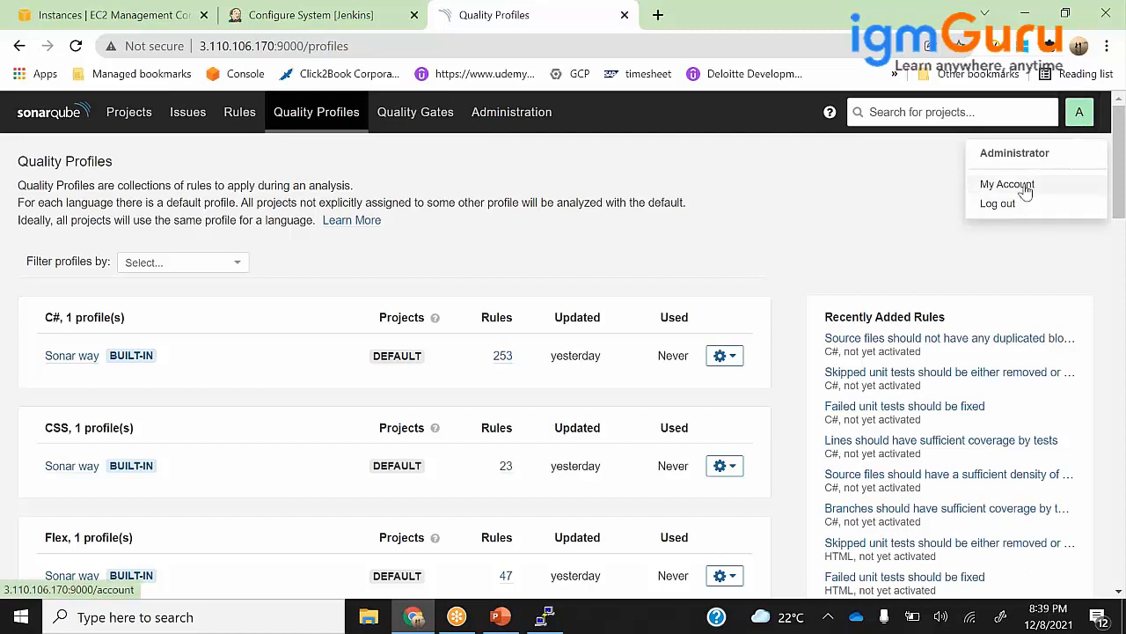
Revoke the old sonar_token on the admin account's Security page.
left_click(1007, 184)
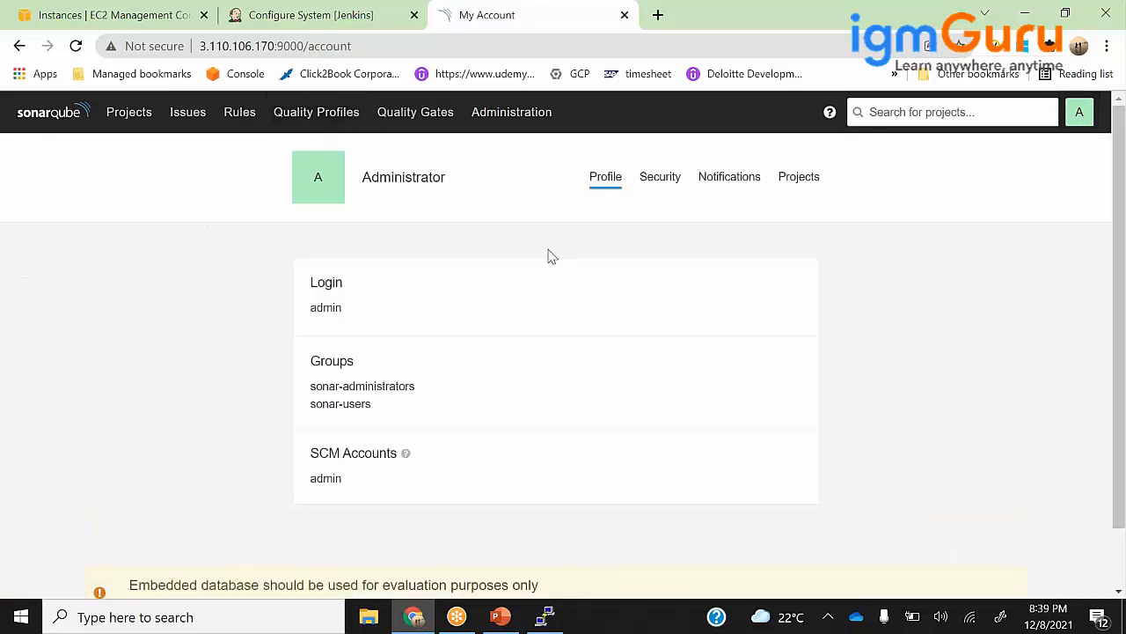
left_click(659, 176)
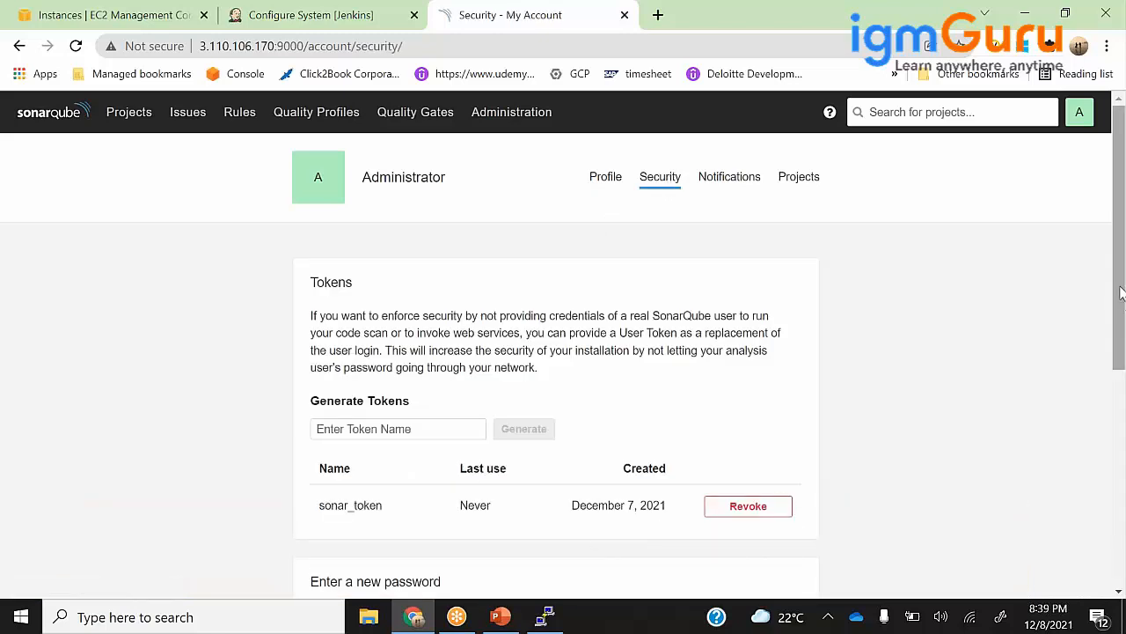
scroll("down", 3)
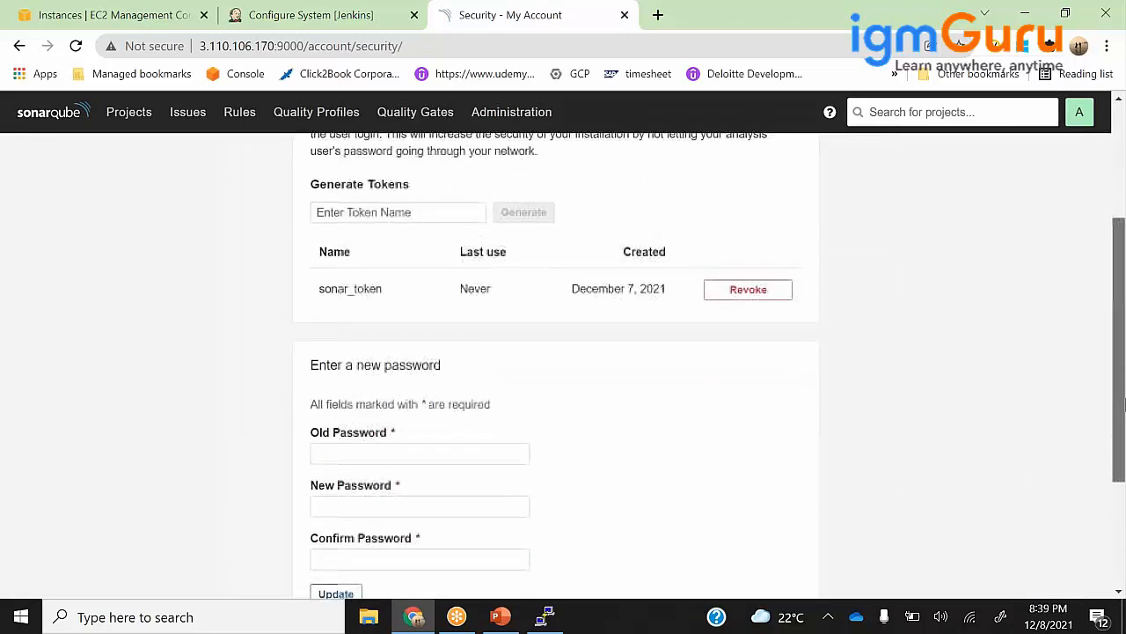
left_click(747, 289)
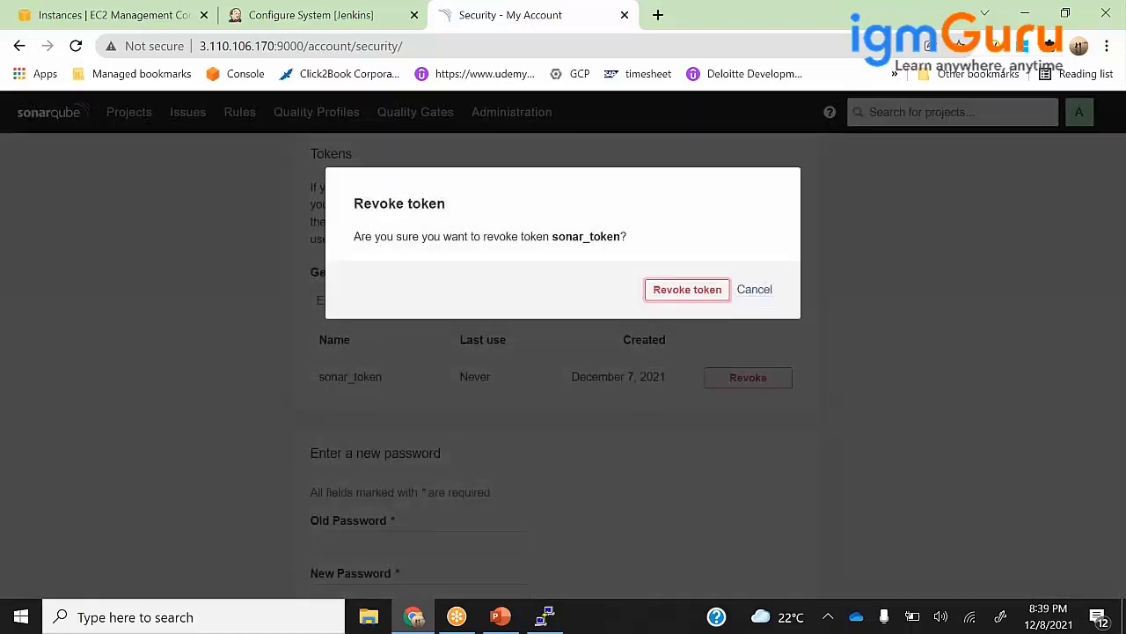
left_click(687, 290)
type("t")
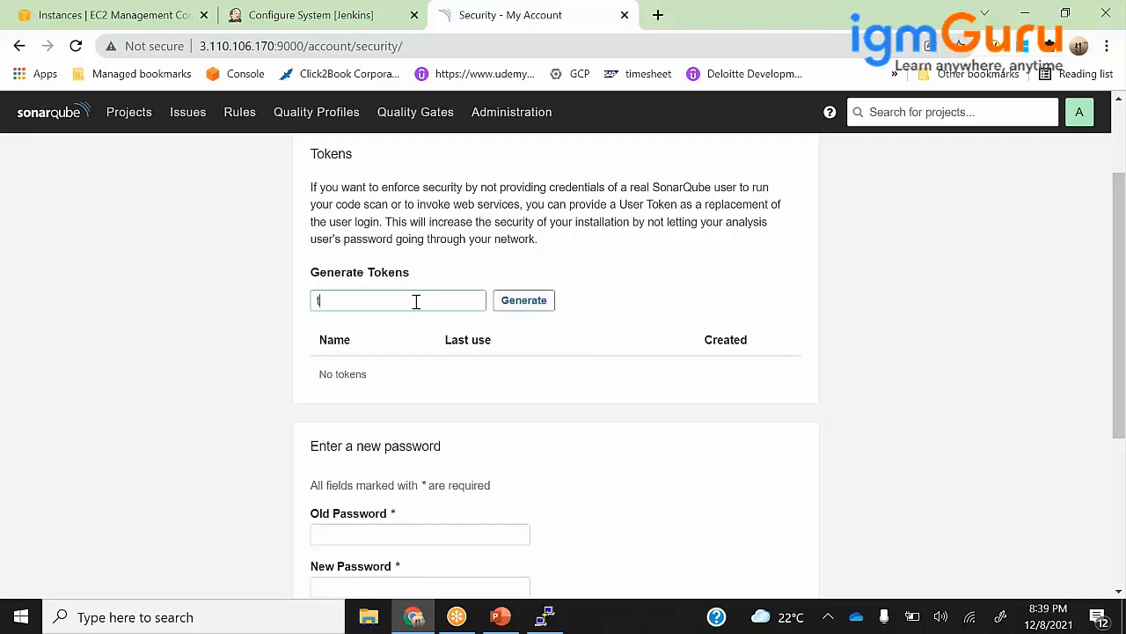
Generate a new token named jenkins-auth-token and copy its value.
type("jenkins-to")
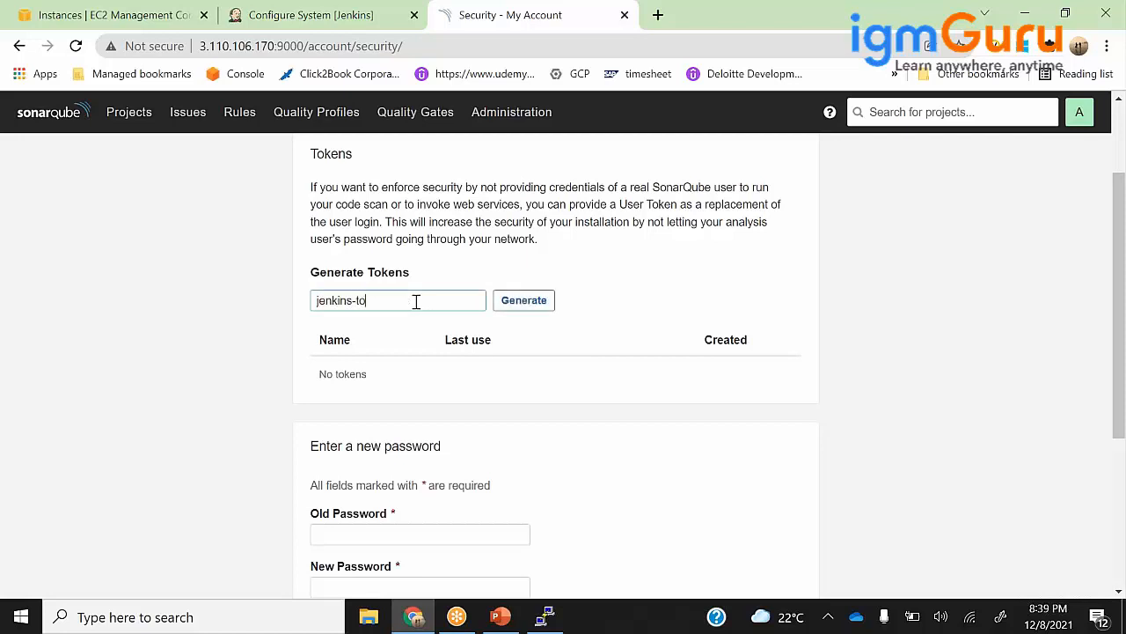
type("jenkins-auth-")
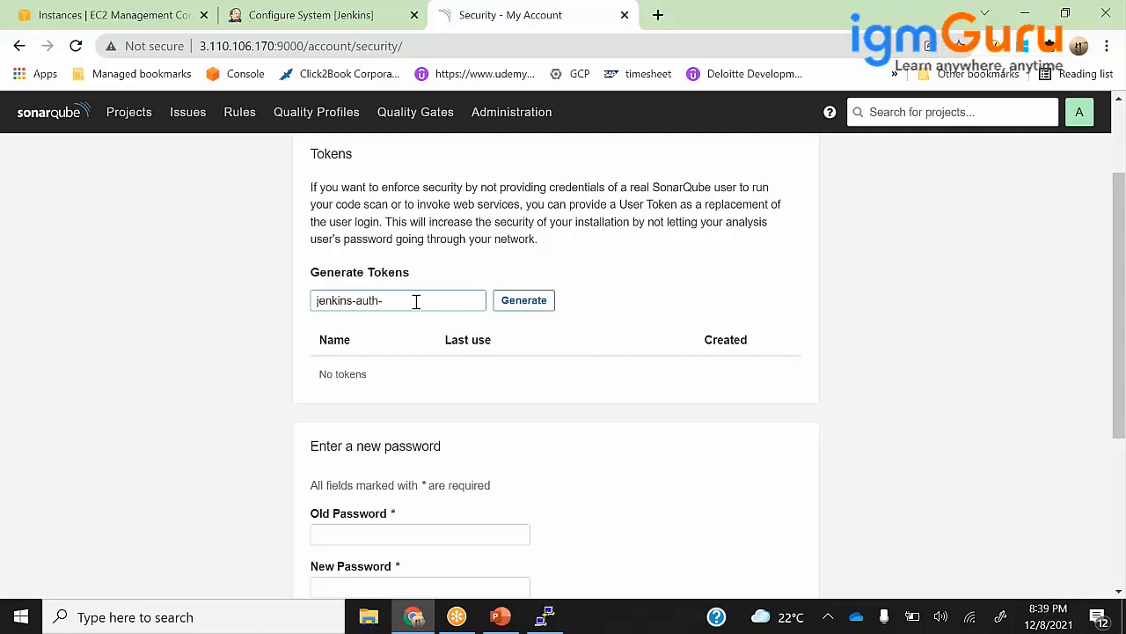
type("token")
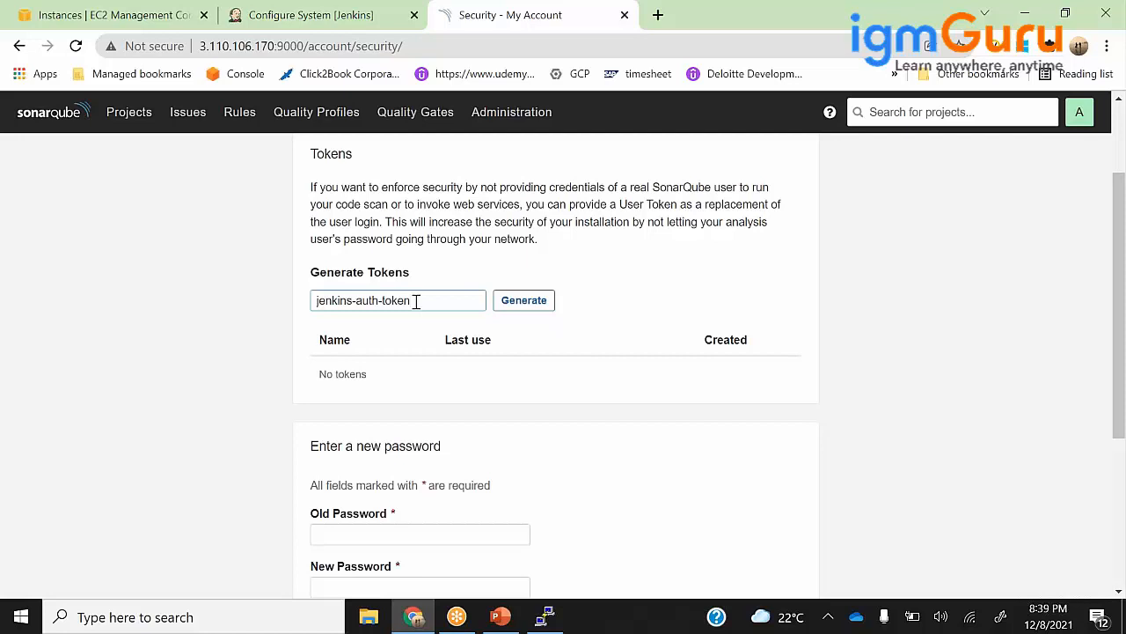
left_click(524, 300)
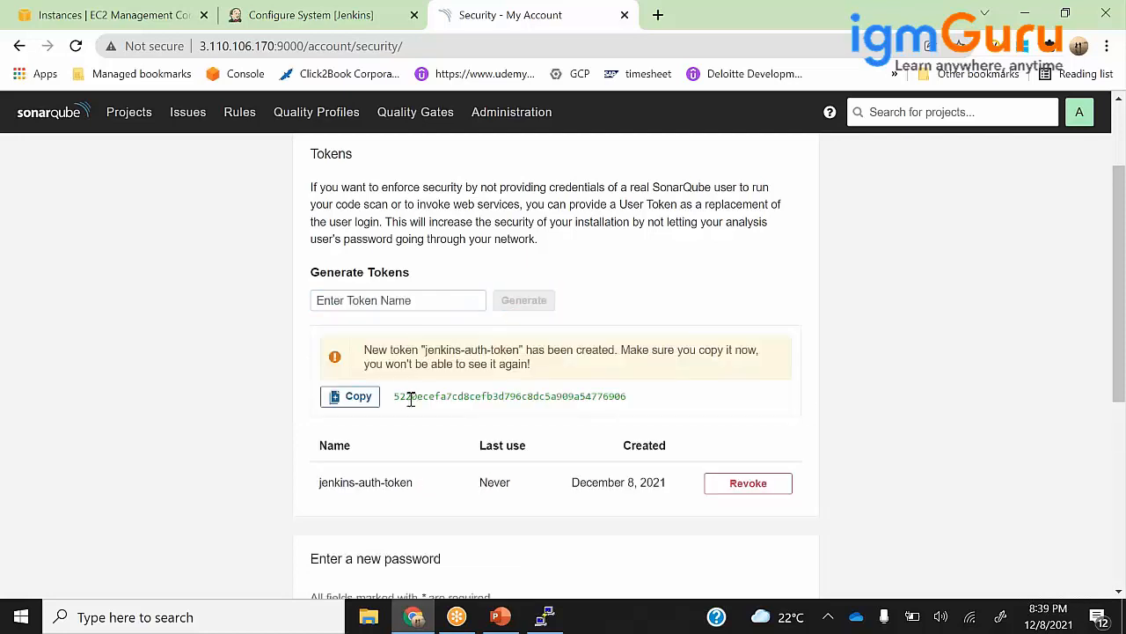
left_click(349, 396)
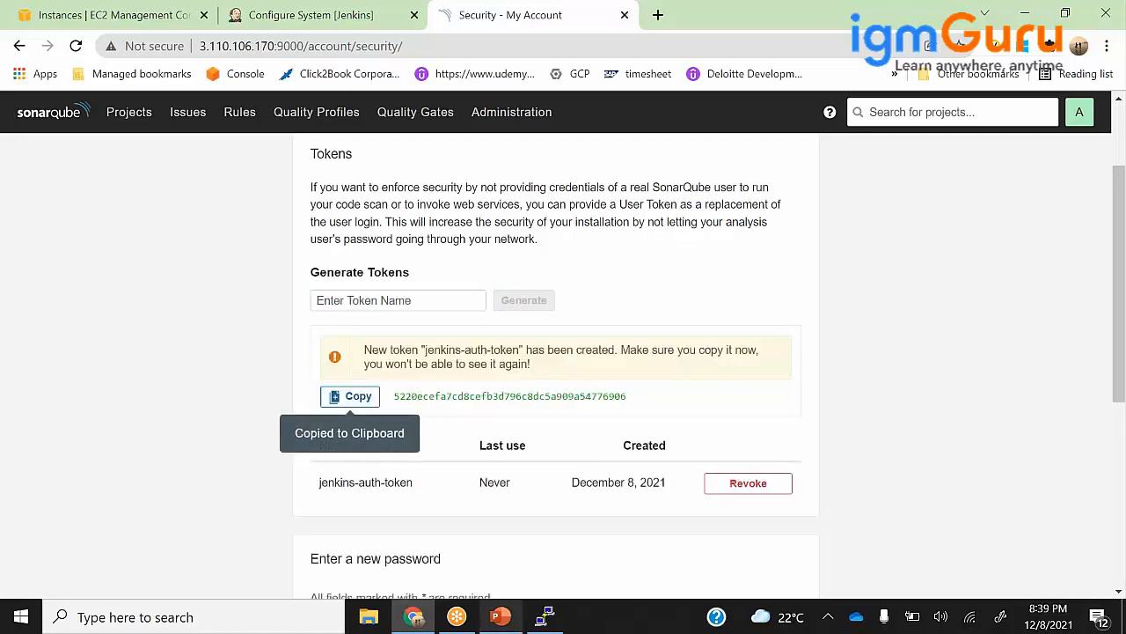
Launch Notepad by searching 'notepad' in the Start menu.
type("notepad")
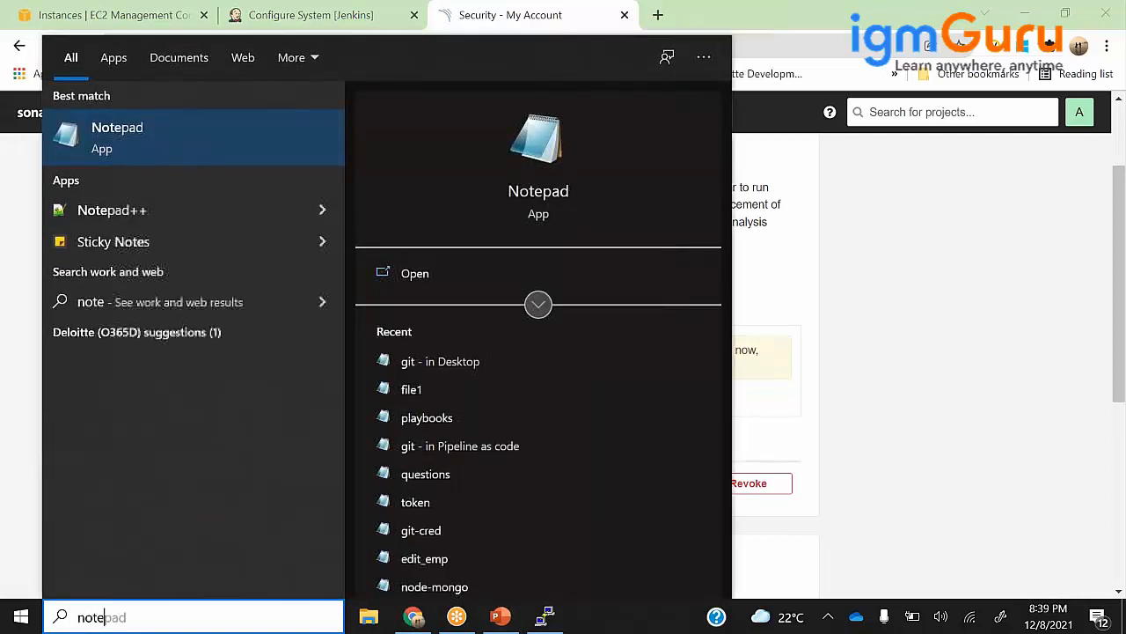
left_click(117, 137)
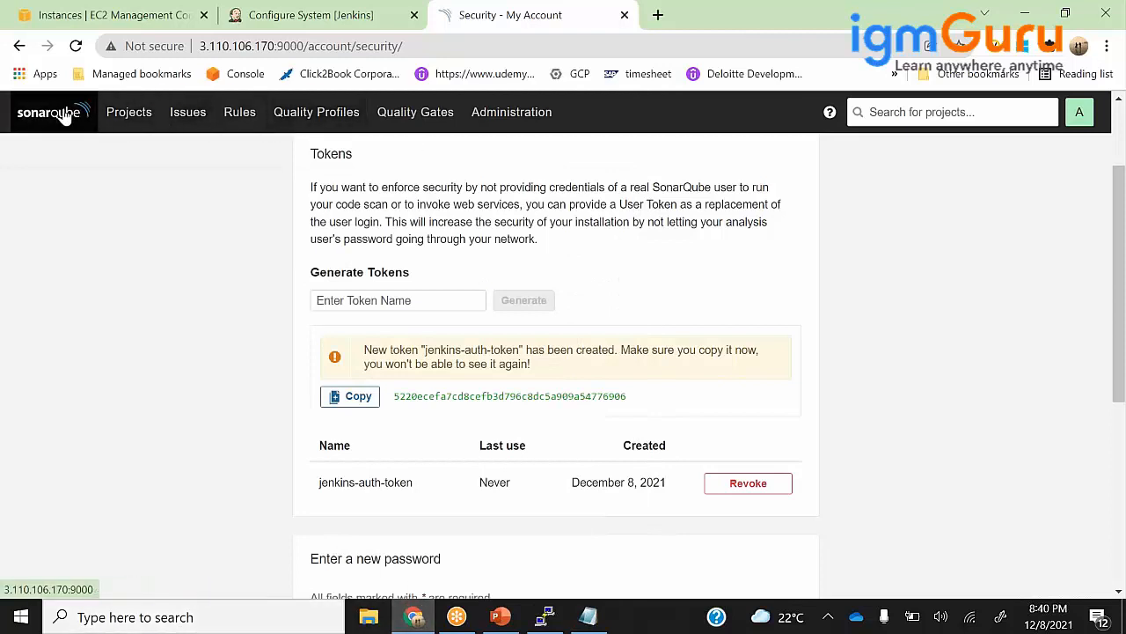
left_click(128, 112)
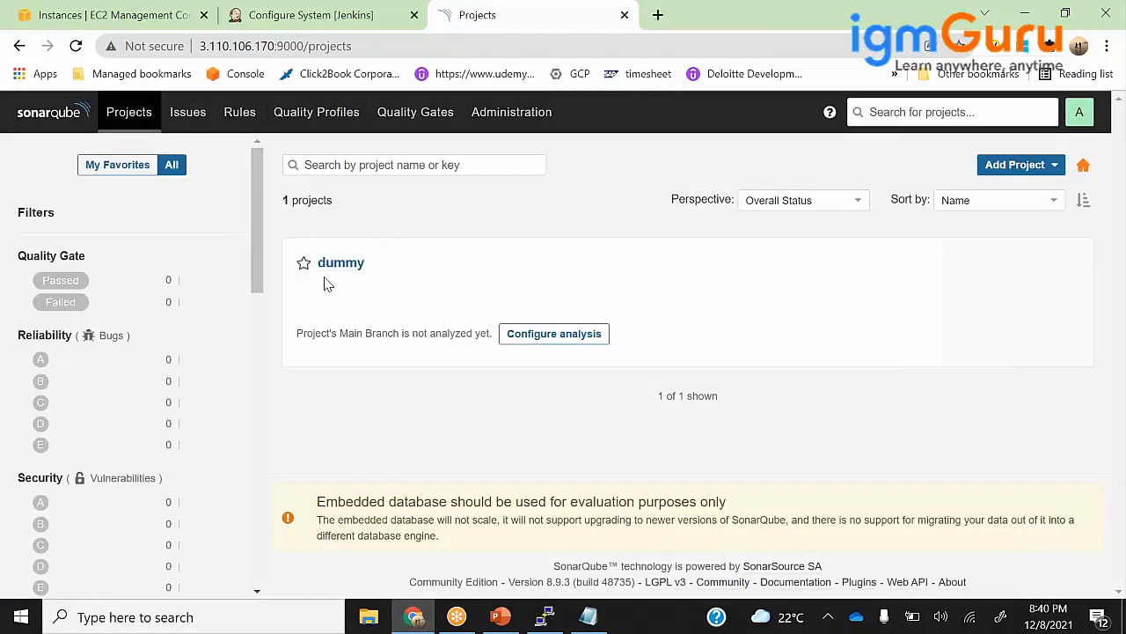
mouse_move(1054, 303)
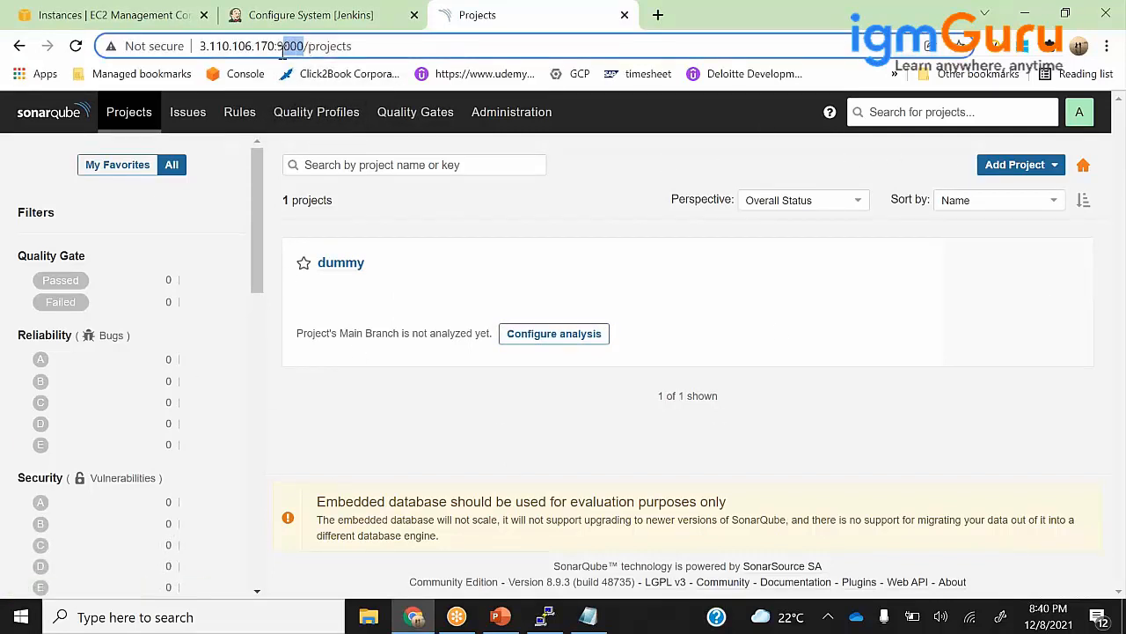
left_click(276, 46)
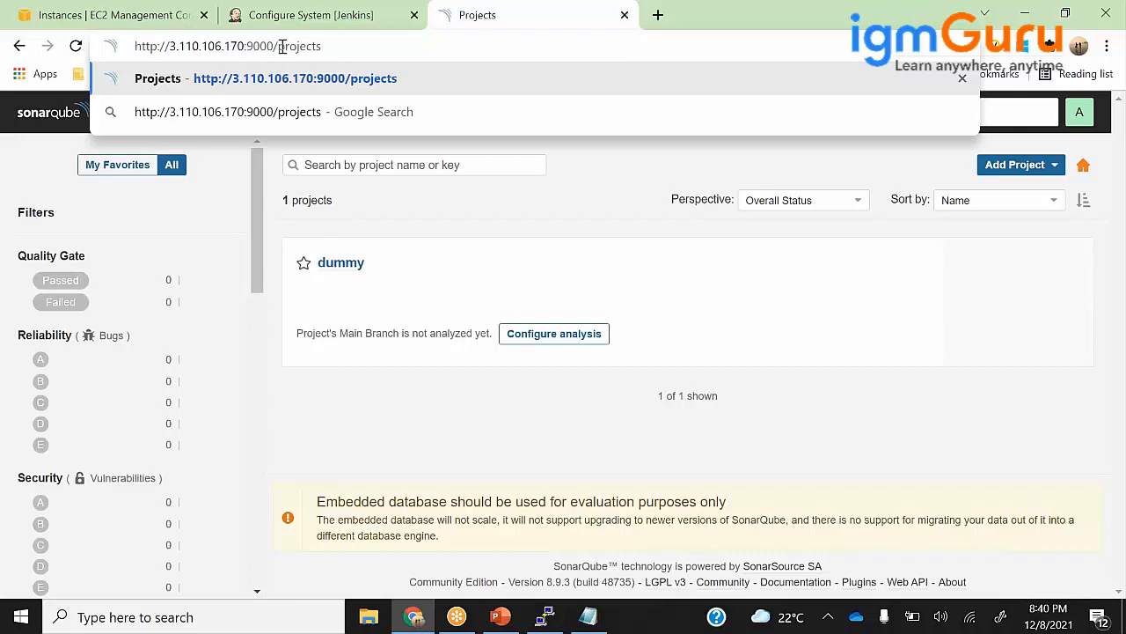
double_click(207, 45)
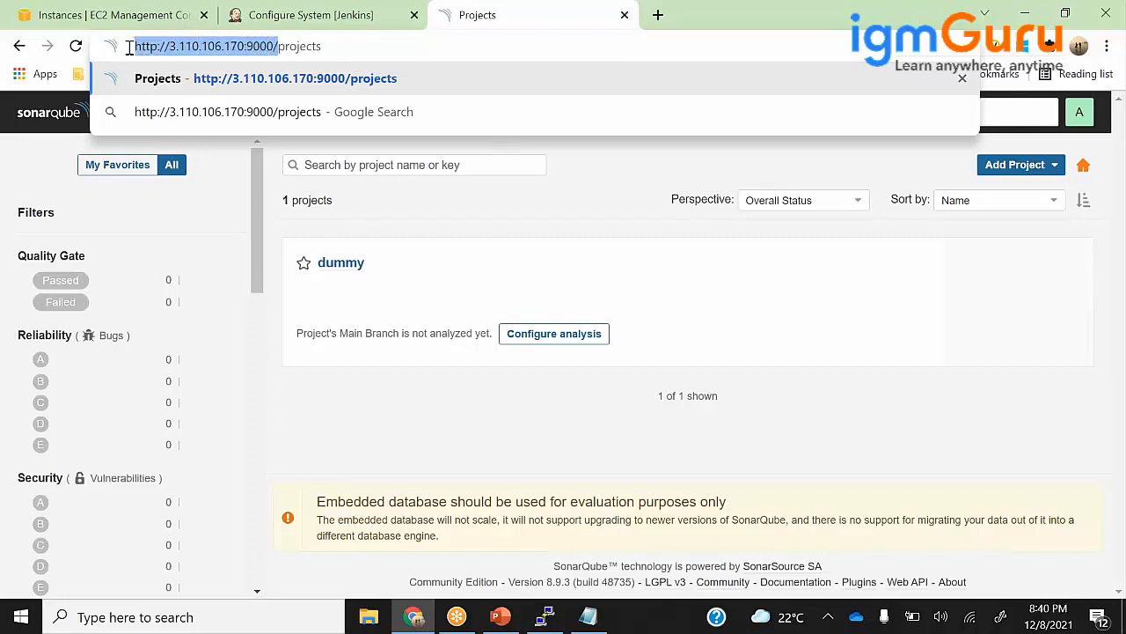
left_click(309, 15)
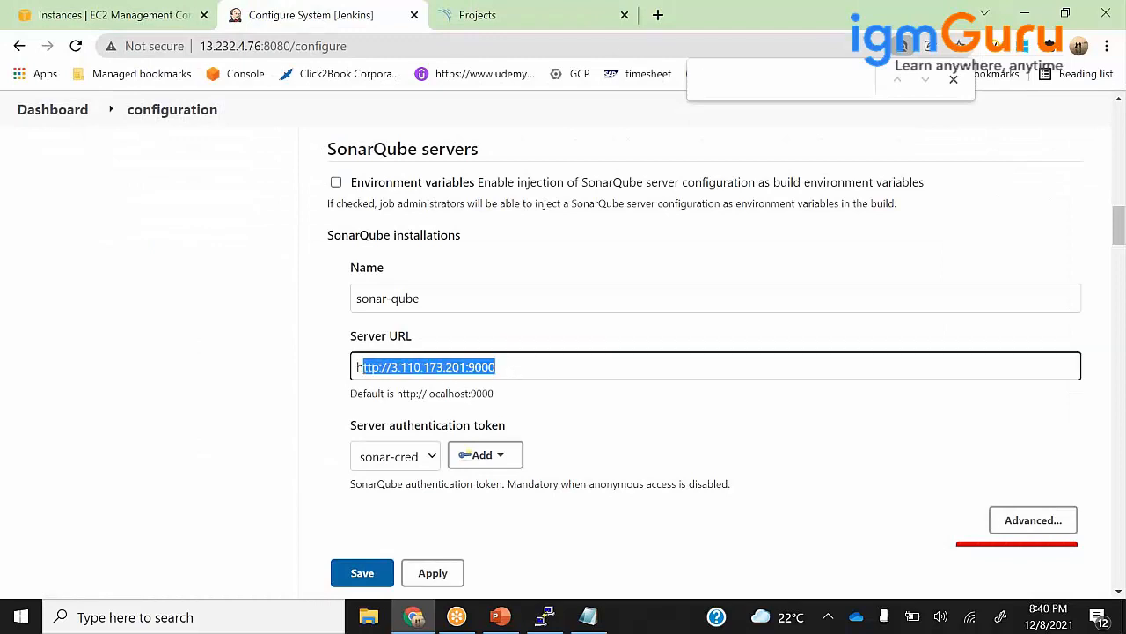
type("http://3.110.106.170:9000/")
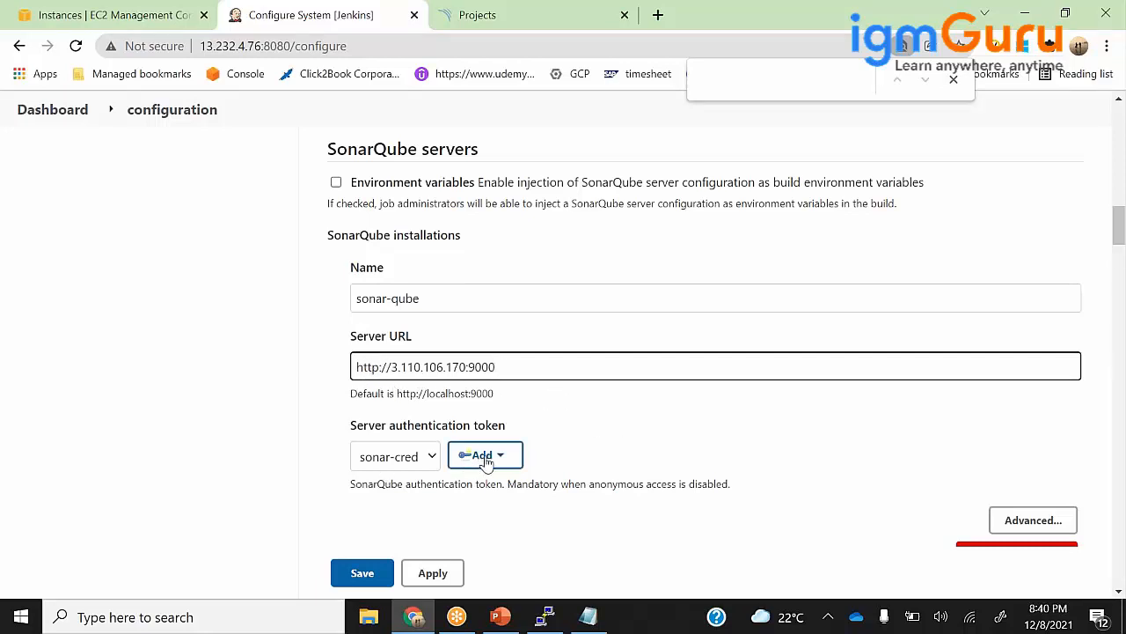
left_click(483, 454)
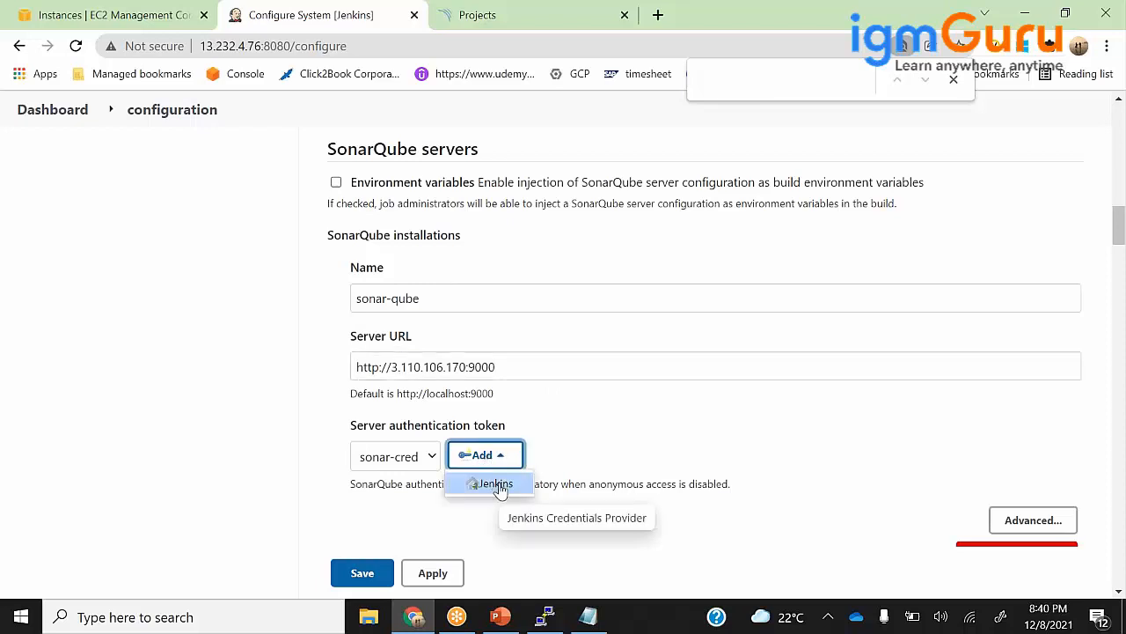
Add a global Secret text credential sonarqube-credentials holding the SonarQube token.
left_click(495, 483)
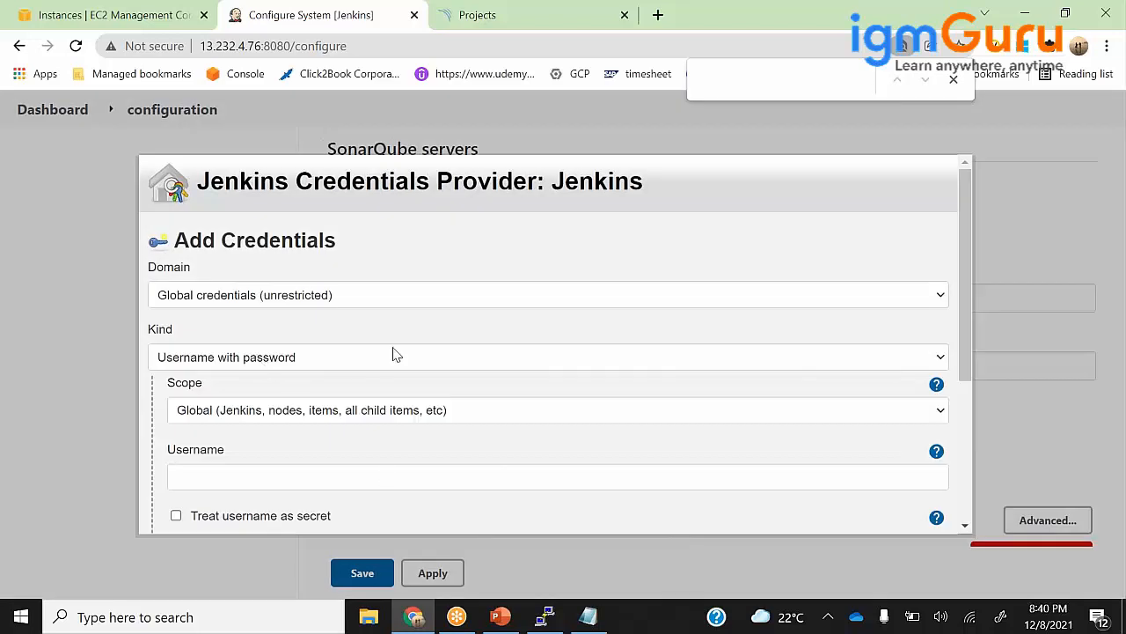
left_click(548, 356)
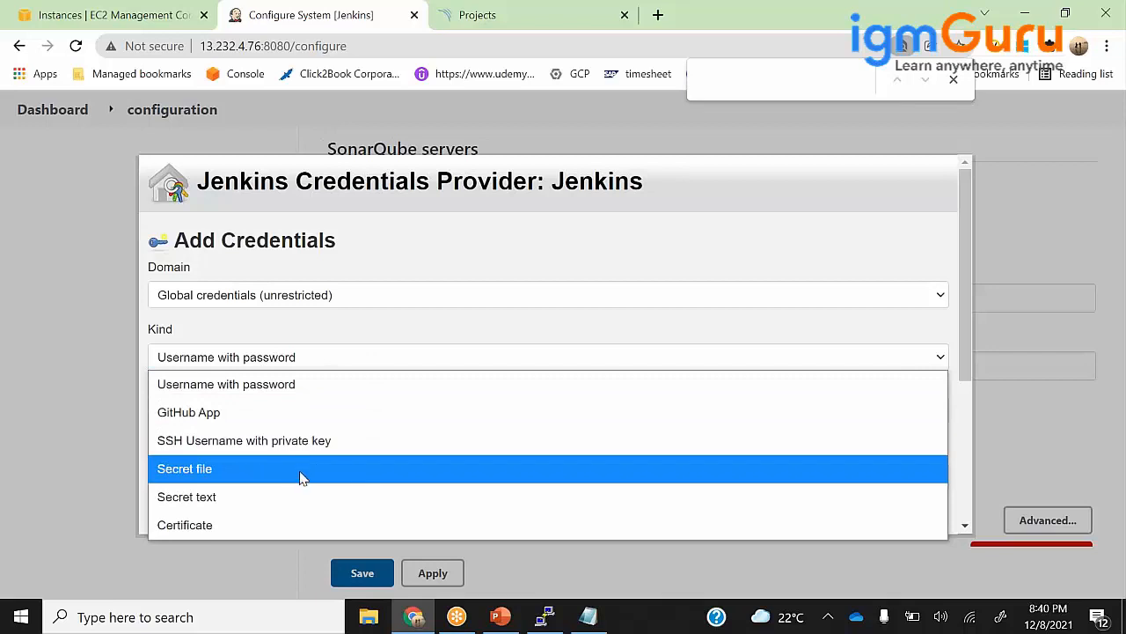
left_click(187, 497)
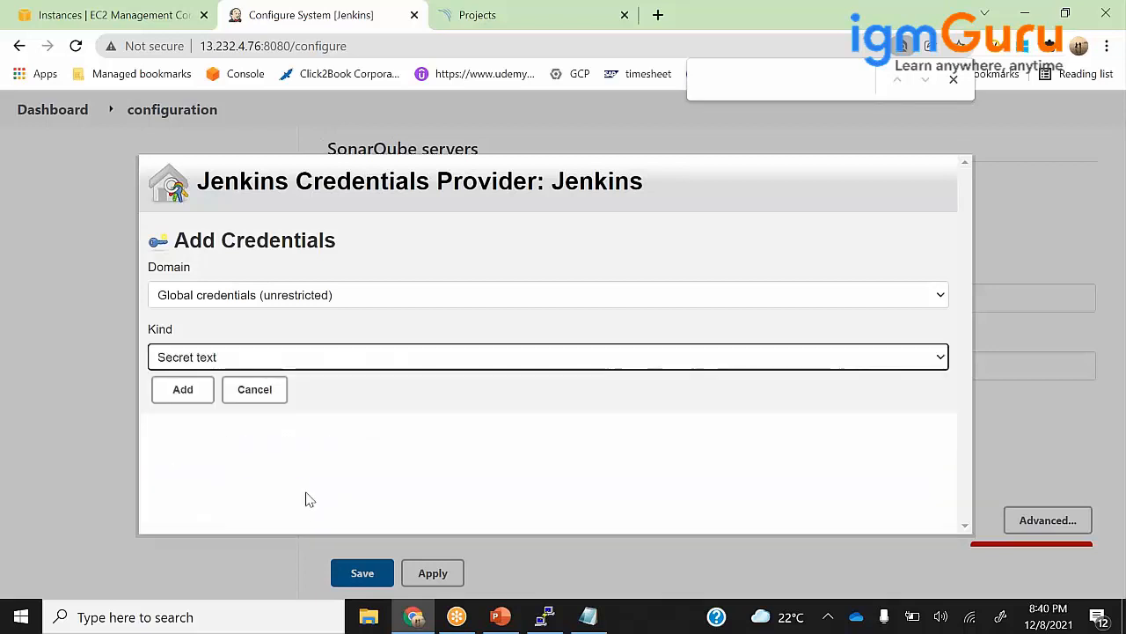
scroll("down", 3)
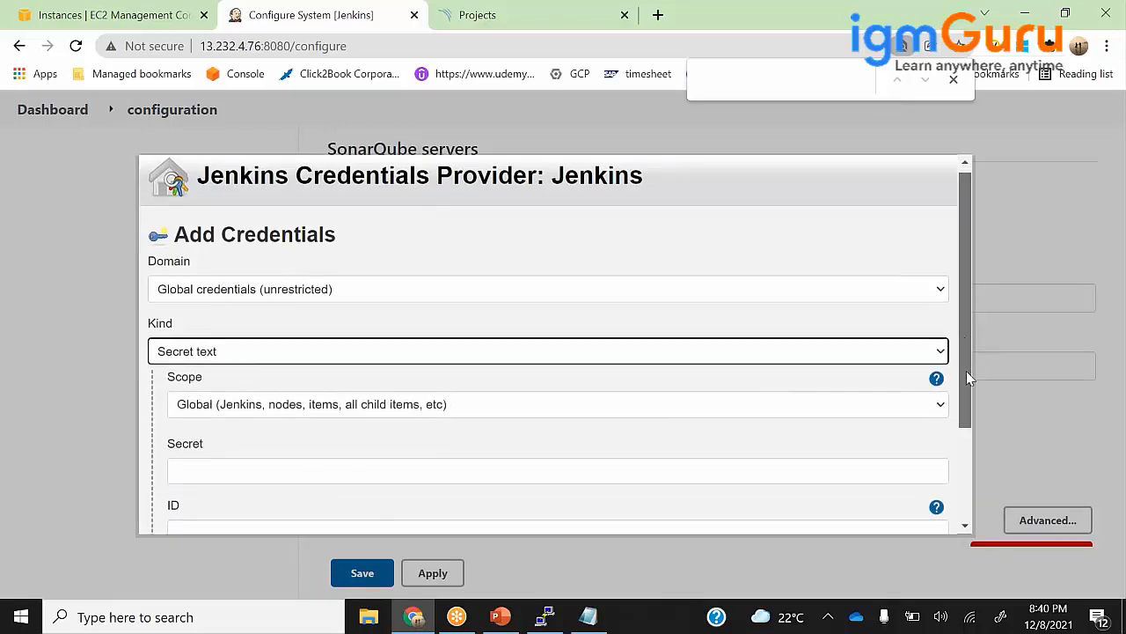
scroll("down", 3)
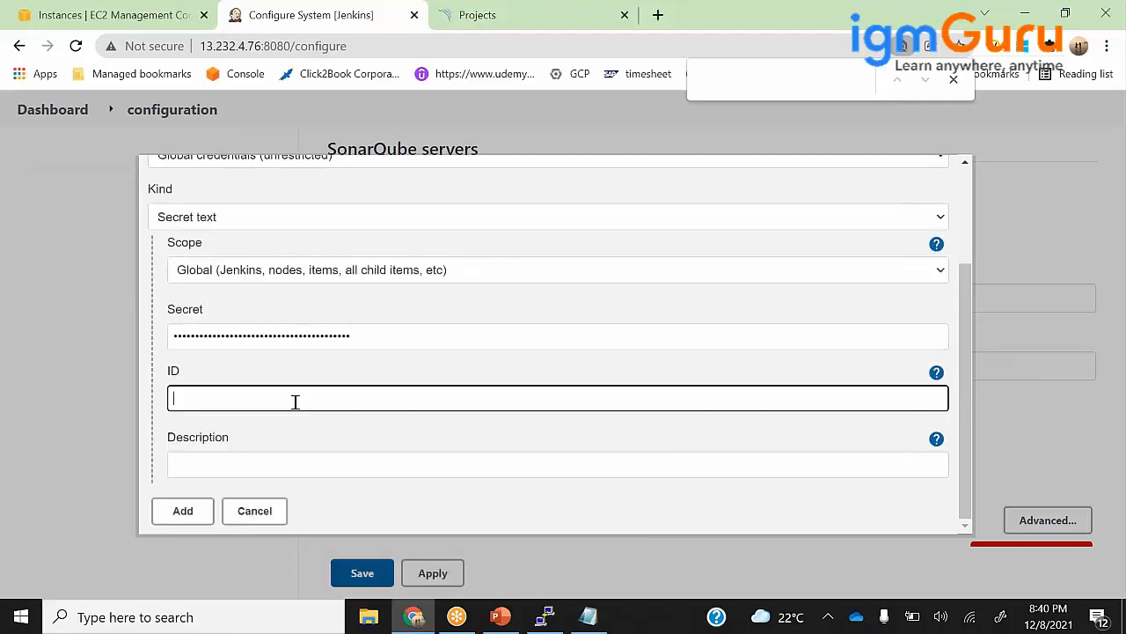
type("sonarqube-creden")
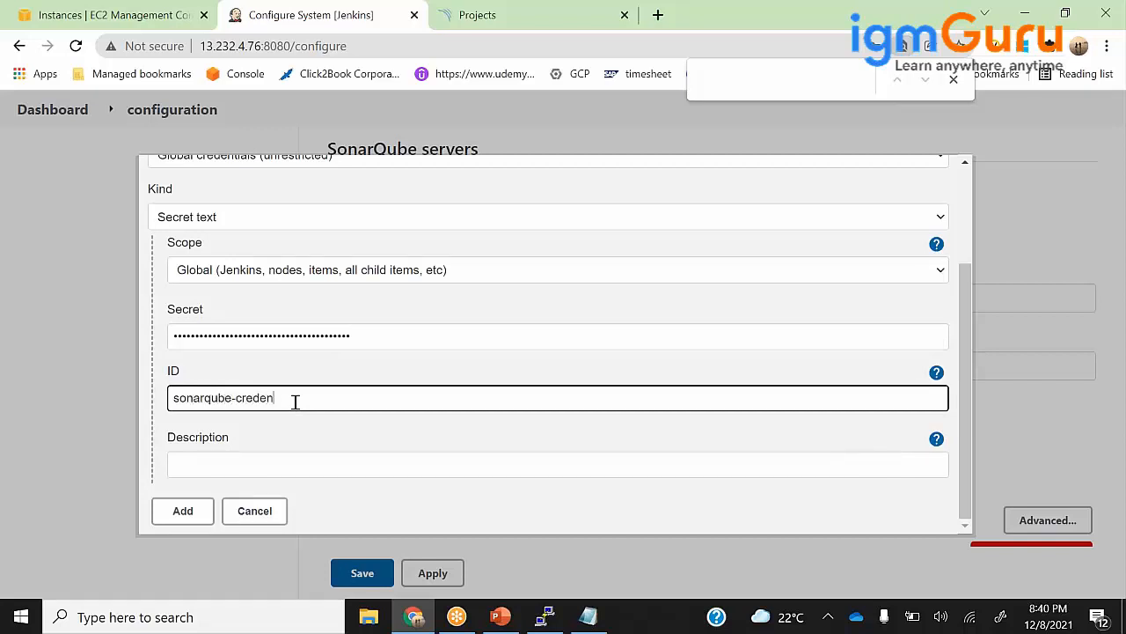
type("tials")
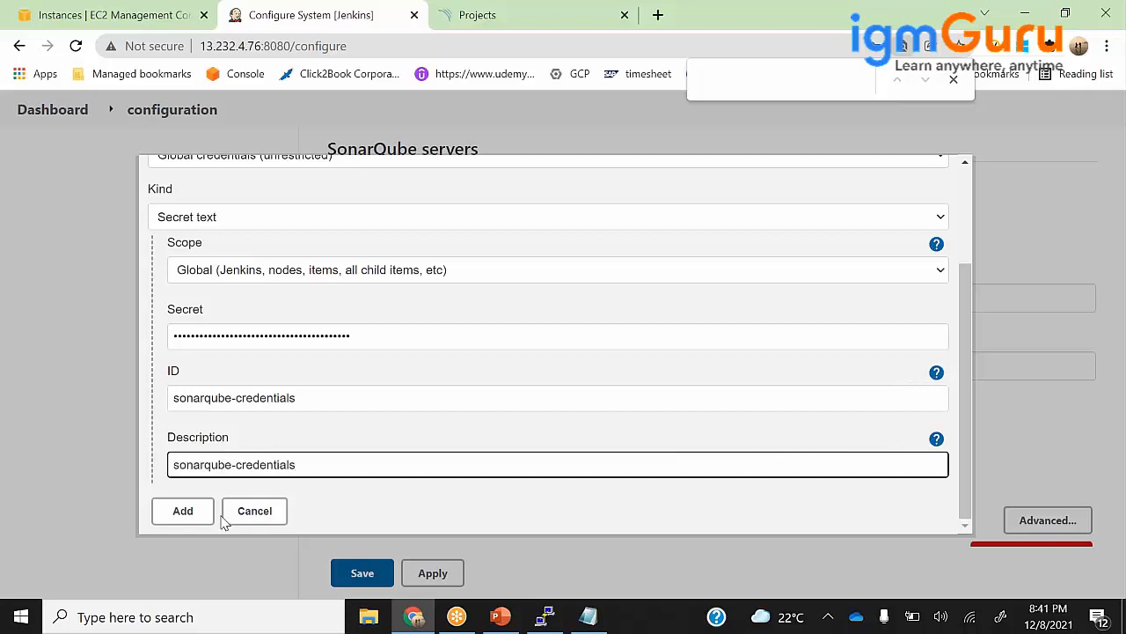
left_click(182, 510)
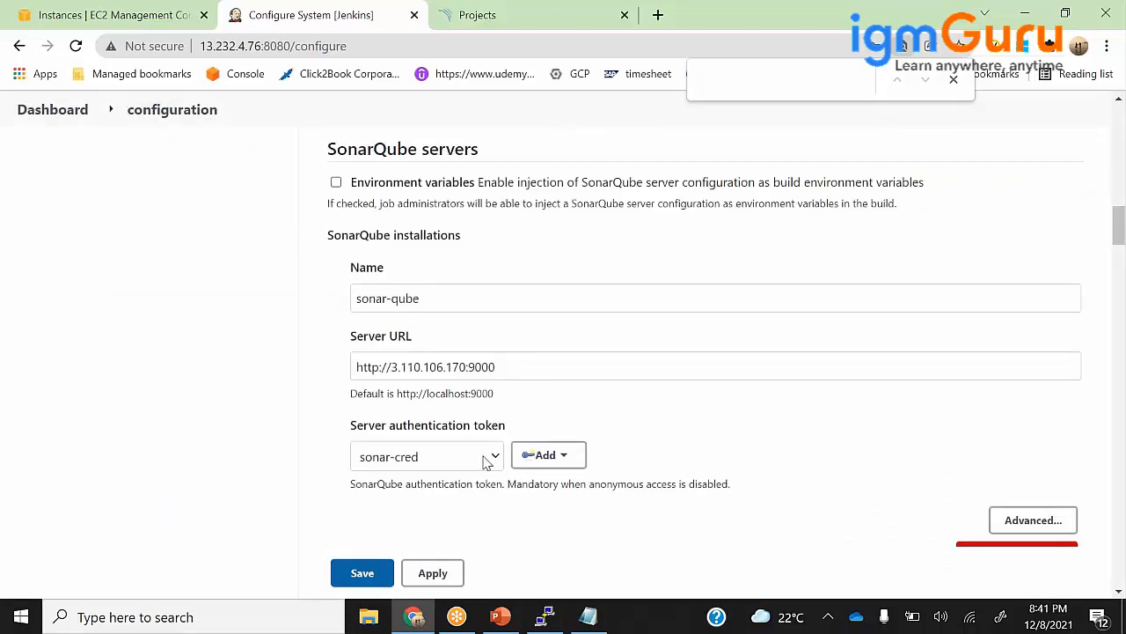
Select sonarqube-credentials as the server authentication token and save the system configuration.
left_click(427, 456)
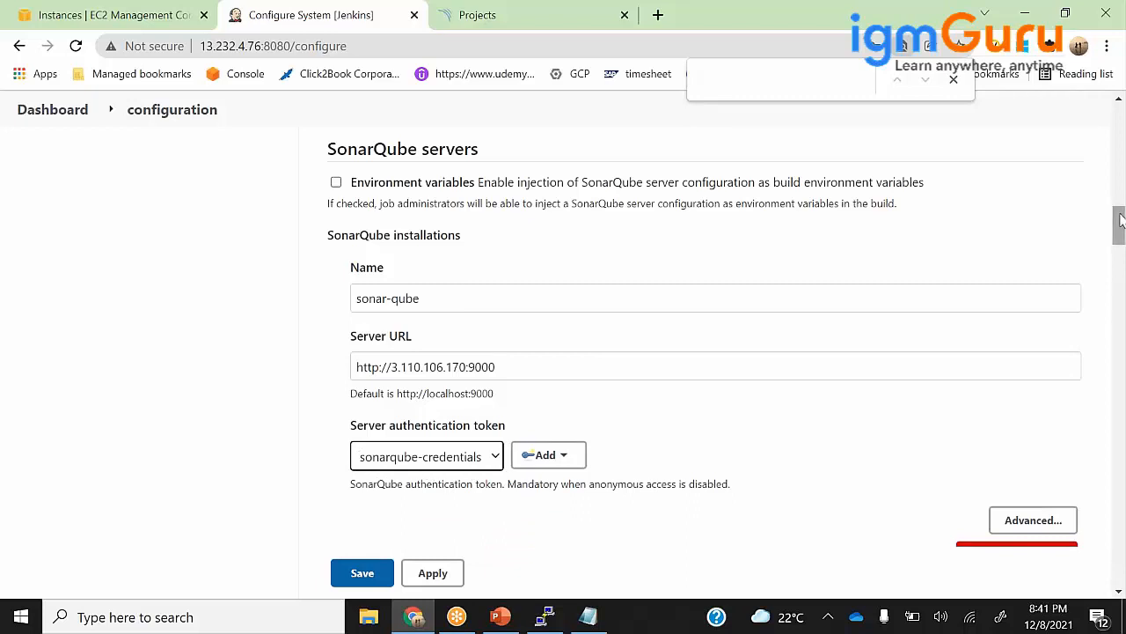
scroll("down", 3)
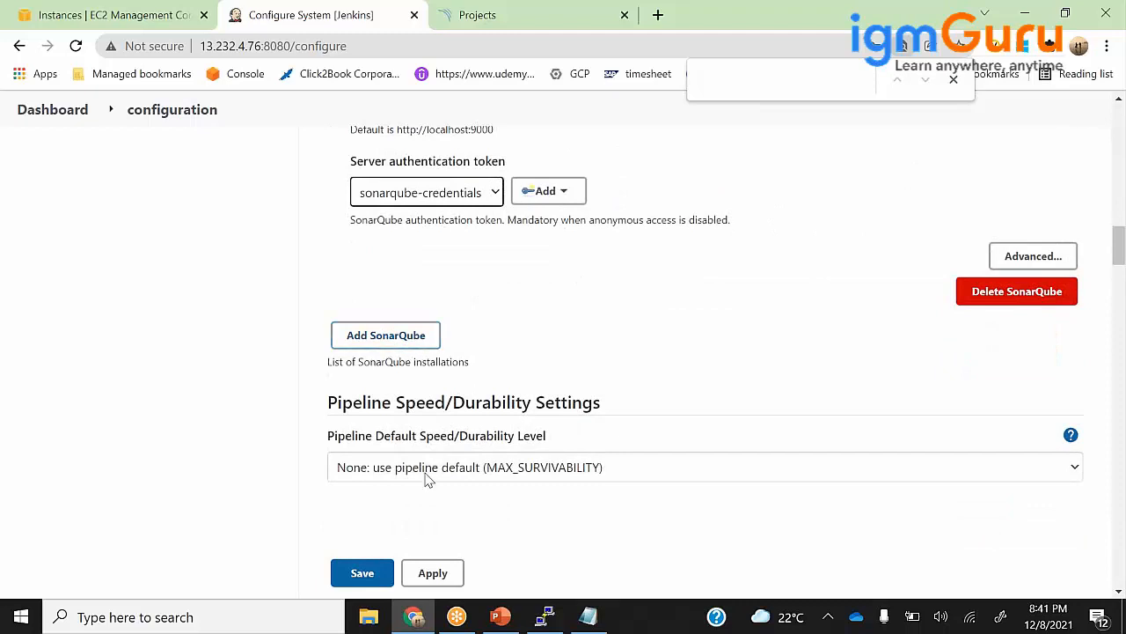
left_click(362, 573)
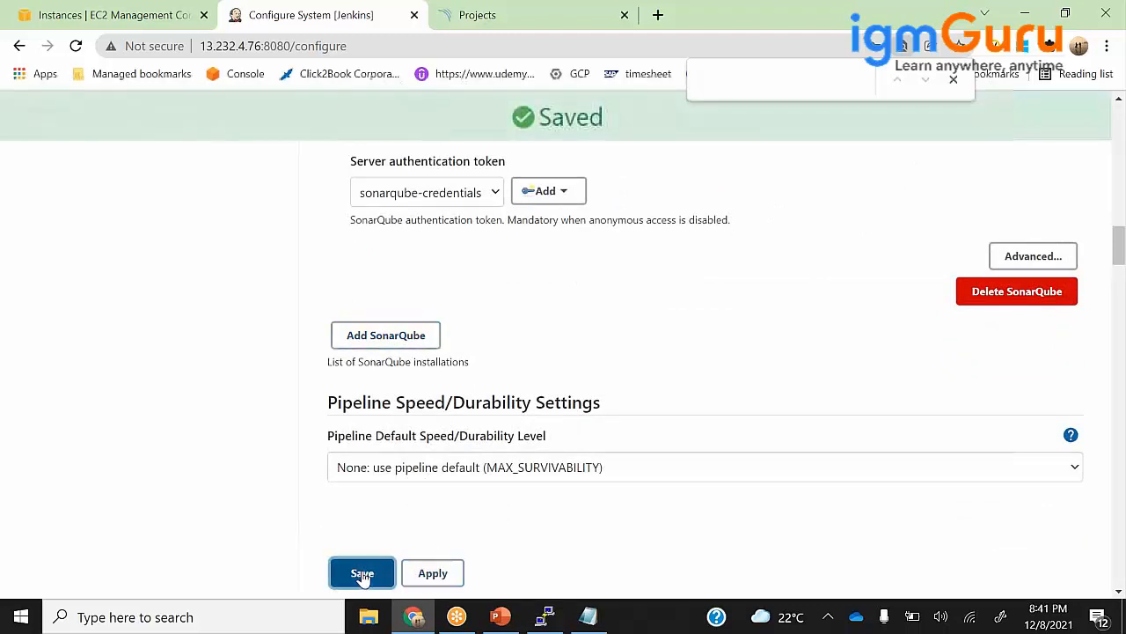